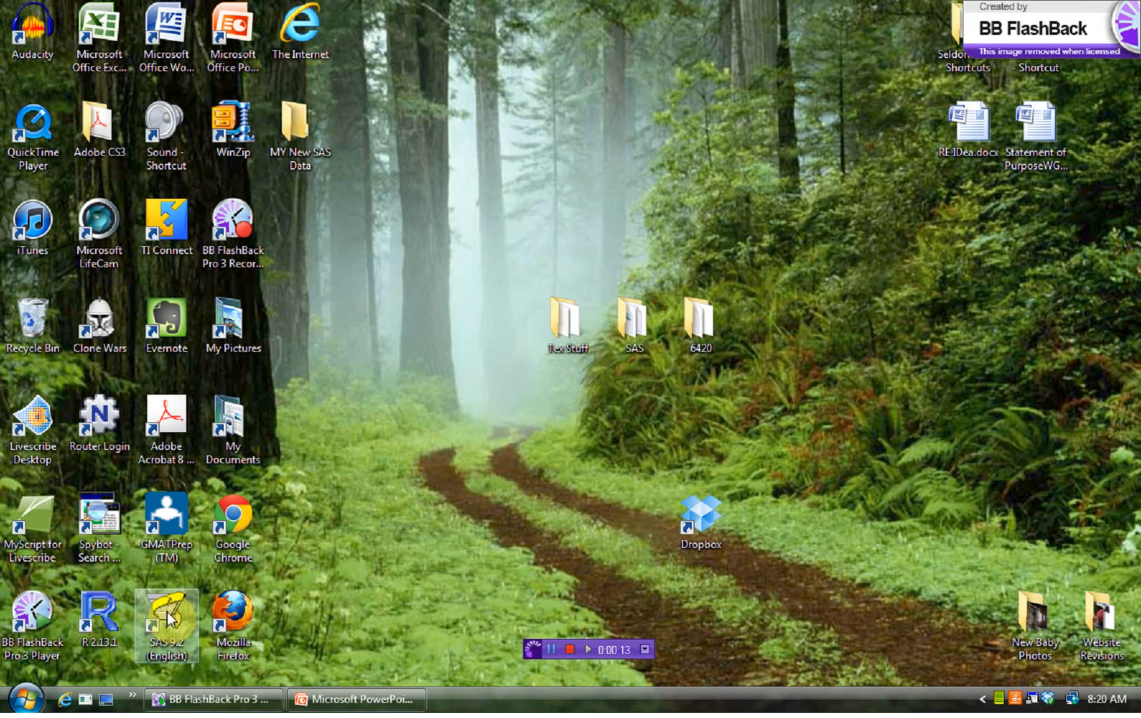
# - Launch SAS 9.2, close Getting Started with SAS, and maximize the SAS window
pyautogui.click(18, 698)
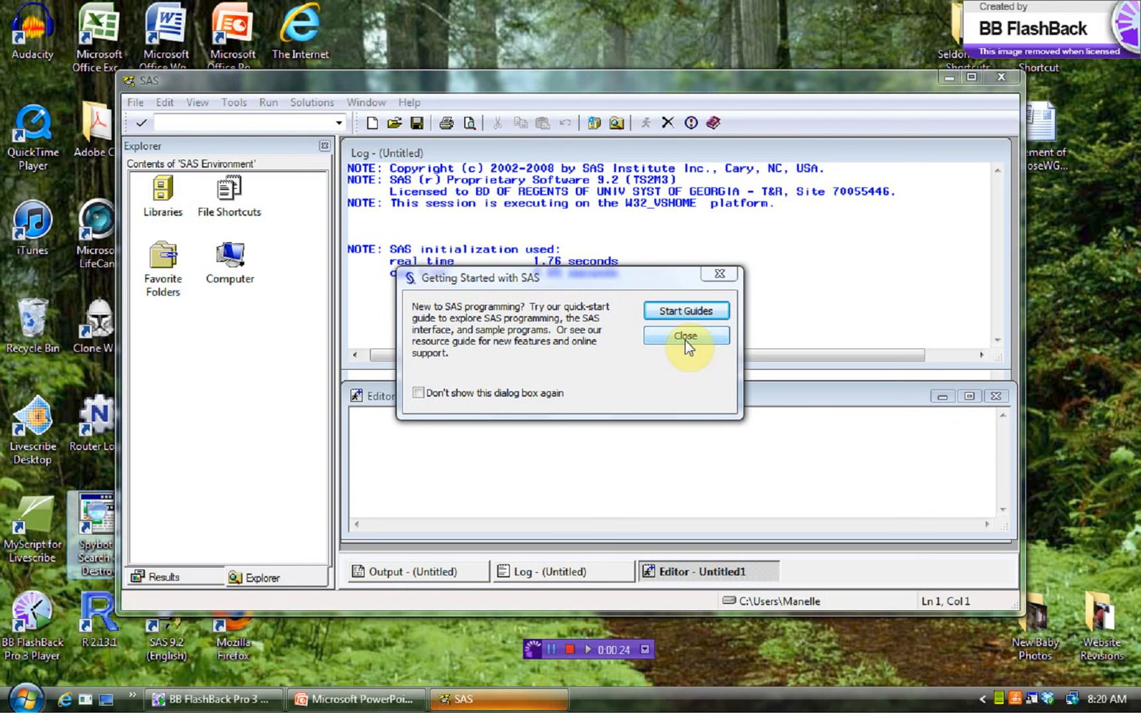
pyautogui.click(684, 335)
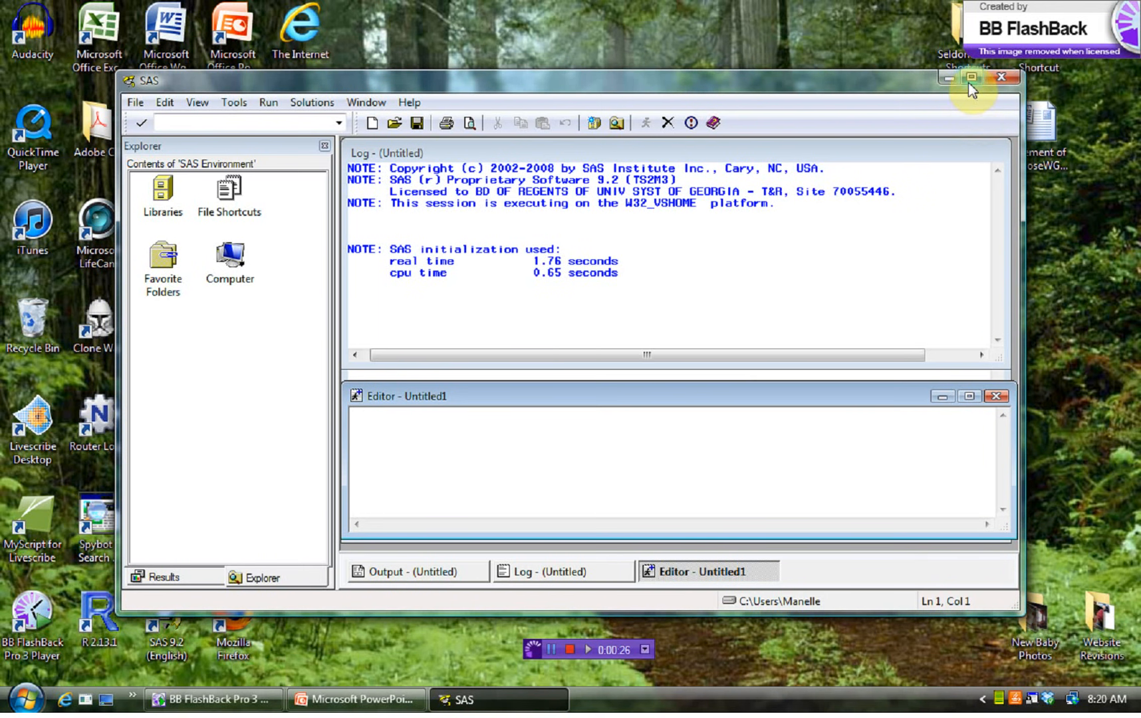
pyautogui.click(970, 77)
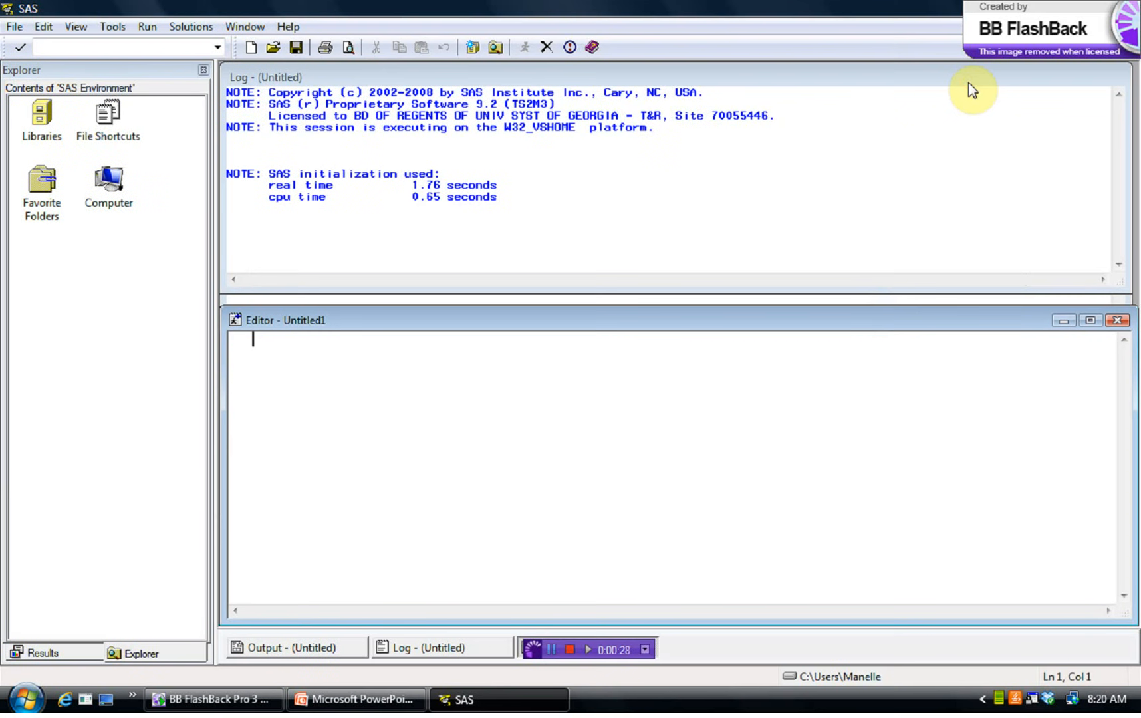
pyautogui.moveTo(44, 121)
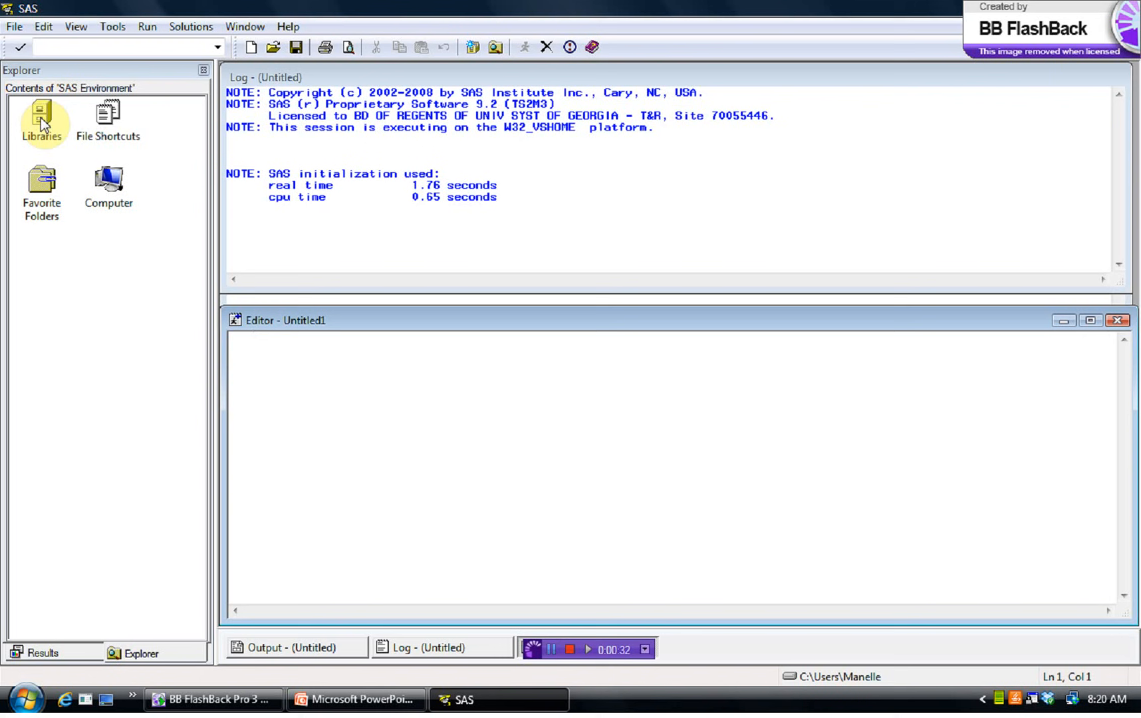
# - Start a new library from the Explorer's Libraries menu and name it SASData
pyautogui.rightClick(42, 116)
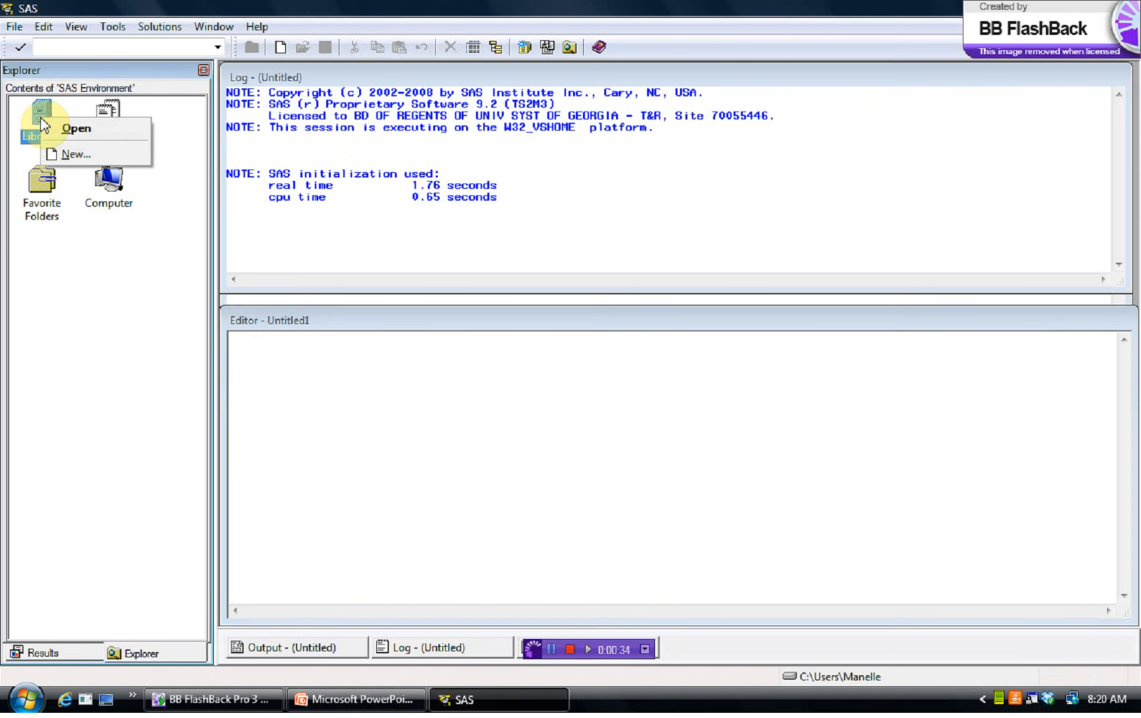
pyautogui.moveTo(75, 154)
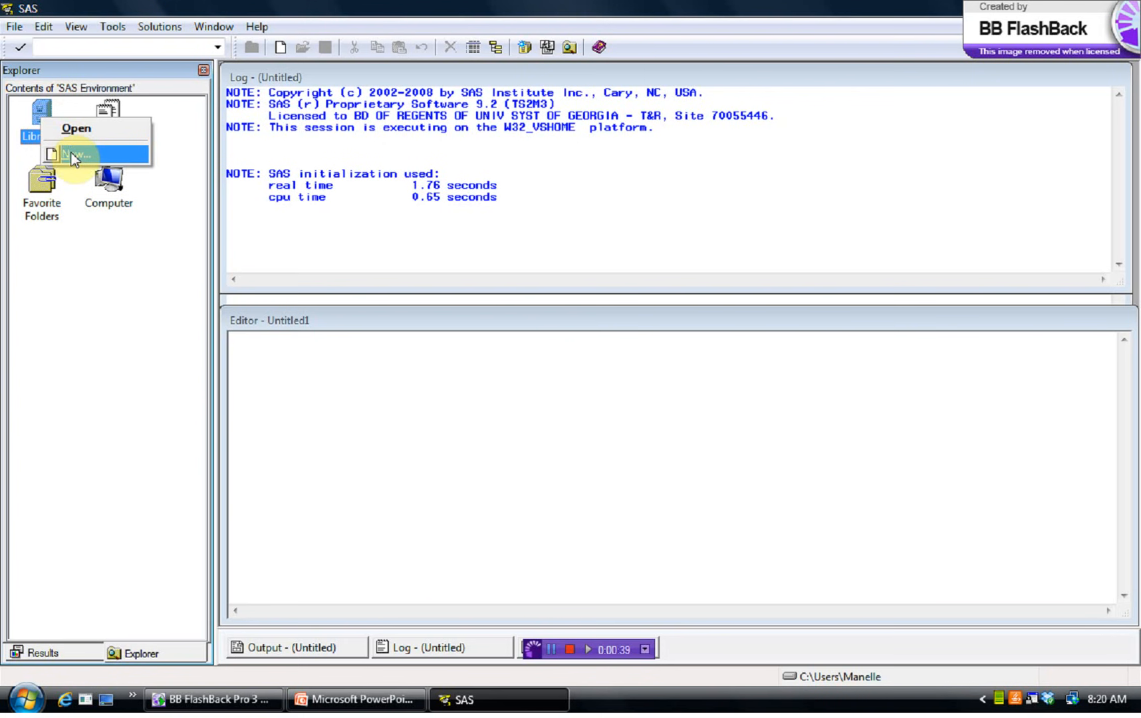
pyautogui.click(75, 156)
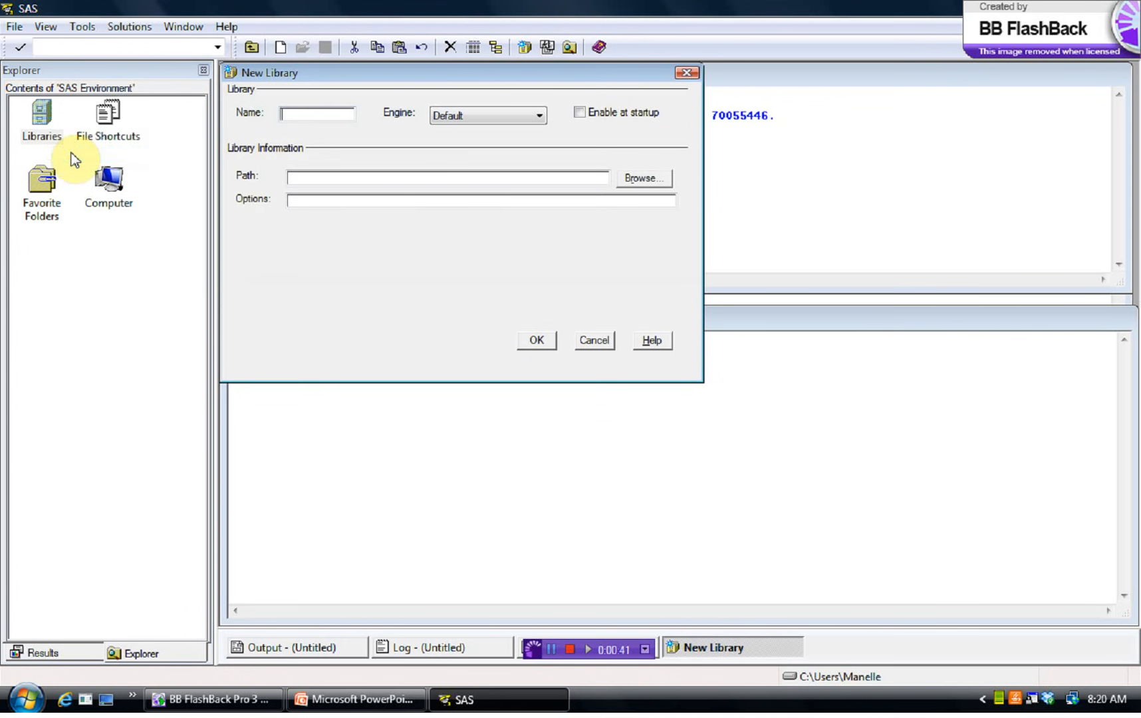
pyautogui.write('SASData')
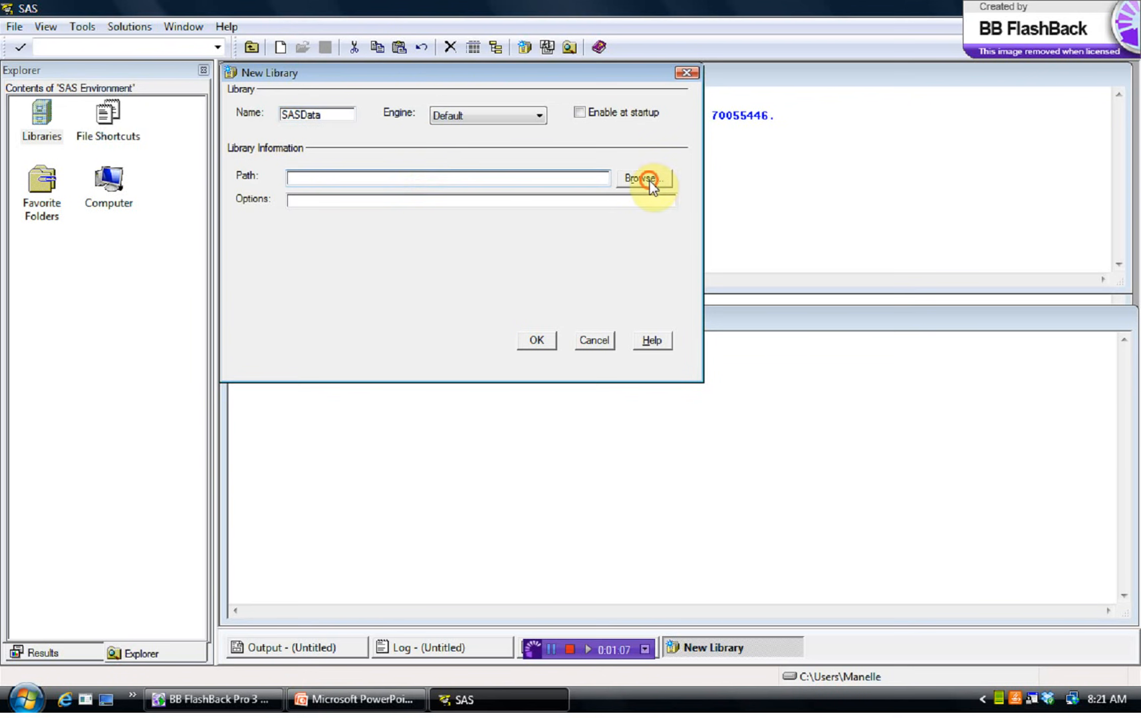
# - Browse to the desktop folder MY New SAS Data and choose it as the library path
pyautogui.click(642, 178)
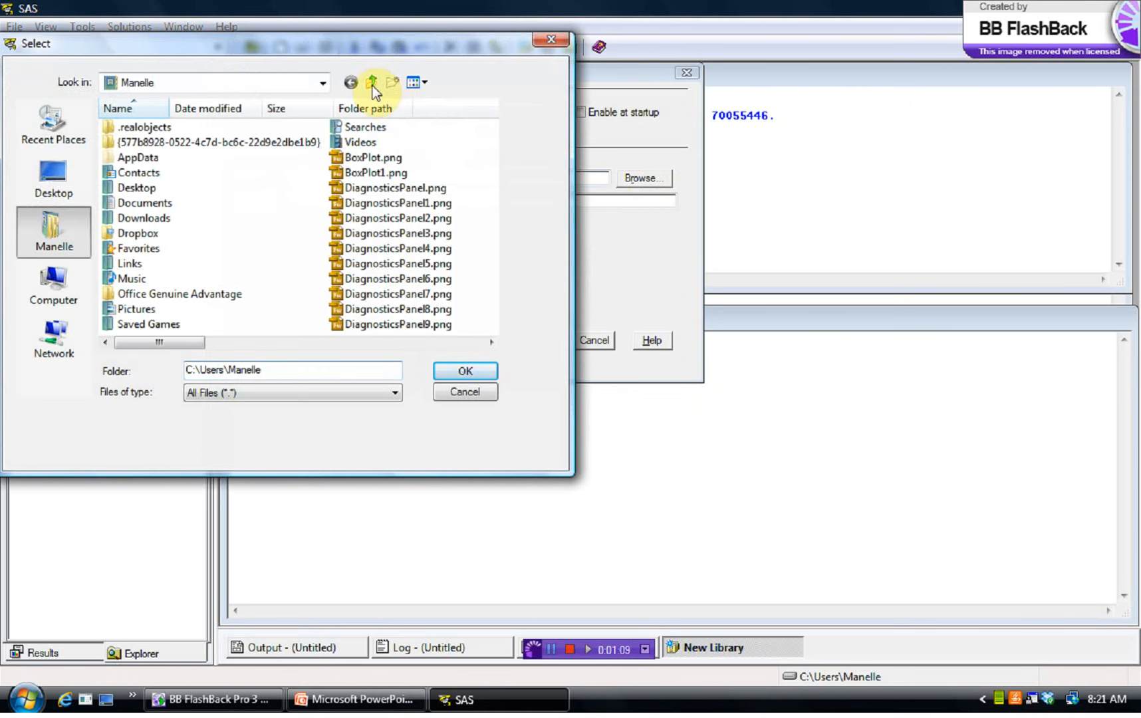
pyautogui.click(371, 83)
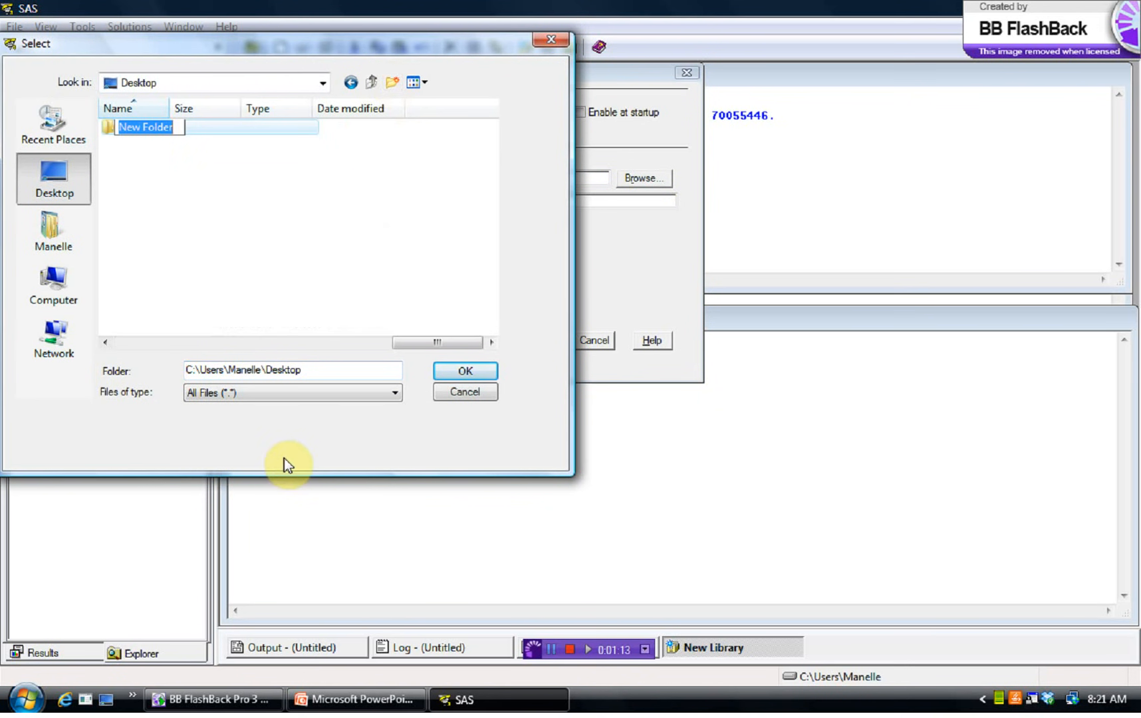
pyautogui.write('My New SAS Data')
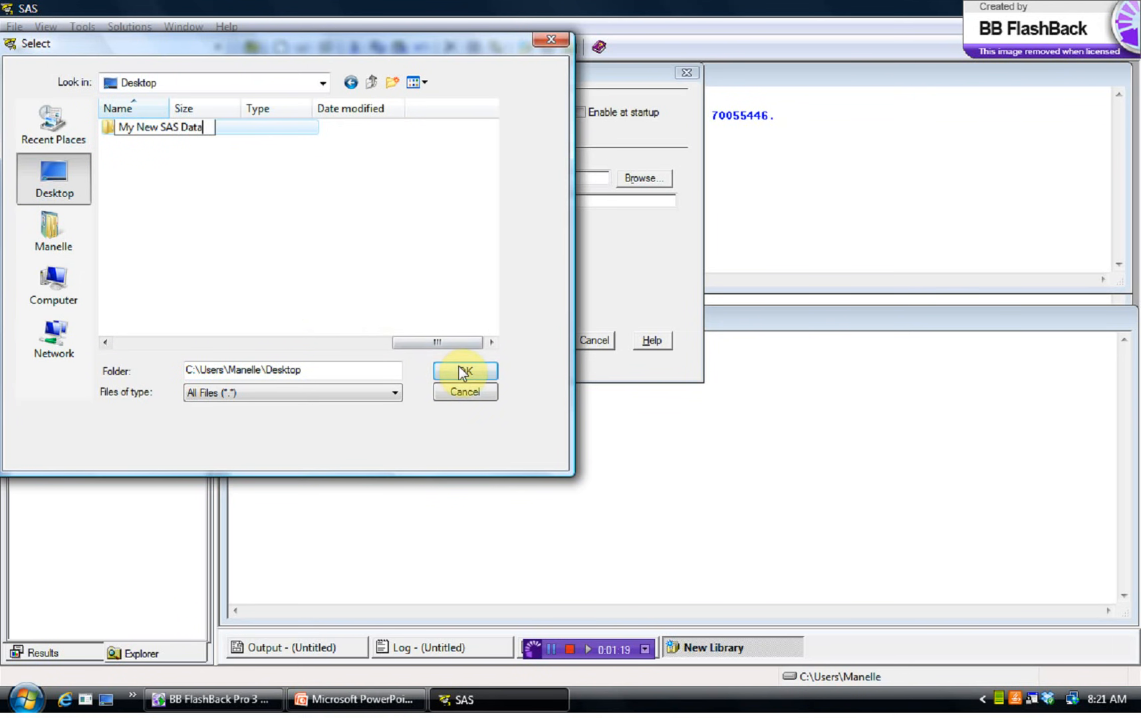
pyautogui.click(464, 371)
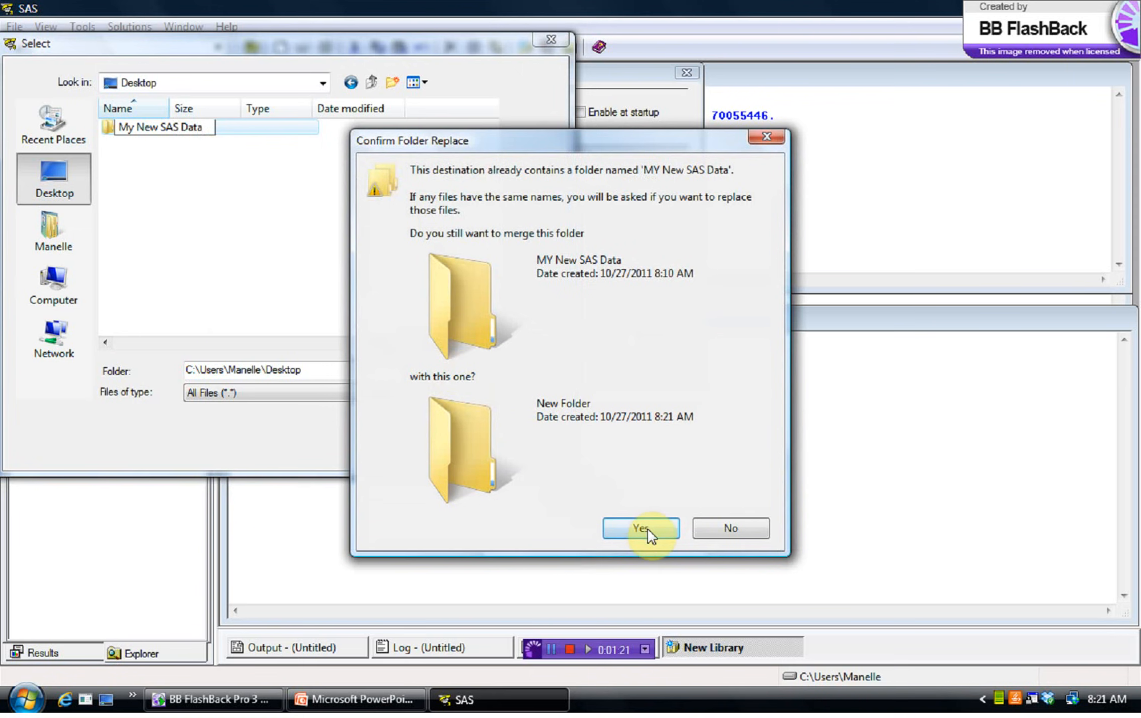
pyautogui.click(639, 527)
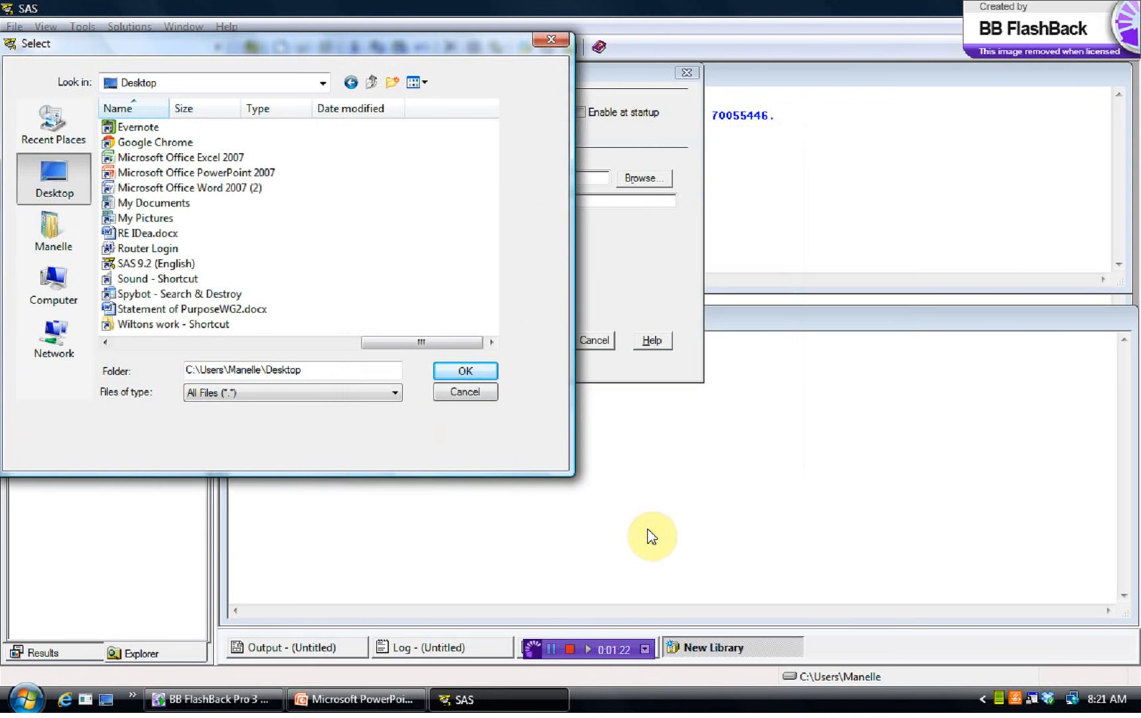
pyautogui.moveTo(313, 333)
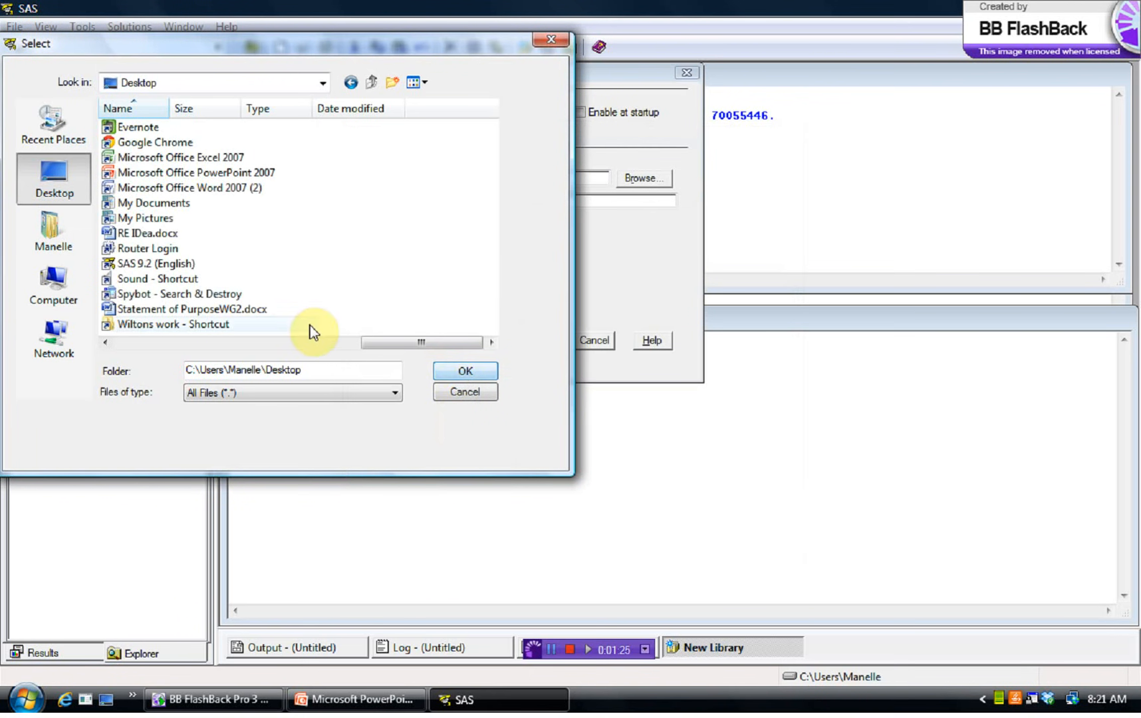
pyautogui.moveTo(301, 342); pyautogui.dragTo(396, 342)
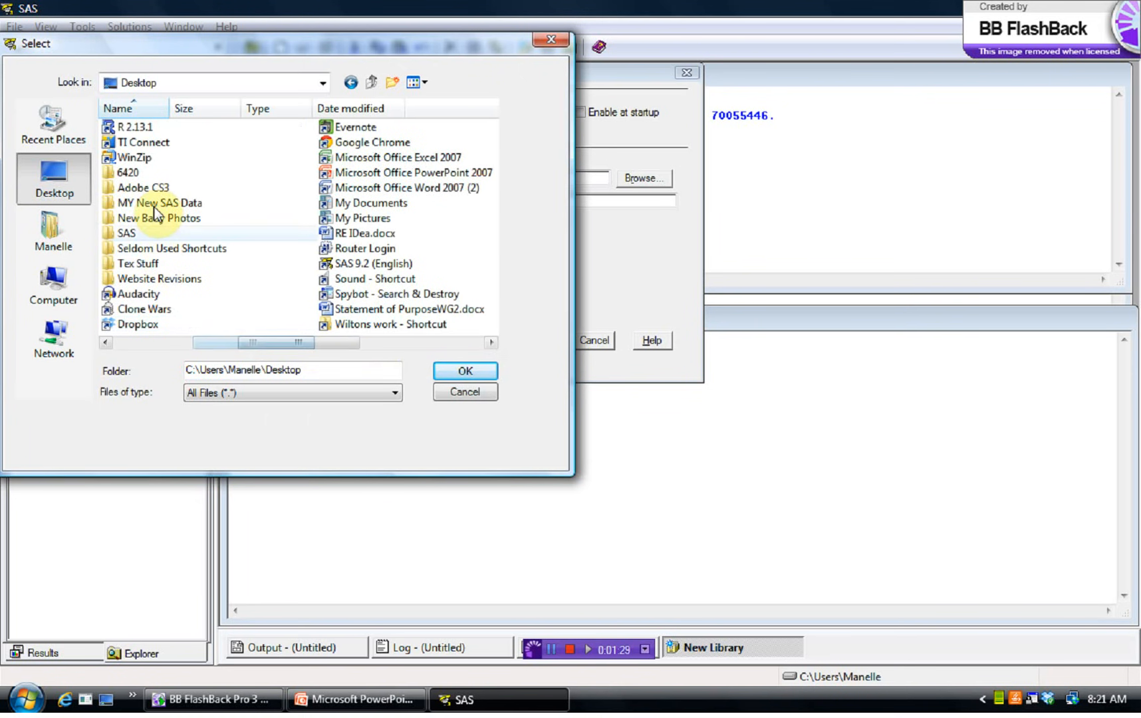
pyautogui.doubleClick(160, 202)
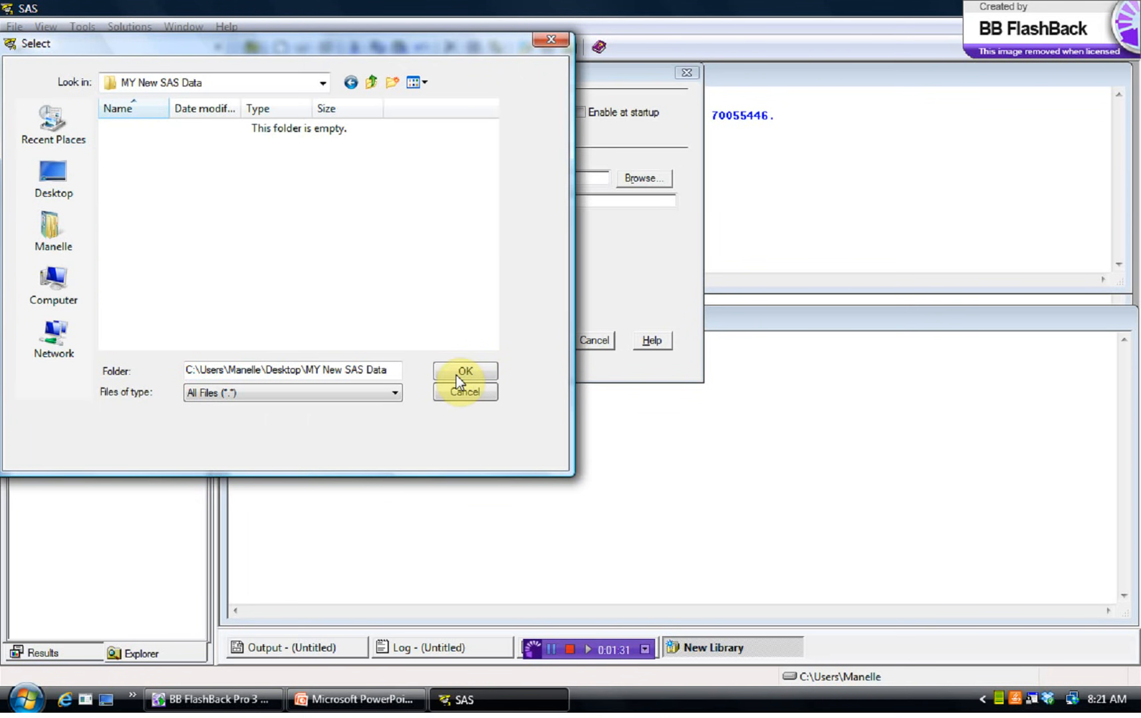
pyautogui.click(465, 371)
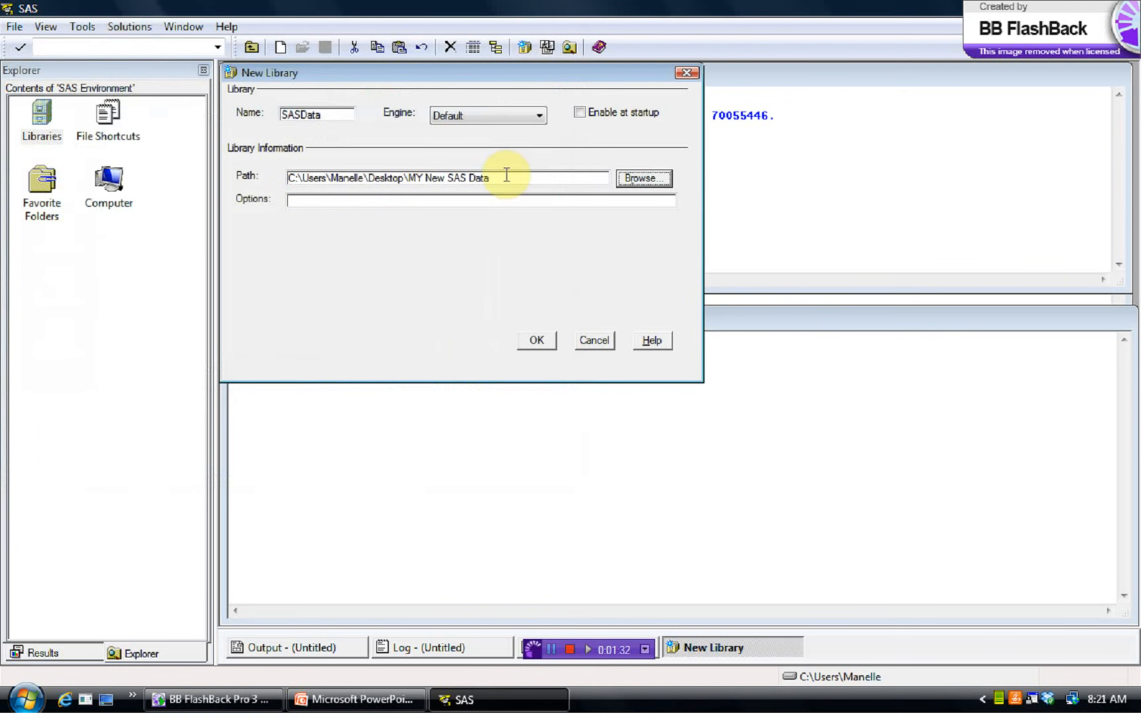
# - Confirm the New Library dialog so SASData is created pointing to MY New SAS Data
pyautogui.click(502, 179)
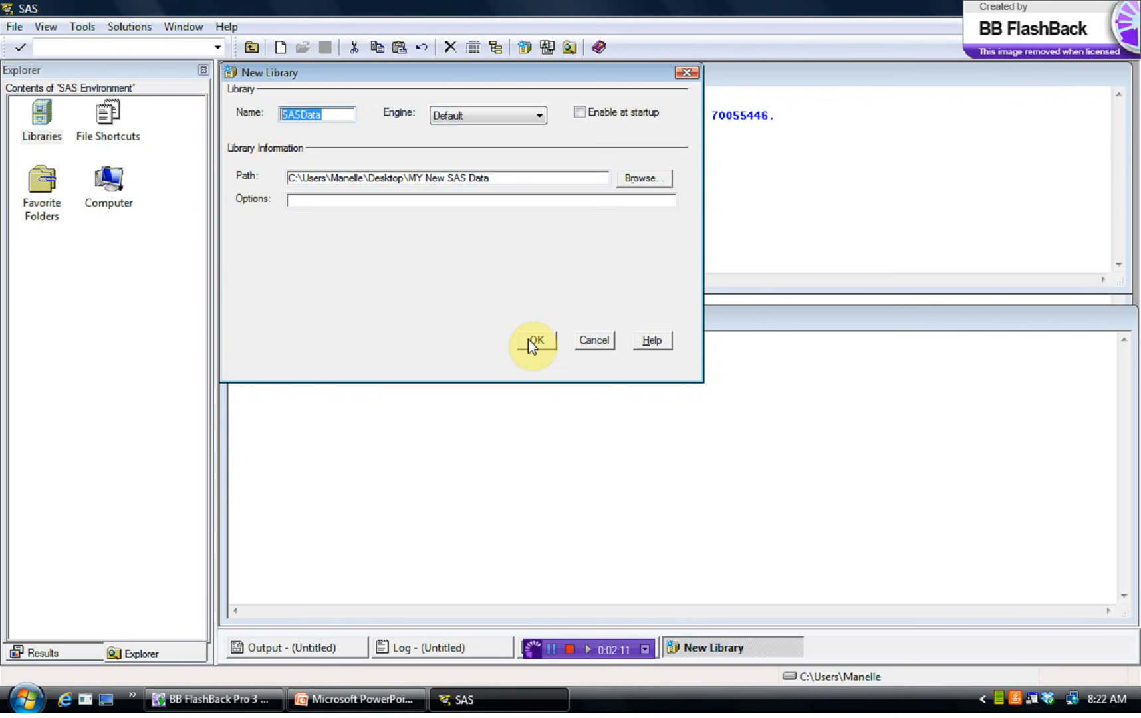
pyautogui.click(533, 339)
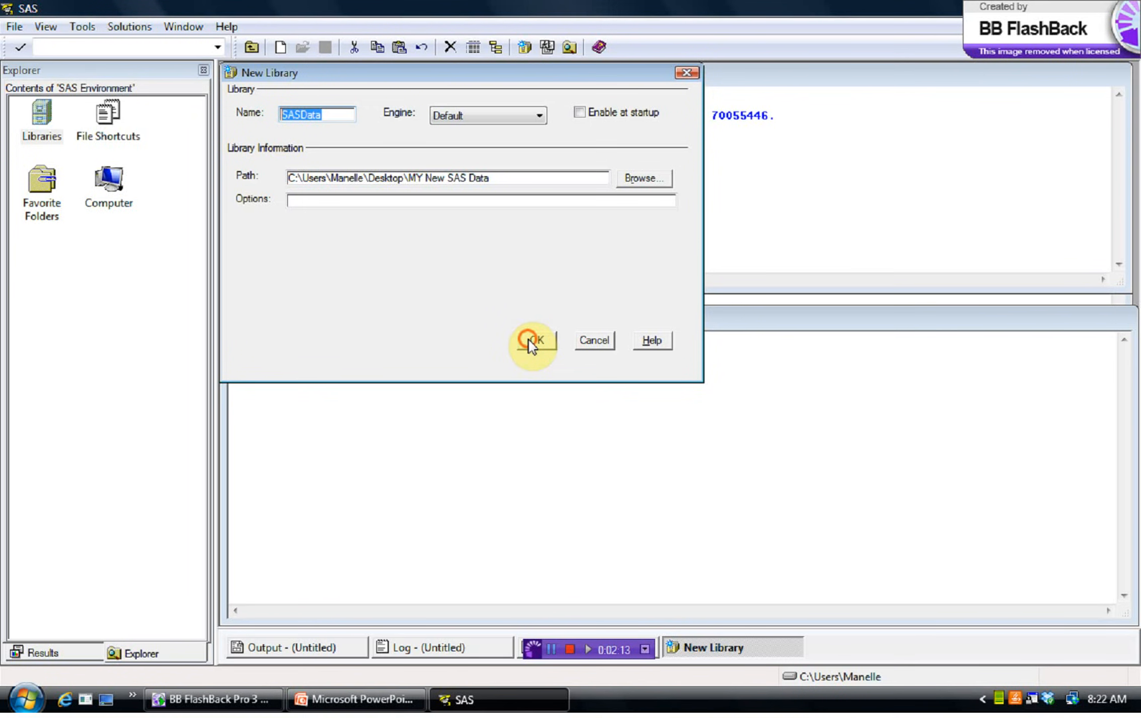
pyautogui.click(532, 340)
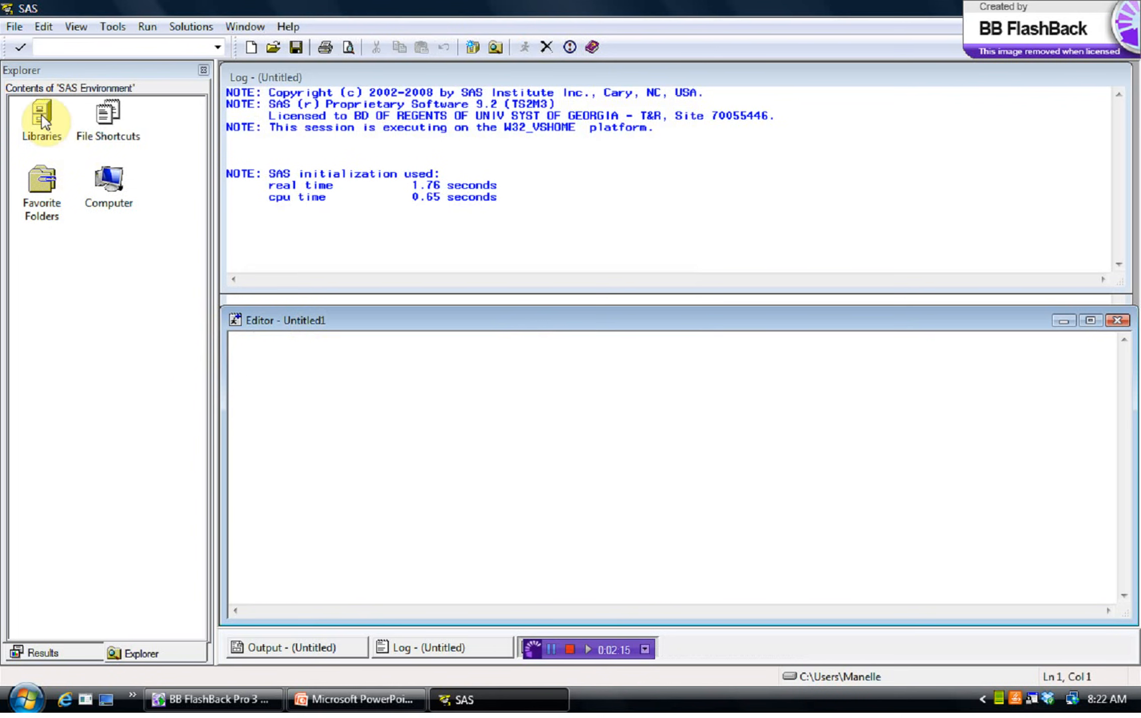
# - Open the active libraries list and look inside the empty Sasdata and Work libraries
pyautogui.doubleClick(42, 121)
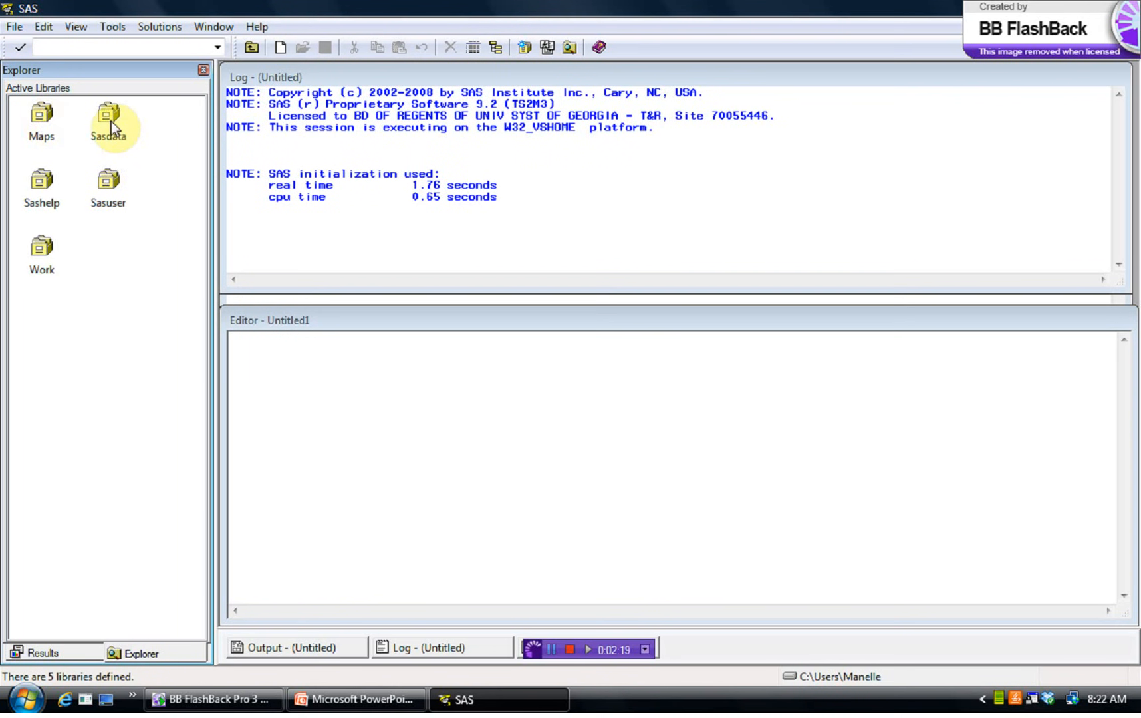
pyautogui.doubleClick(108, 116)
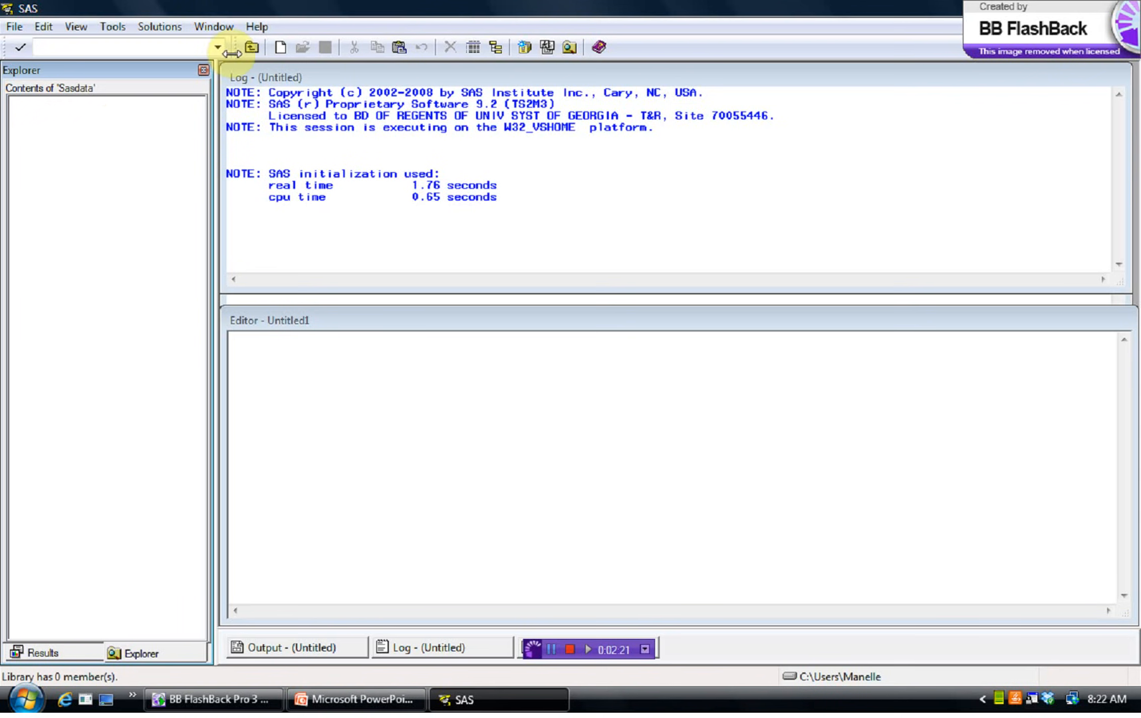
pyautogui.moveTo(252, 47)
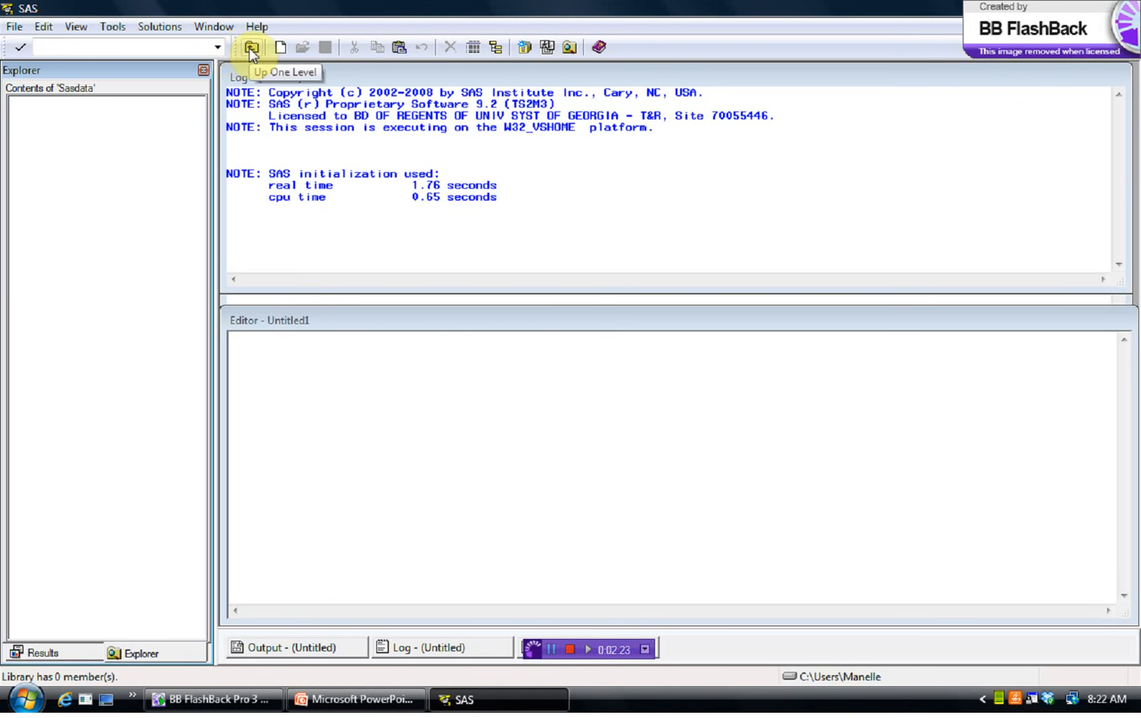
pyautogui.click(250, 47)
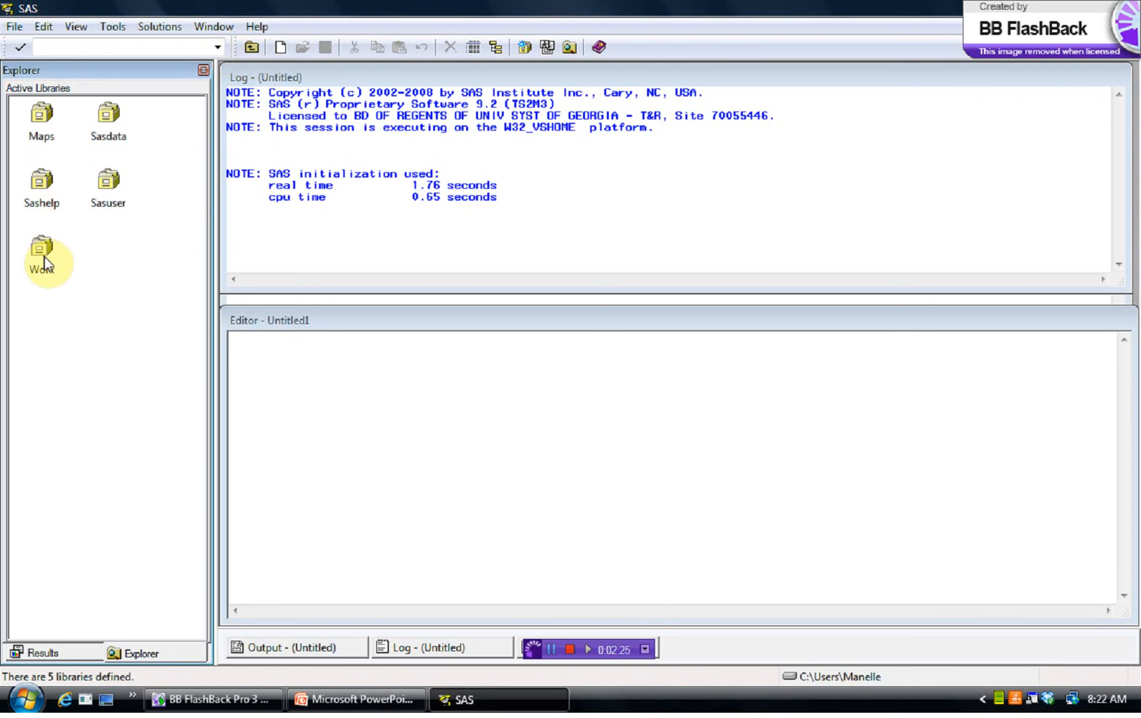
pyautogui.doubleClick(42, 251)
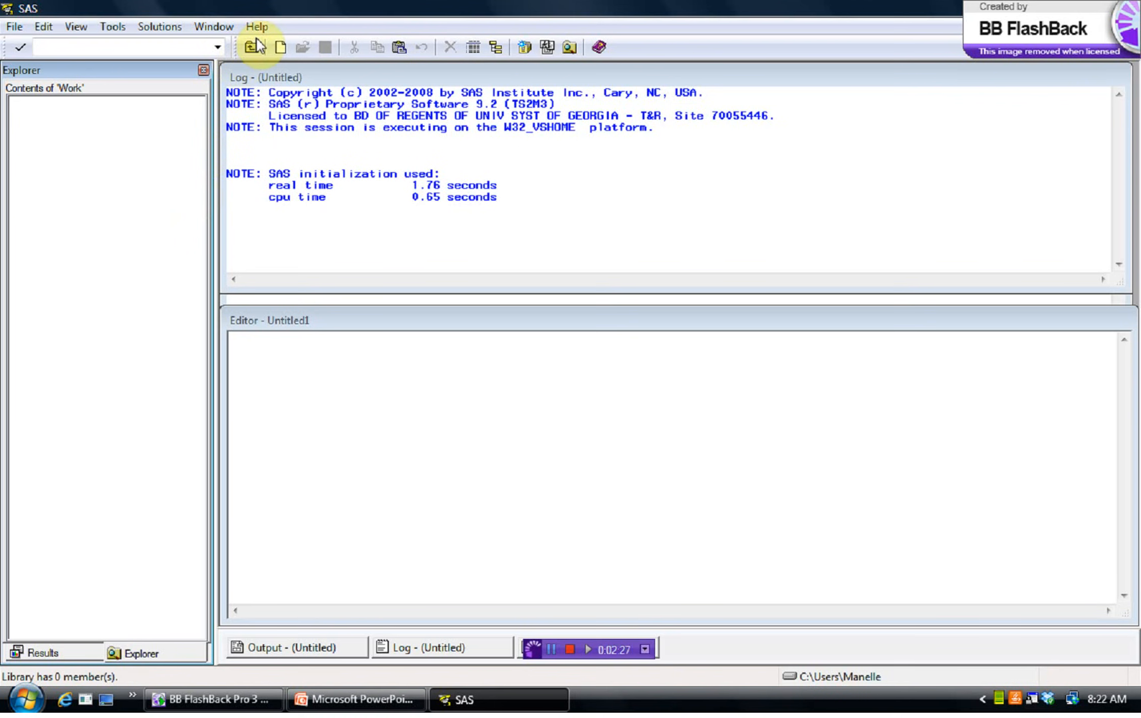
pyautogui.click(253, 48)
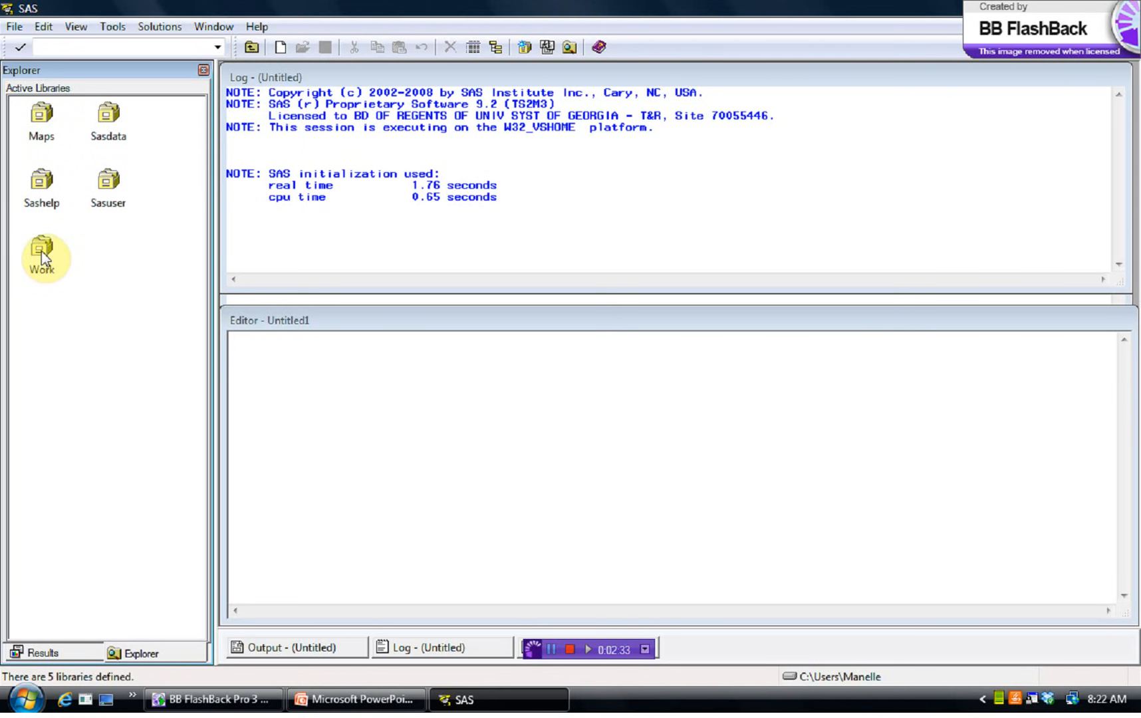
pyautogui.moveTo(48, 261)
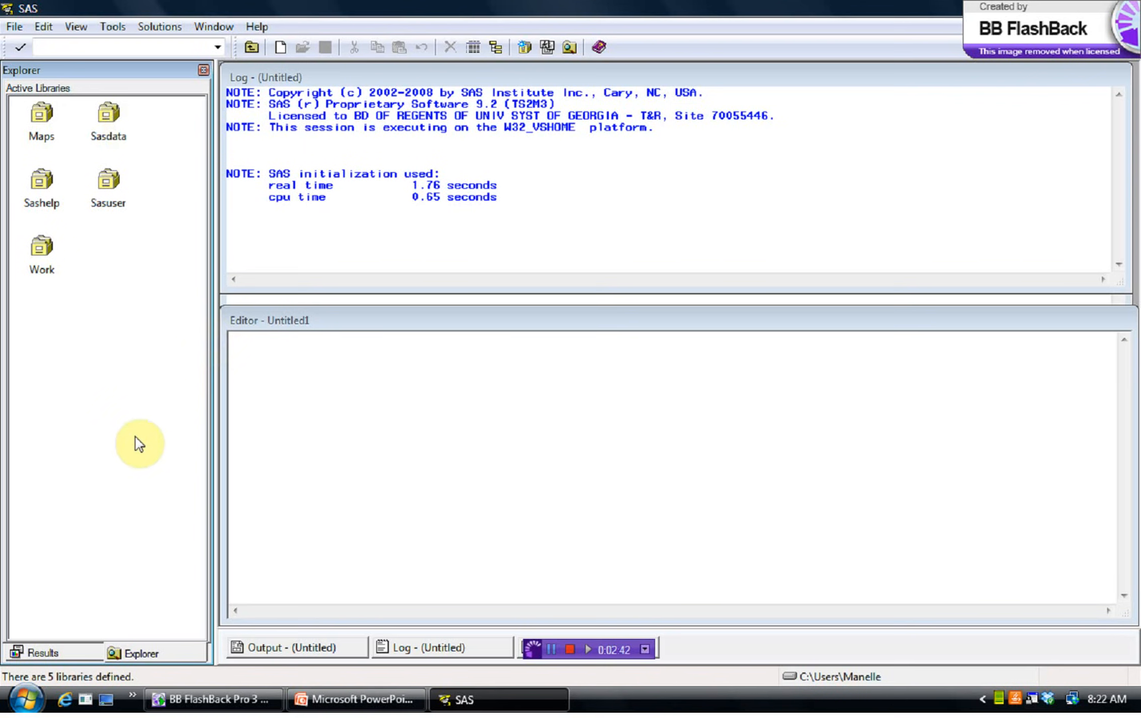
pyautogui.moveTo(153, 244)
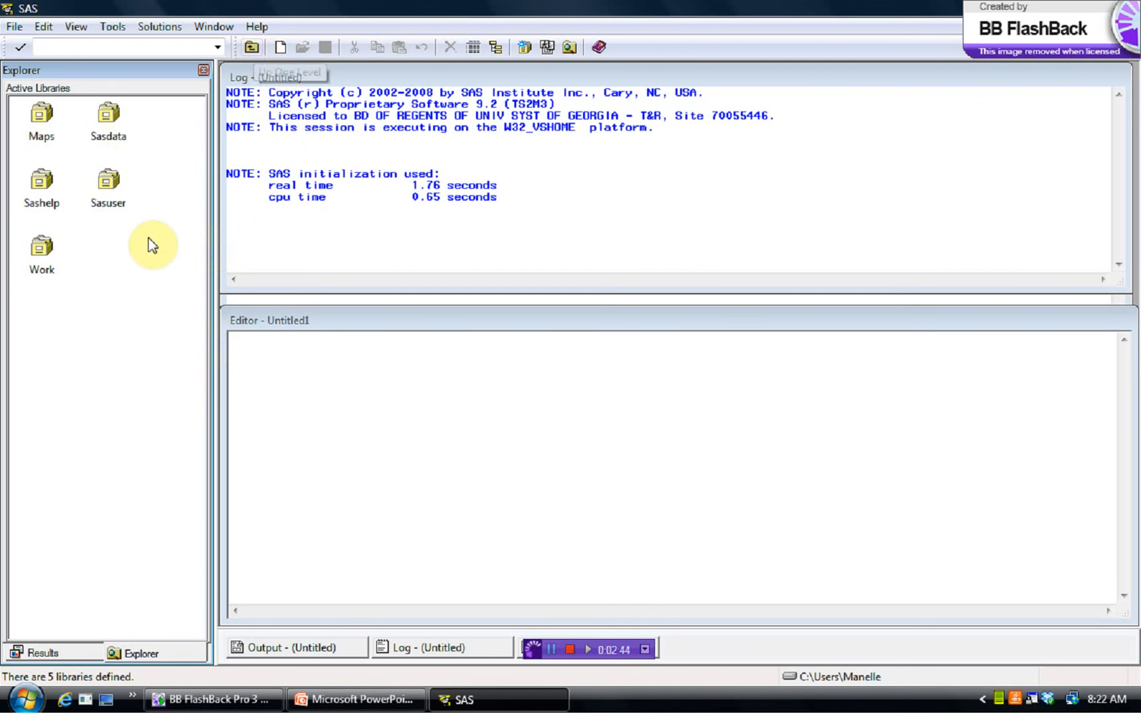
pyautogui.moveTo(207, 284)
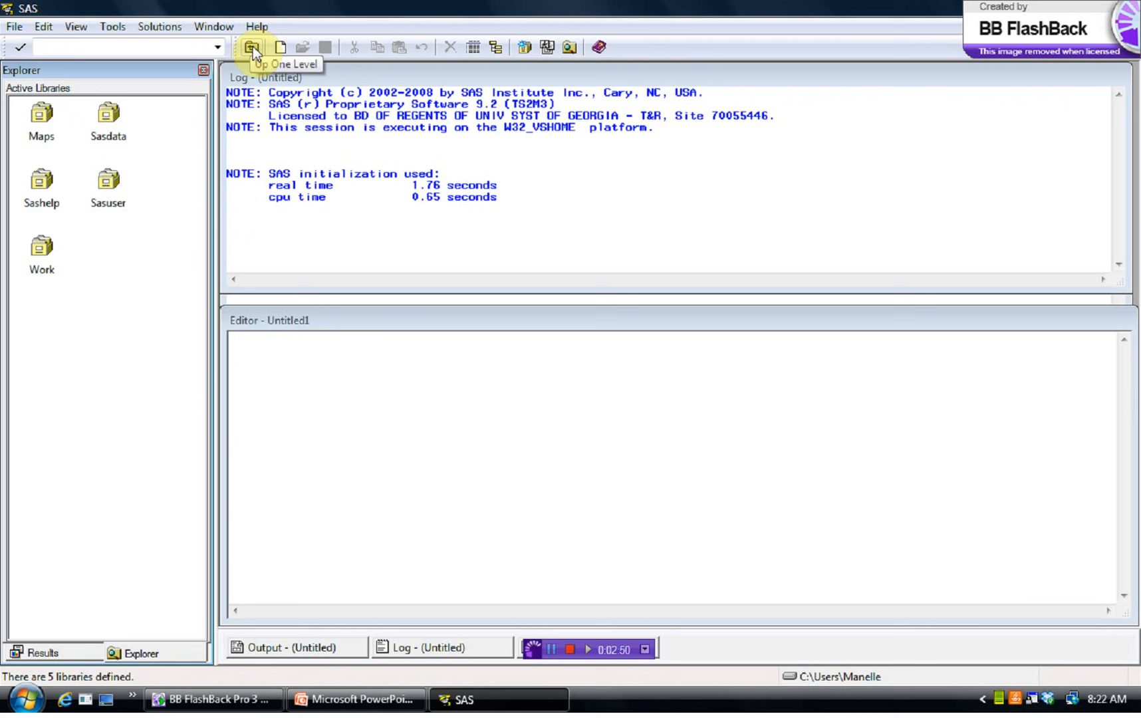
# - Recheck the empty Work library, then open Sashelp and scroll down to Cars
pyautogui.doubleClick(108, 113)
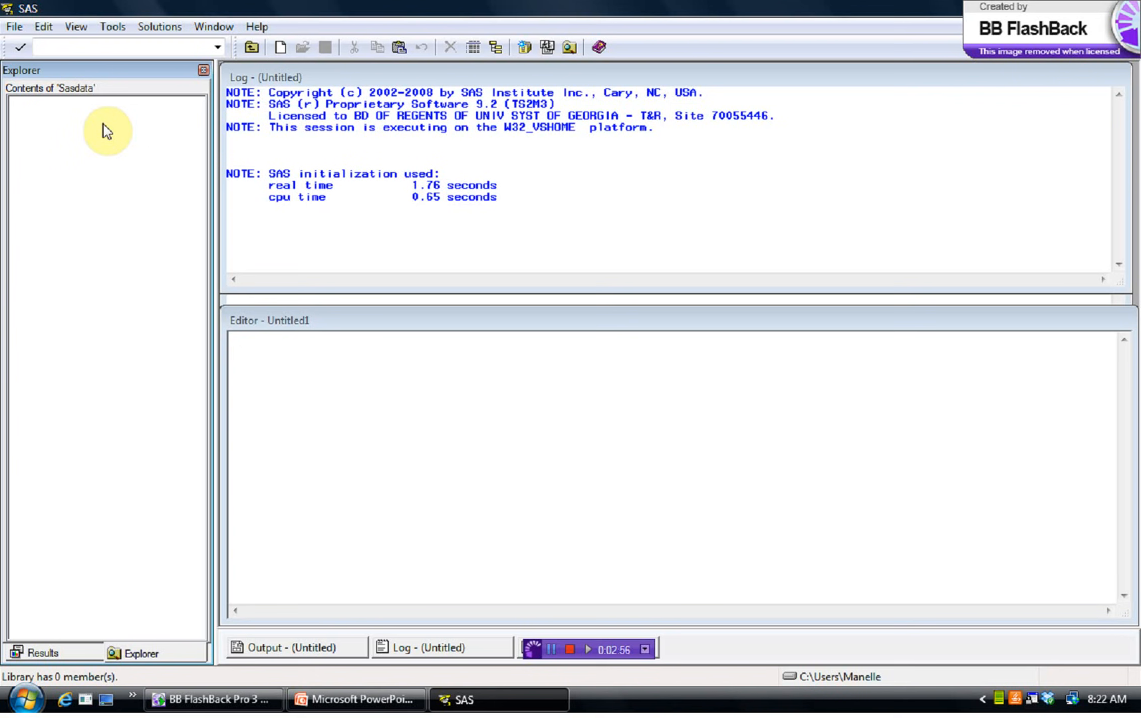
pyautogui.moveTo(115, 345)
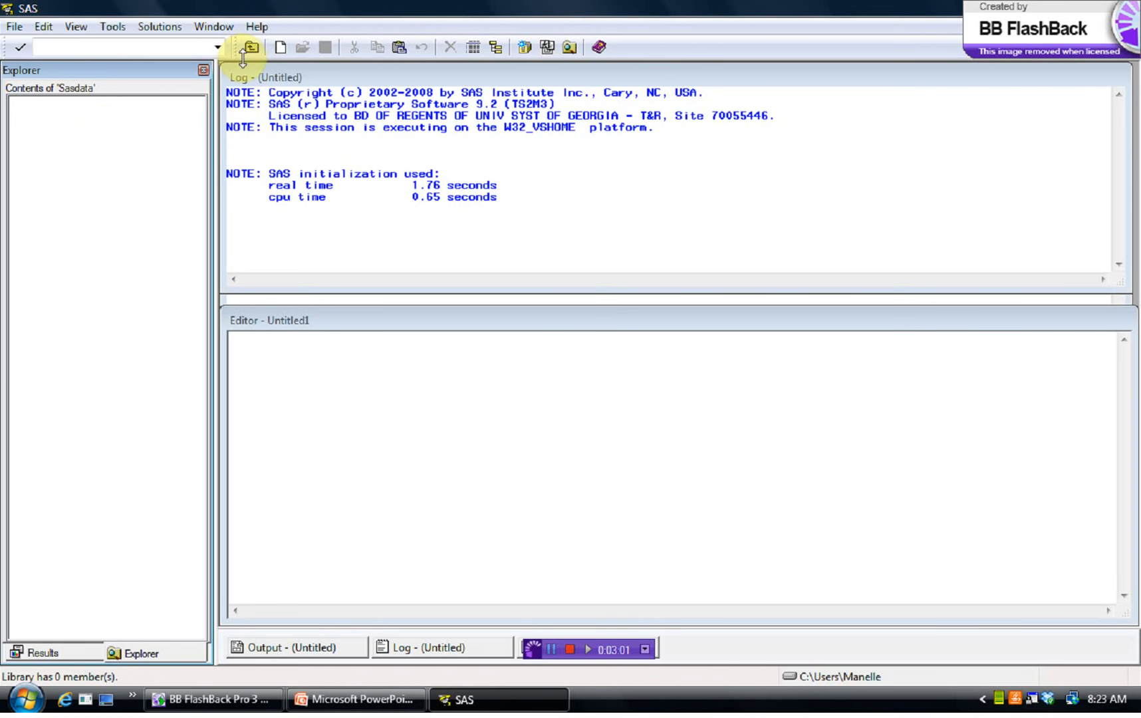
pyautogui.moveTo(250, 47)
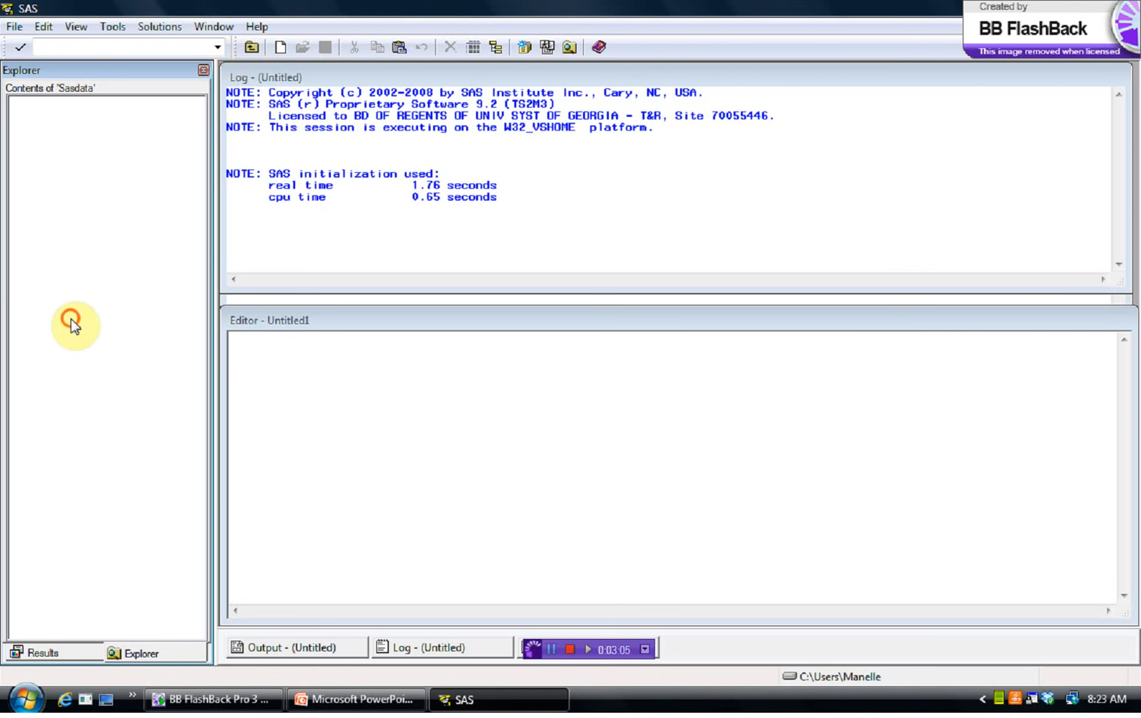
pyautogui.moveTo(196, 109)
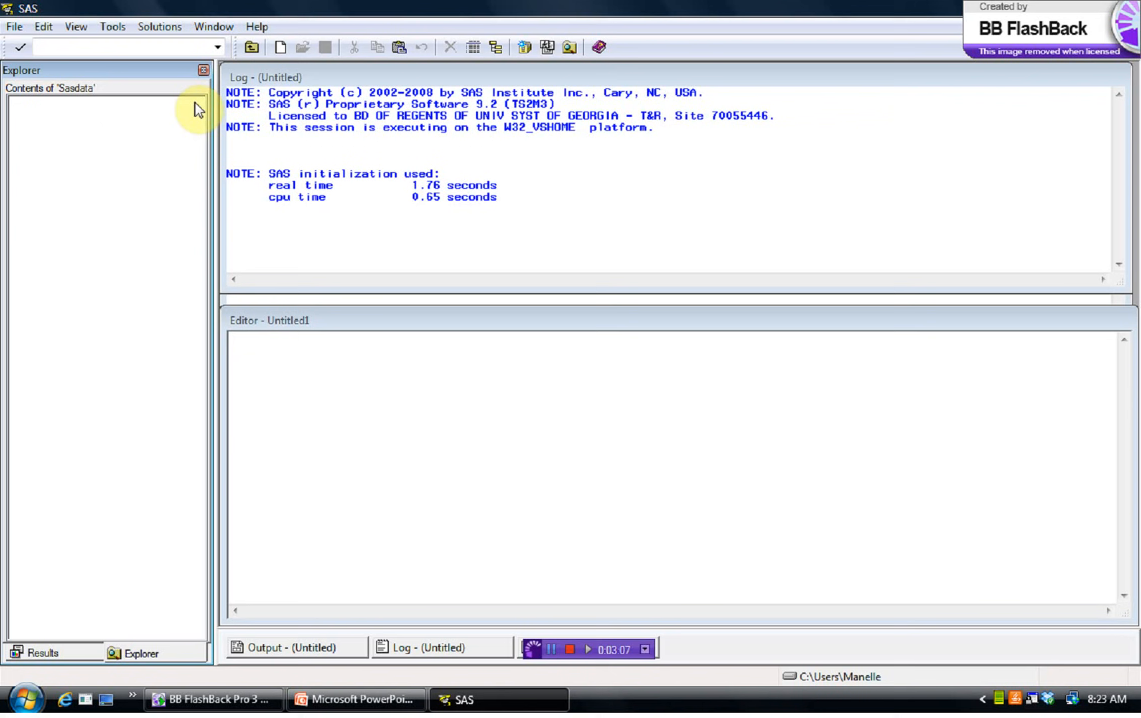
pyautogui.moveTo(251, 48)
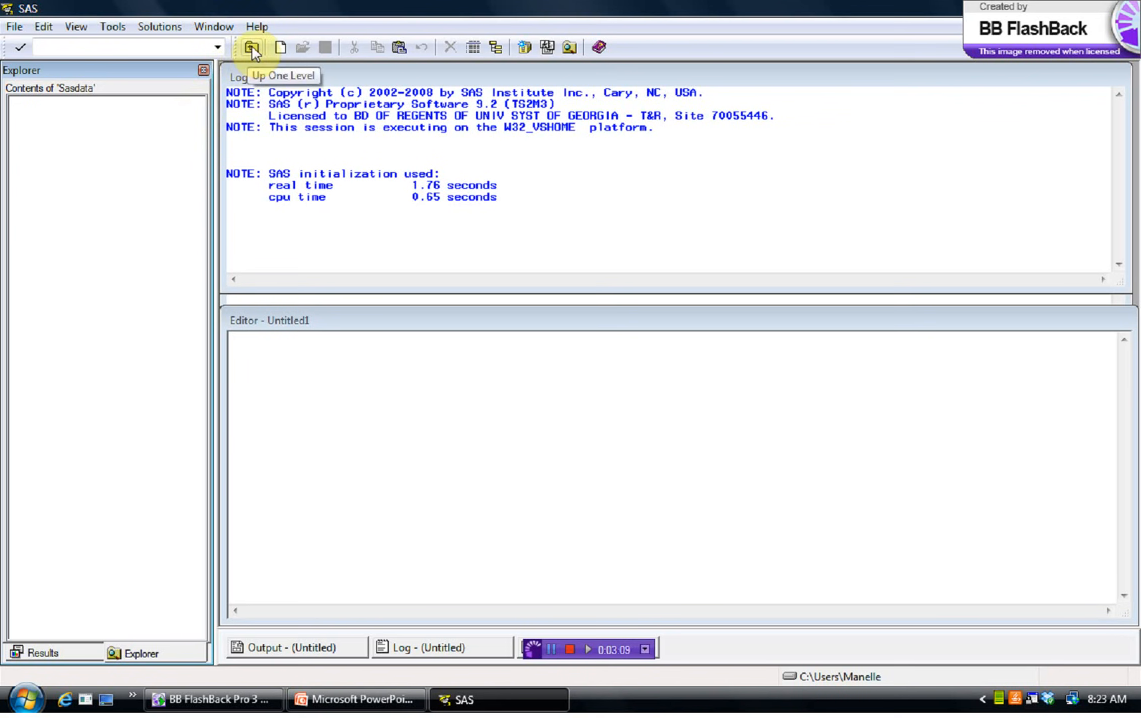
pyautogui.click(251, 47)
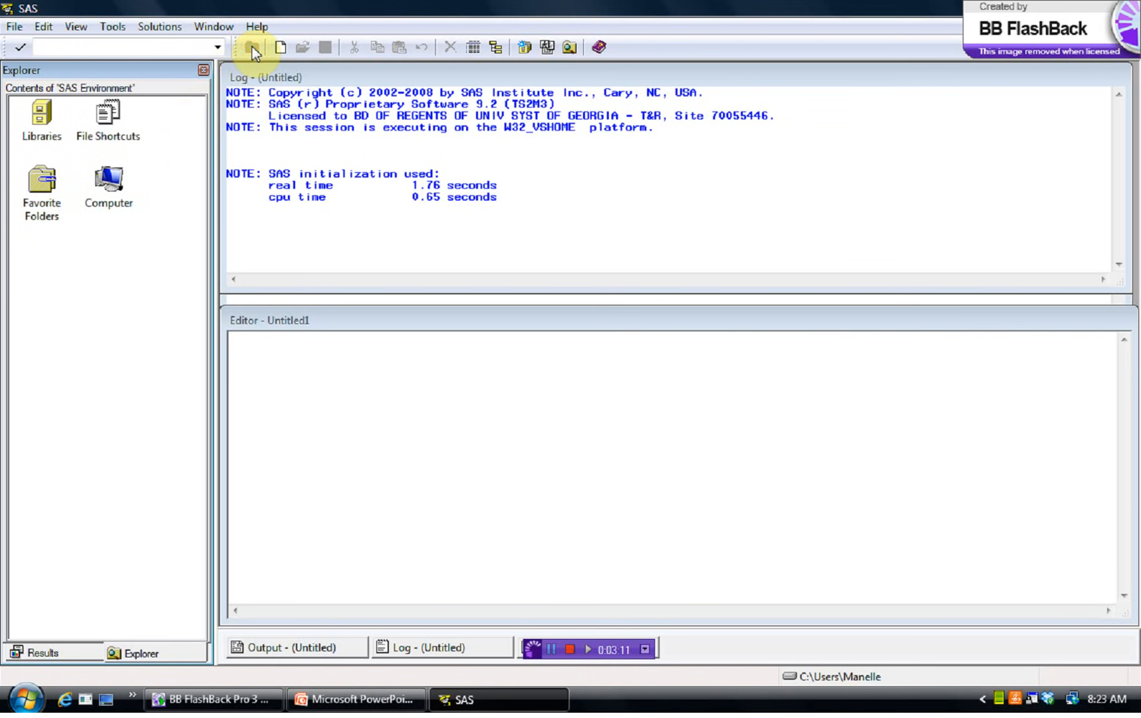
pyautogui.moveTo(103, 303)
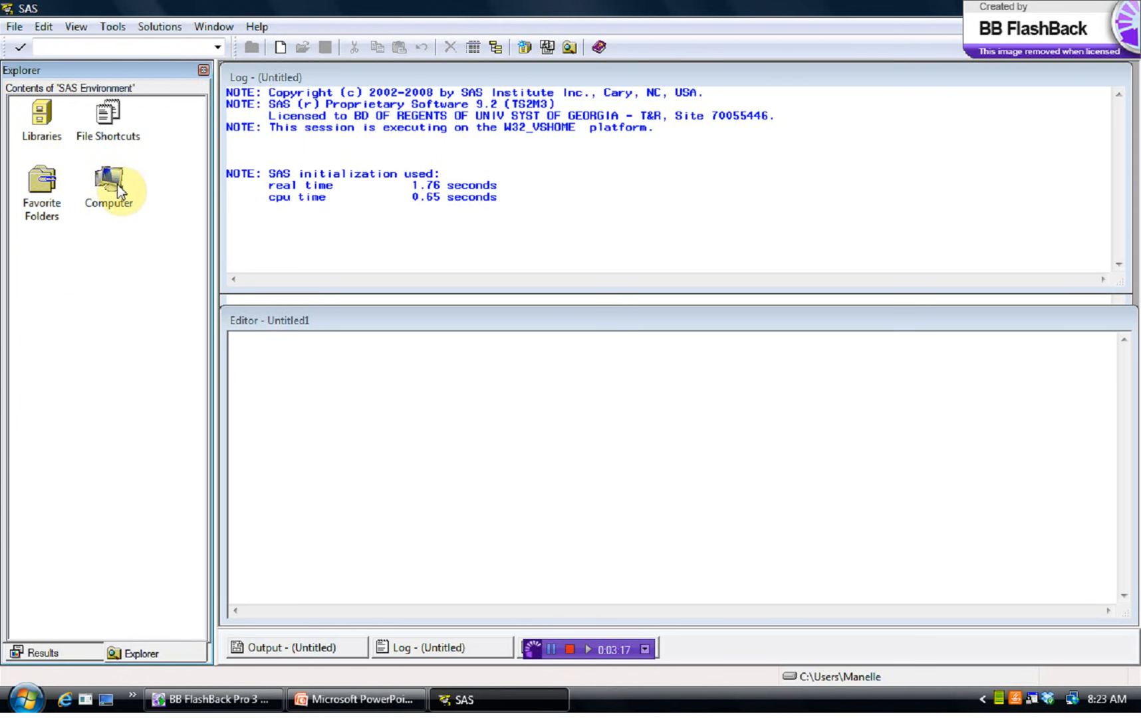
pyautogui.click(40, 113)
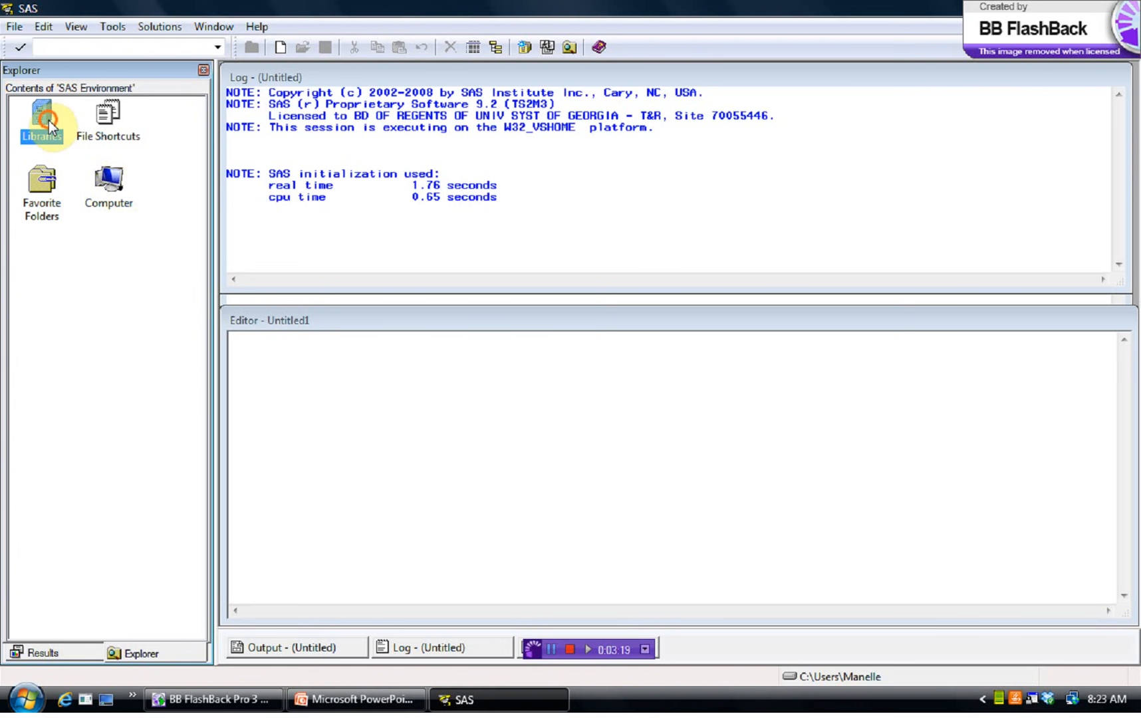
pyautogui.doubleClick(42, 117)
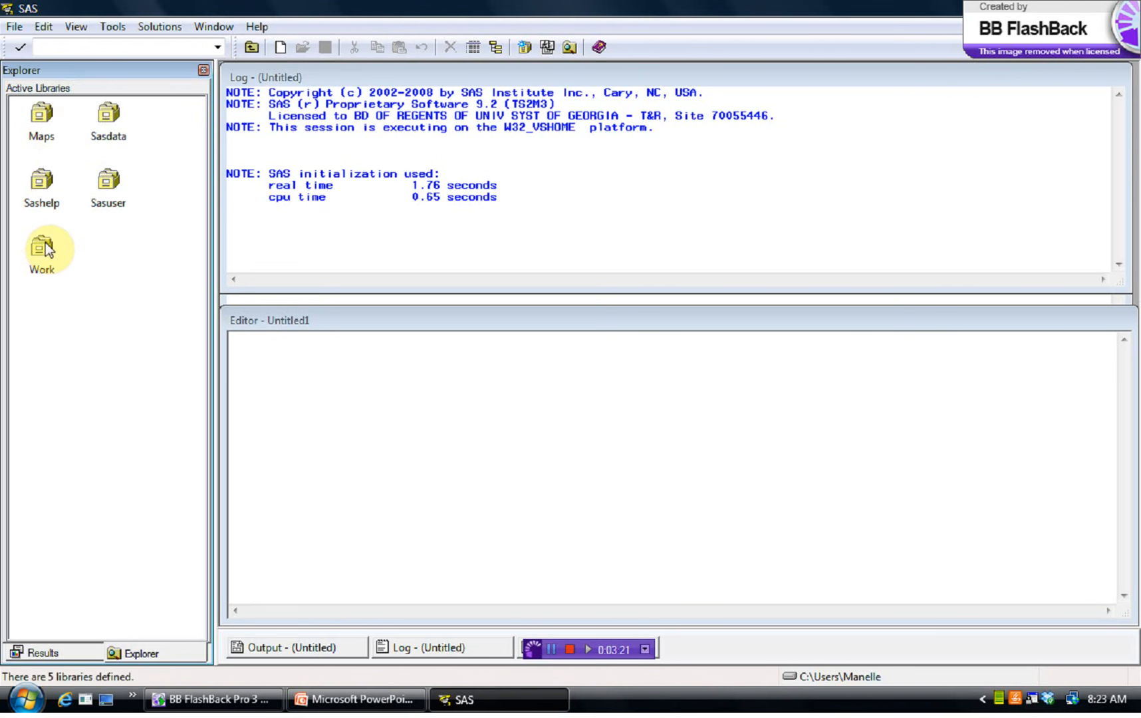
pyautogui.doubleClick(41, 251)
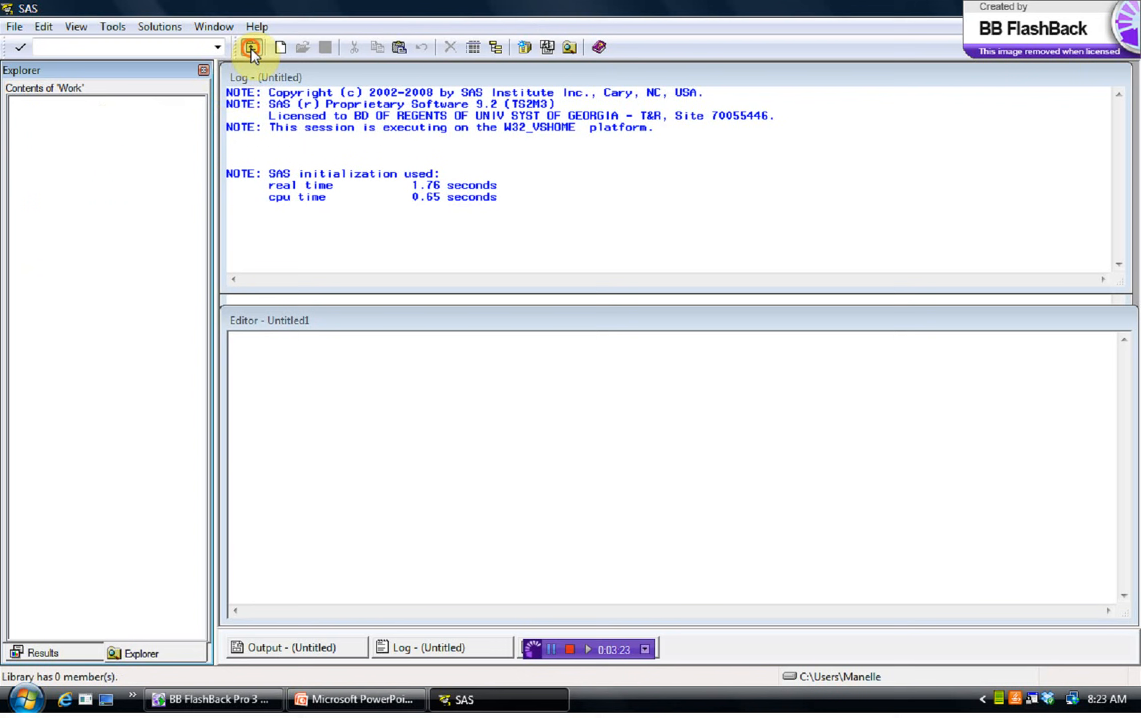
pyautogui.click(251, 47)
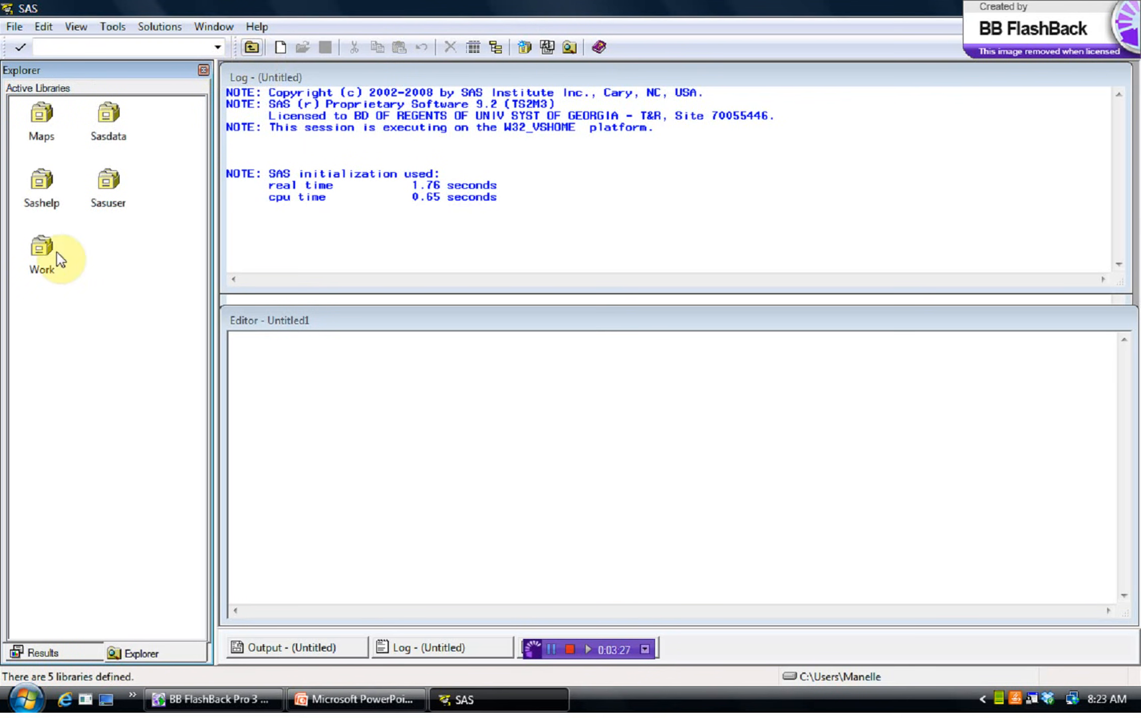
pyautogui.moveTo(44, 186)
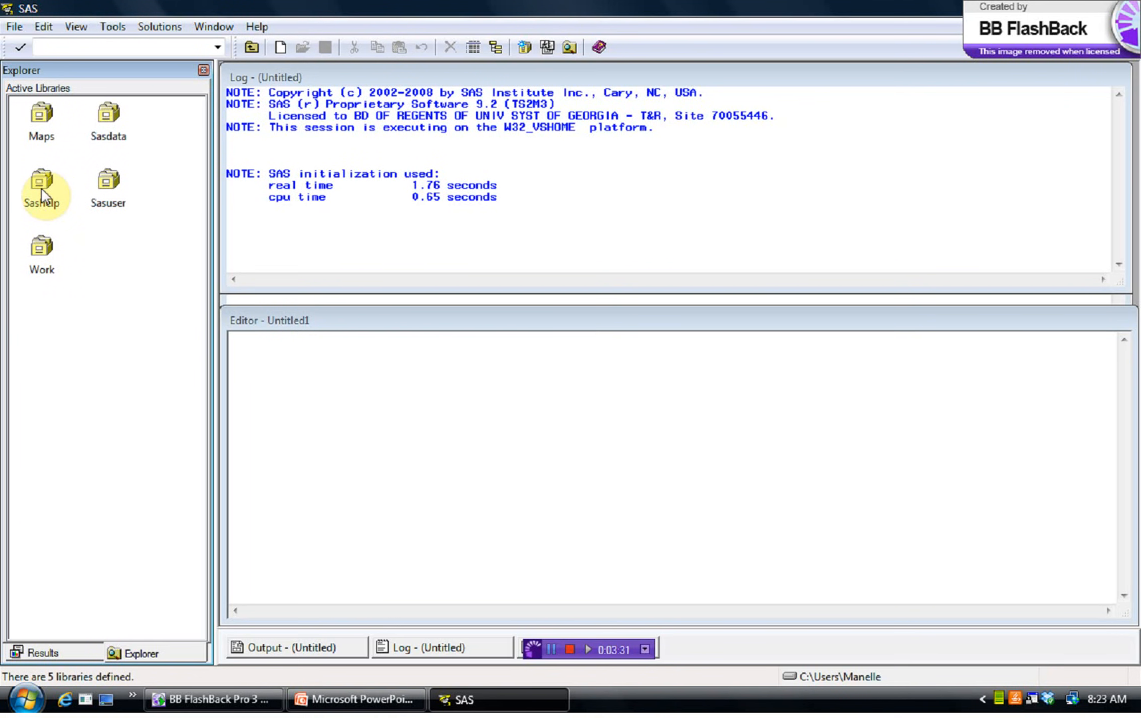
pyautogui.doubleClick(41, 180)
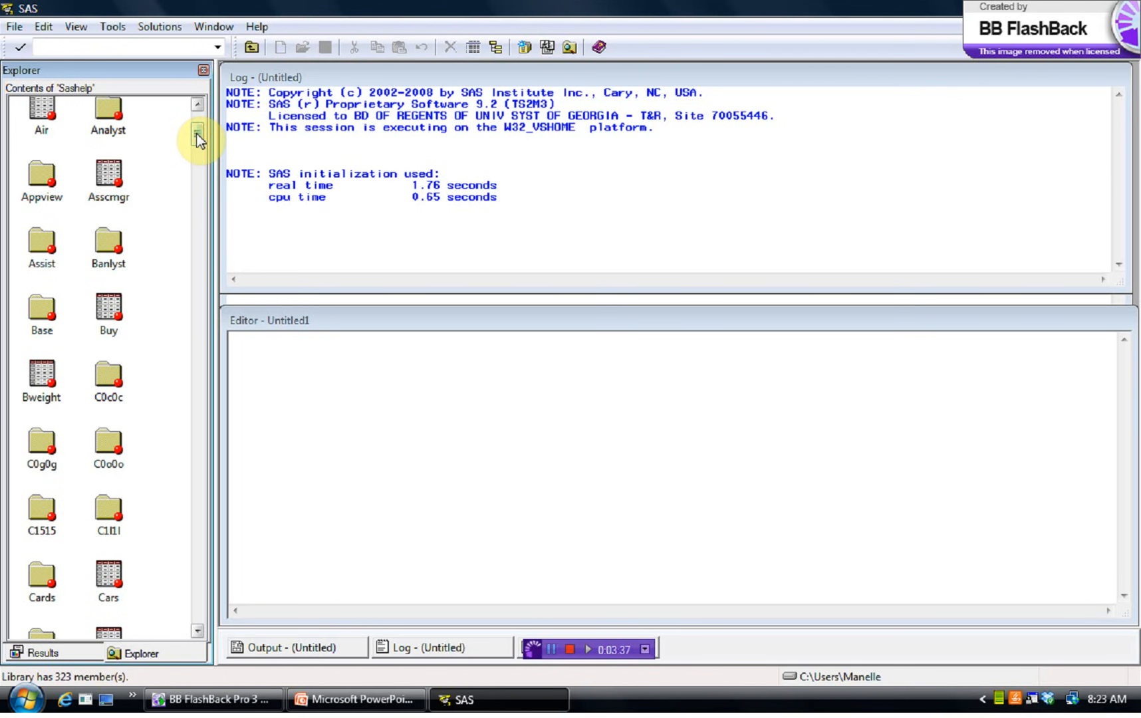
pyautogui.scroll(-3)
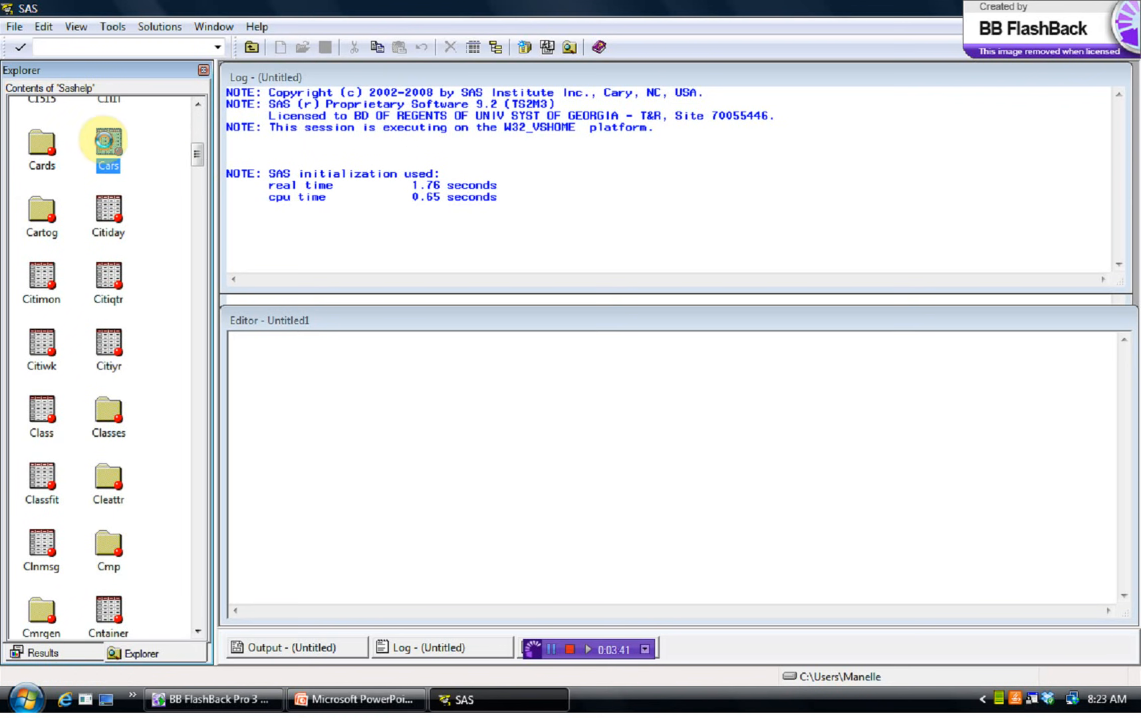
# - Open Sashelp.Cars in VIEWTABLE, maximize it, and scroll through its rows and columns
pyautogui.doubleClick(107, 140)
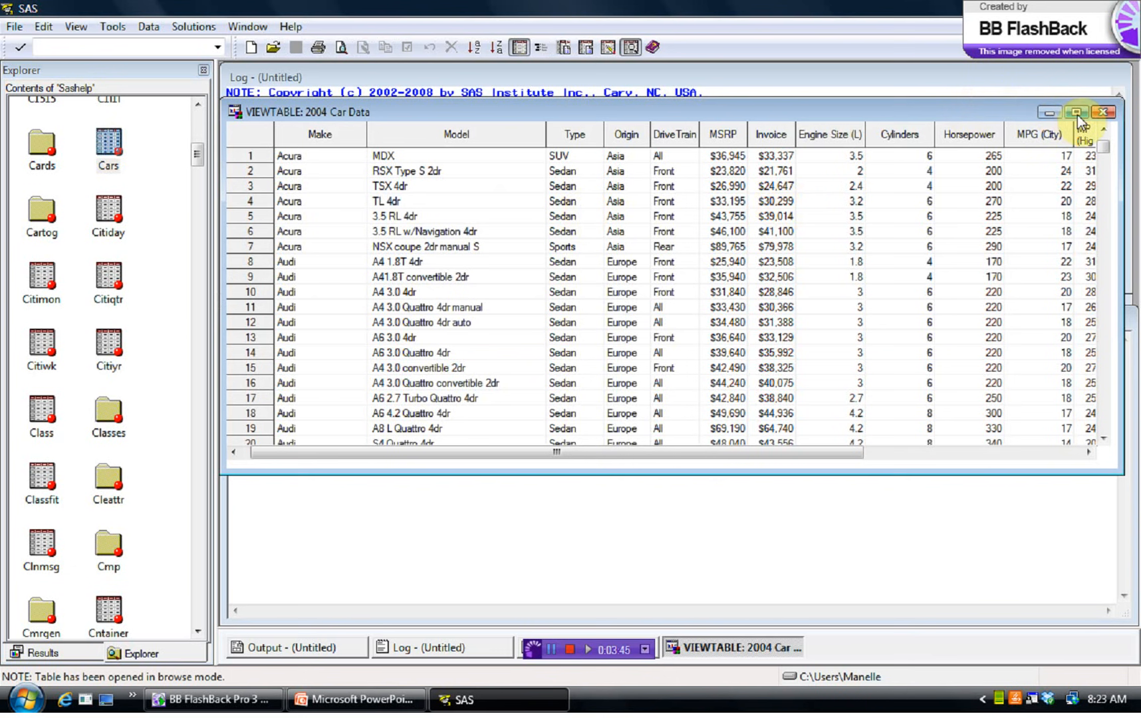
pyautogui.click(1080, 112)
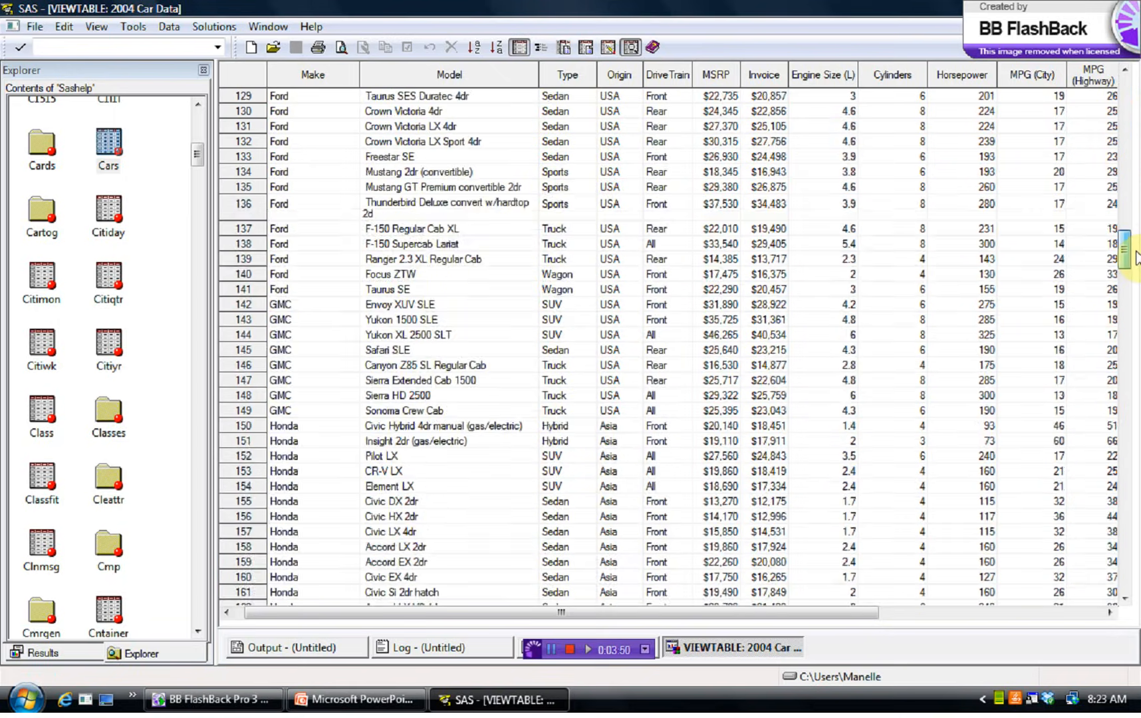
pyautogui.scroll(-3)
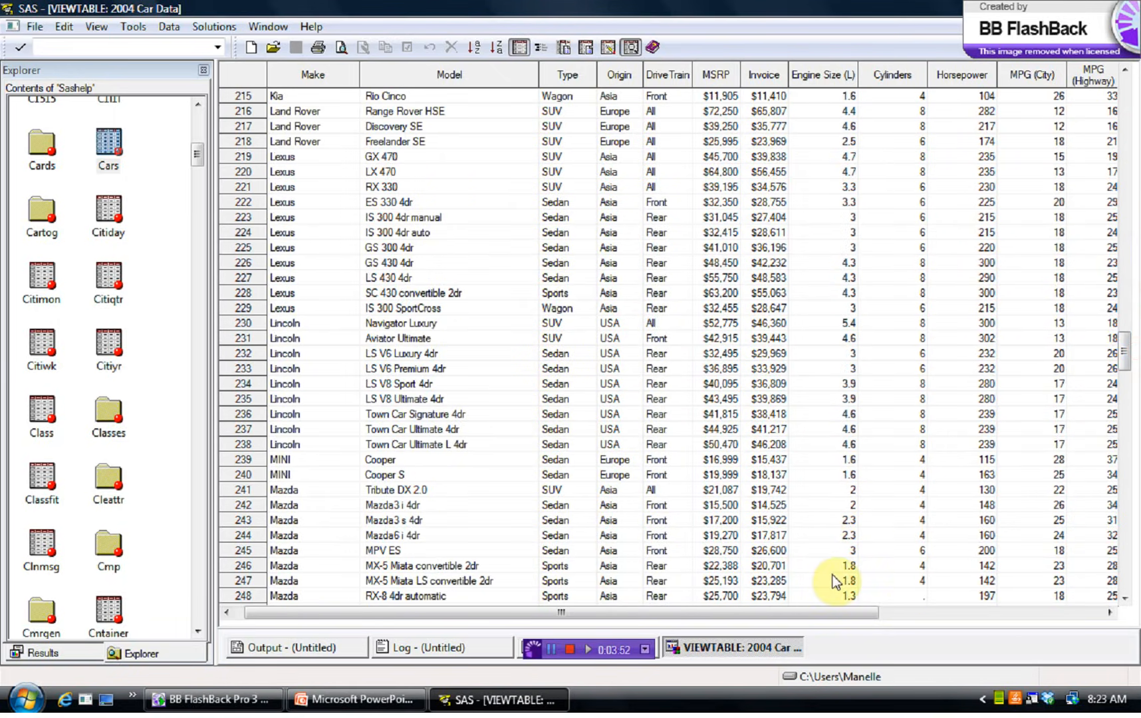
pyautogui.hscroll(3)
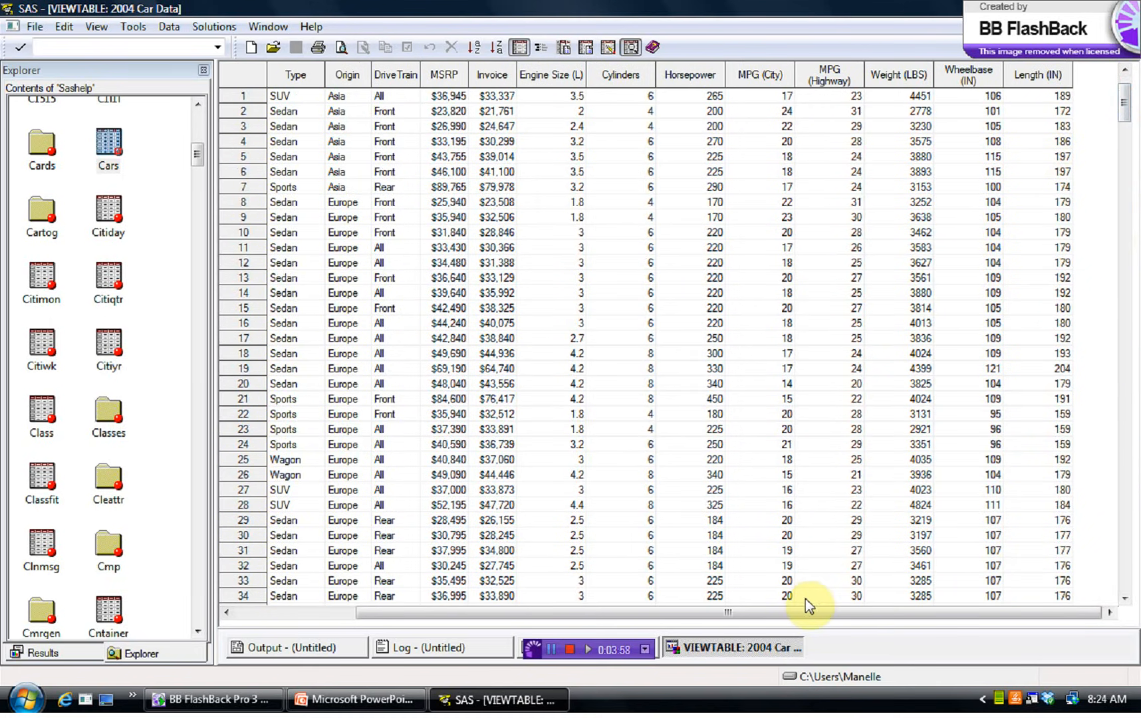
pyautogui.hscroll(-3)
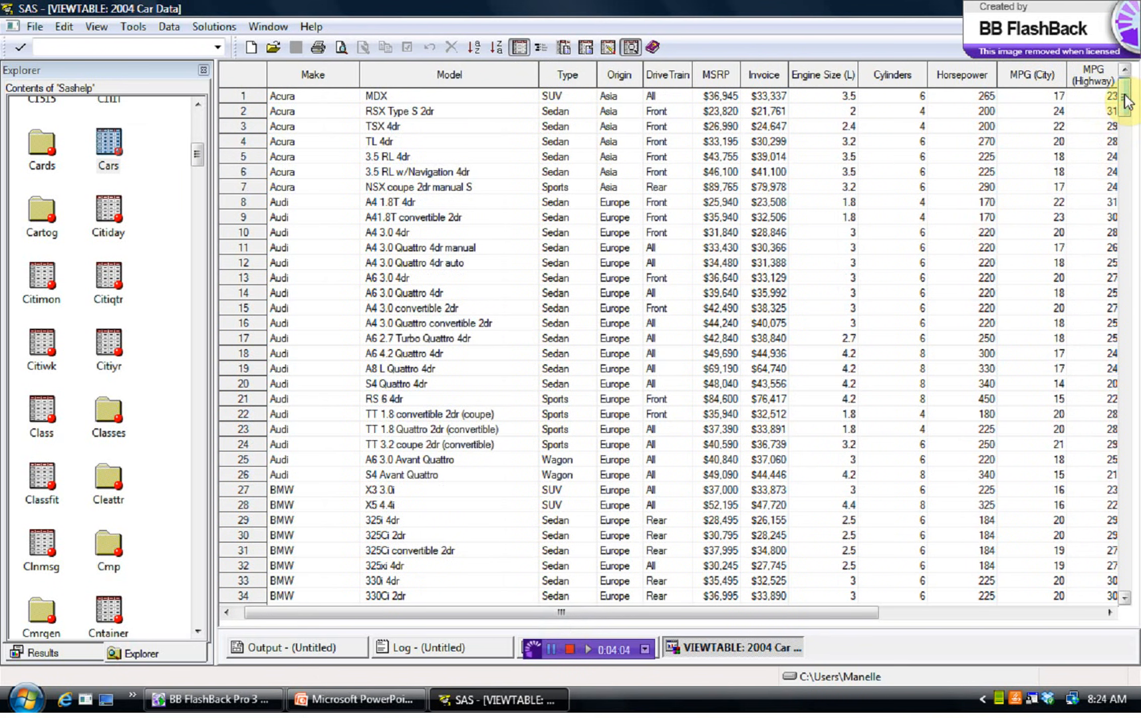
pyautogui.moveTo(816, 224)
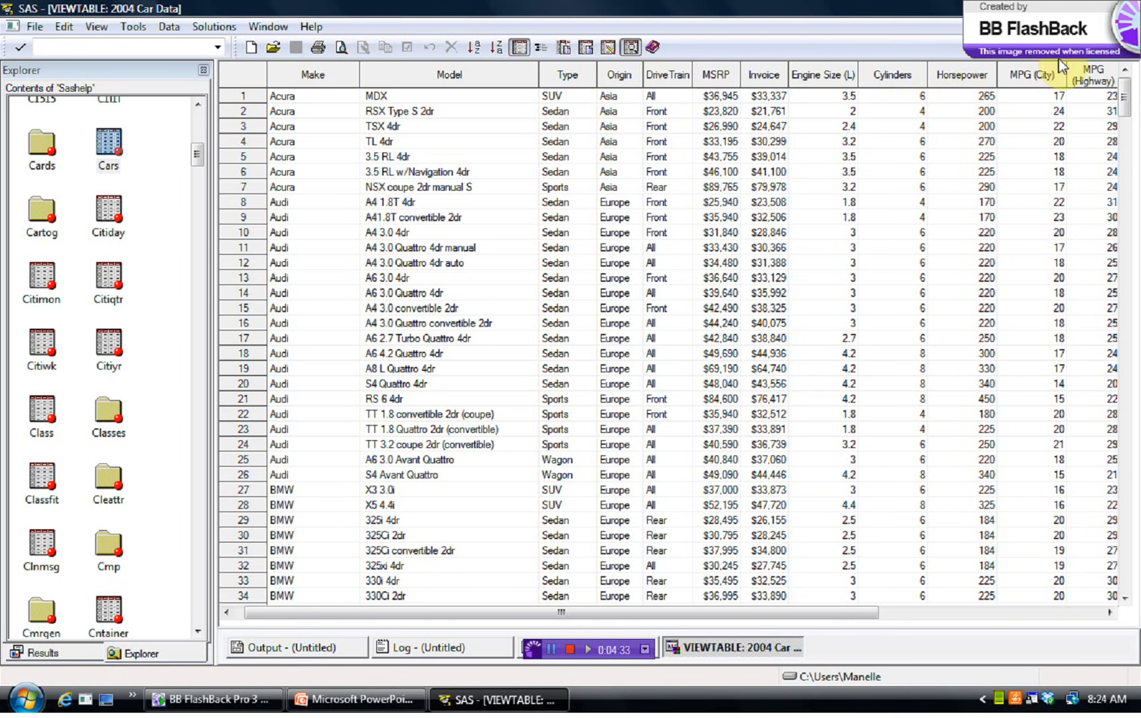
pyautogui.moveTo(1036, 100)
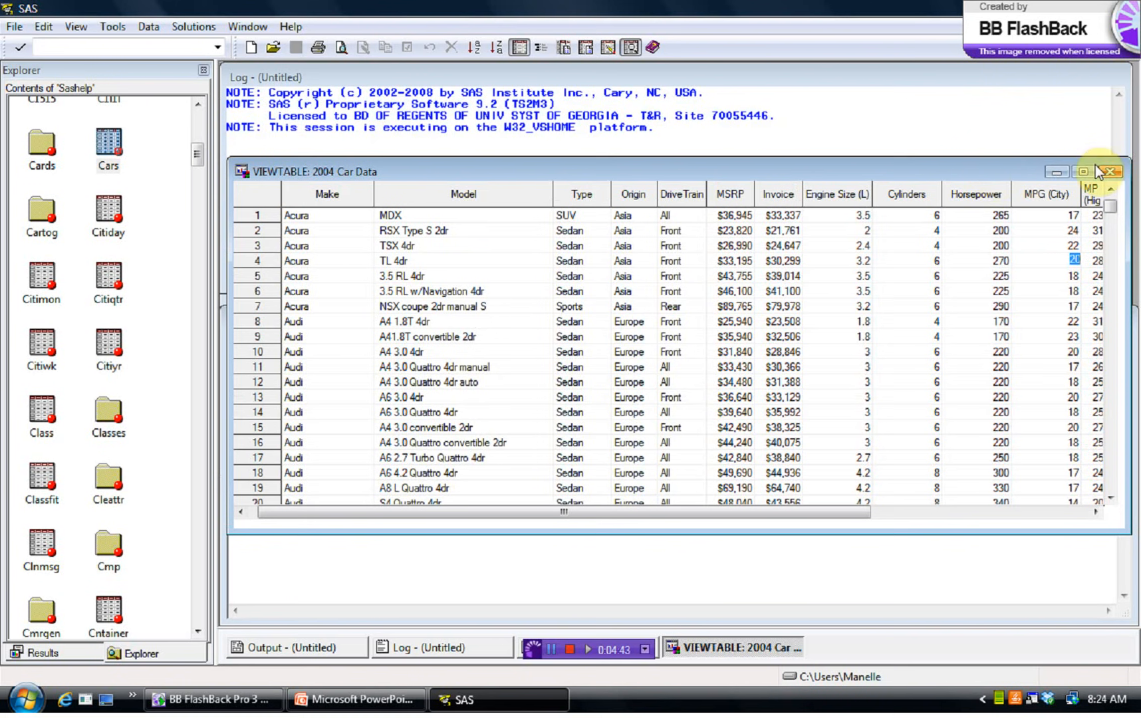
pyautogui.moveTo(1115, 175)
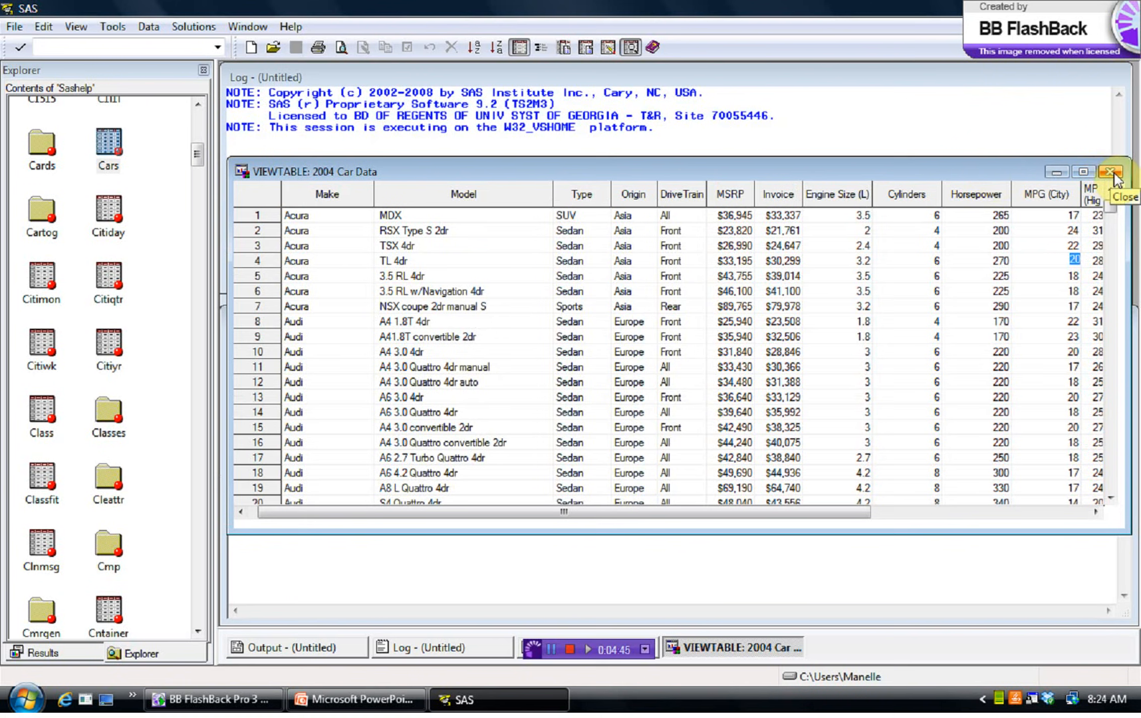
# - Close the Cars table, reopen and reposition it, then close it again
pyautogui.click(1116, 172)
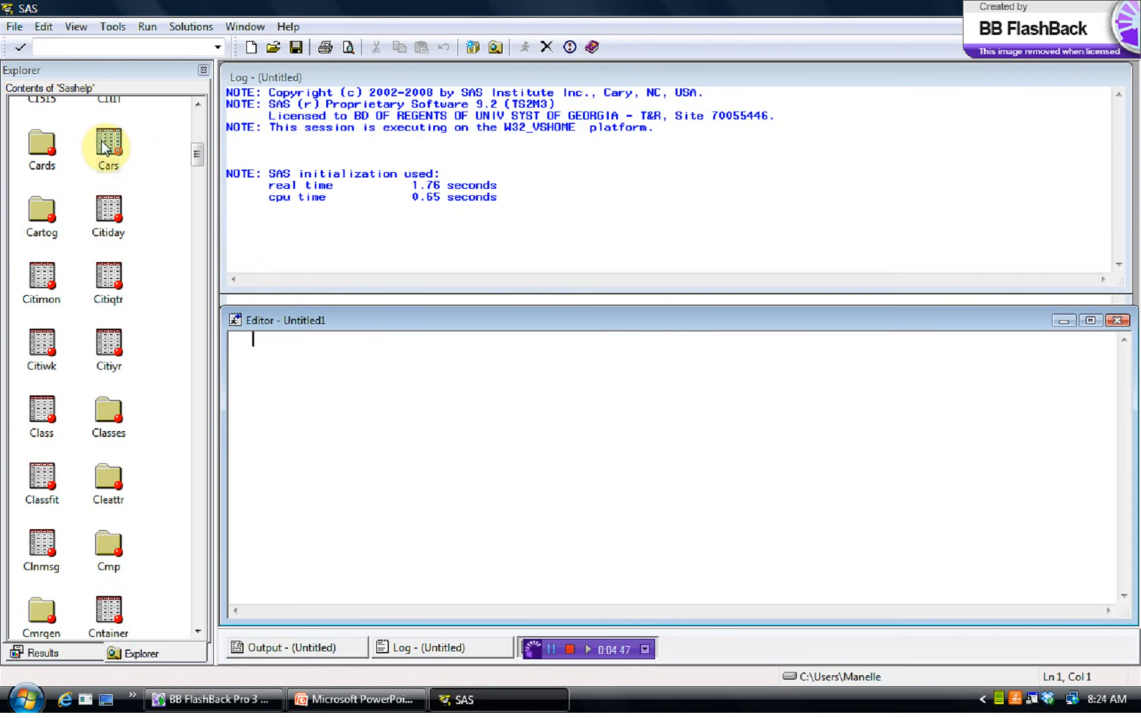
pyautogui.doubleClick(108, 143)
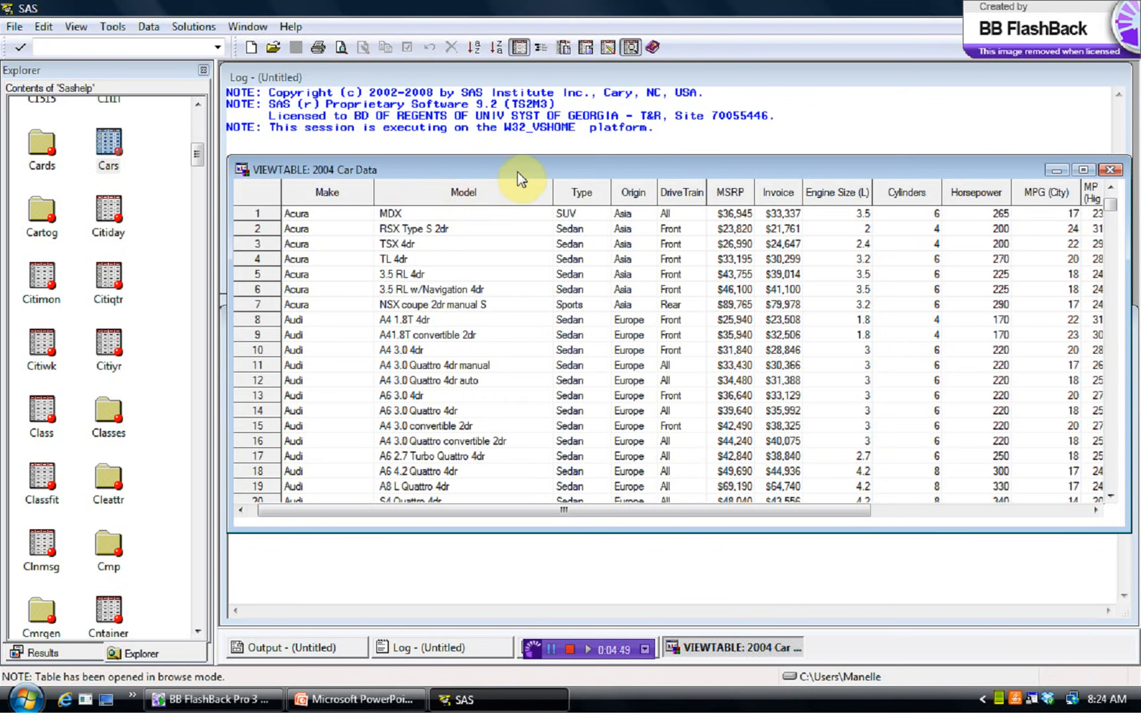
pyautogui.moveTo(520, 170); pyautogui.dragTo(550, 118)
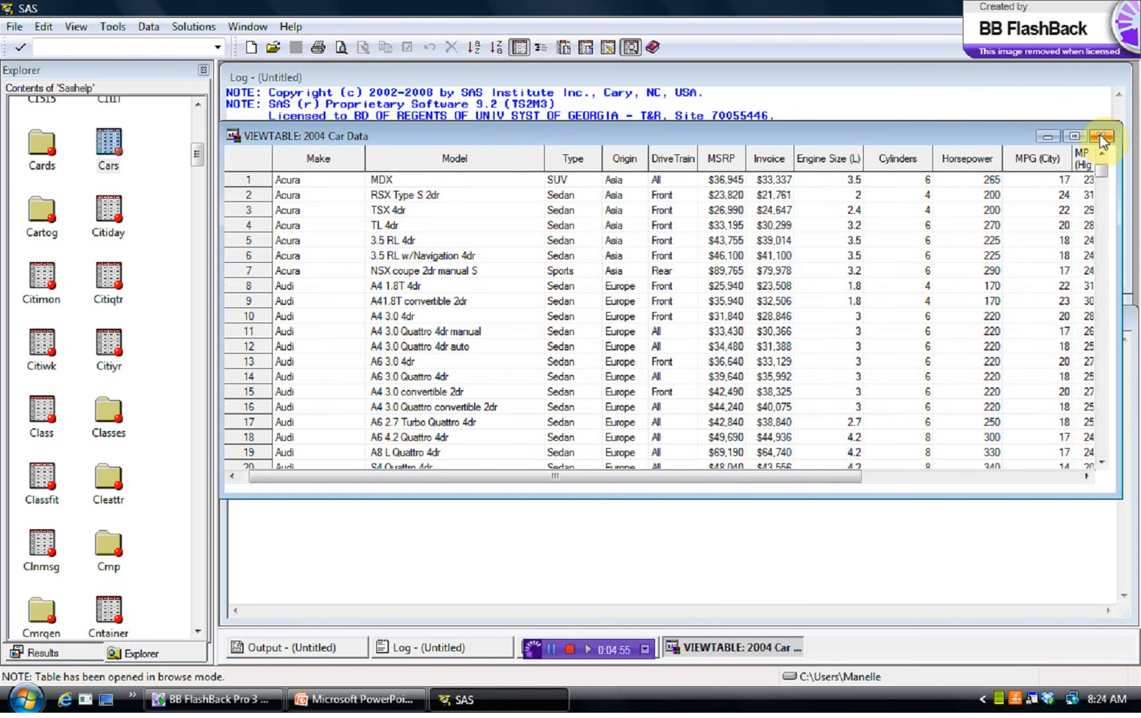
pyautogui.click(1101, 136)
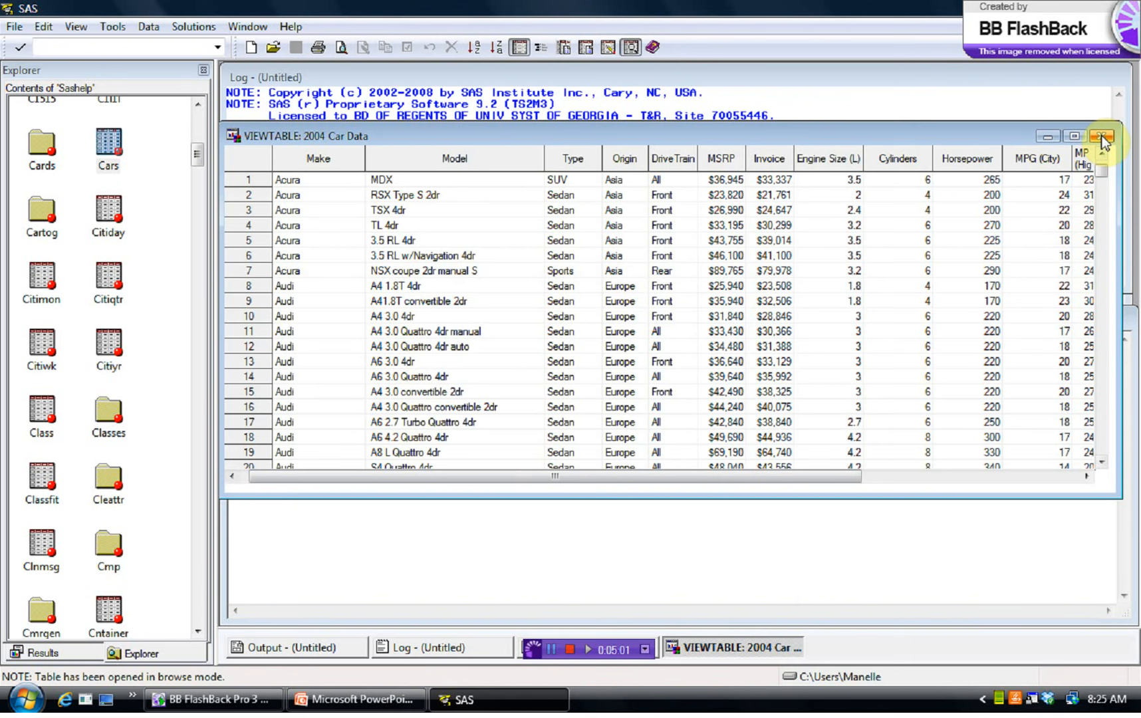
pyautogui.moveTo(1101, 137)
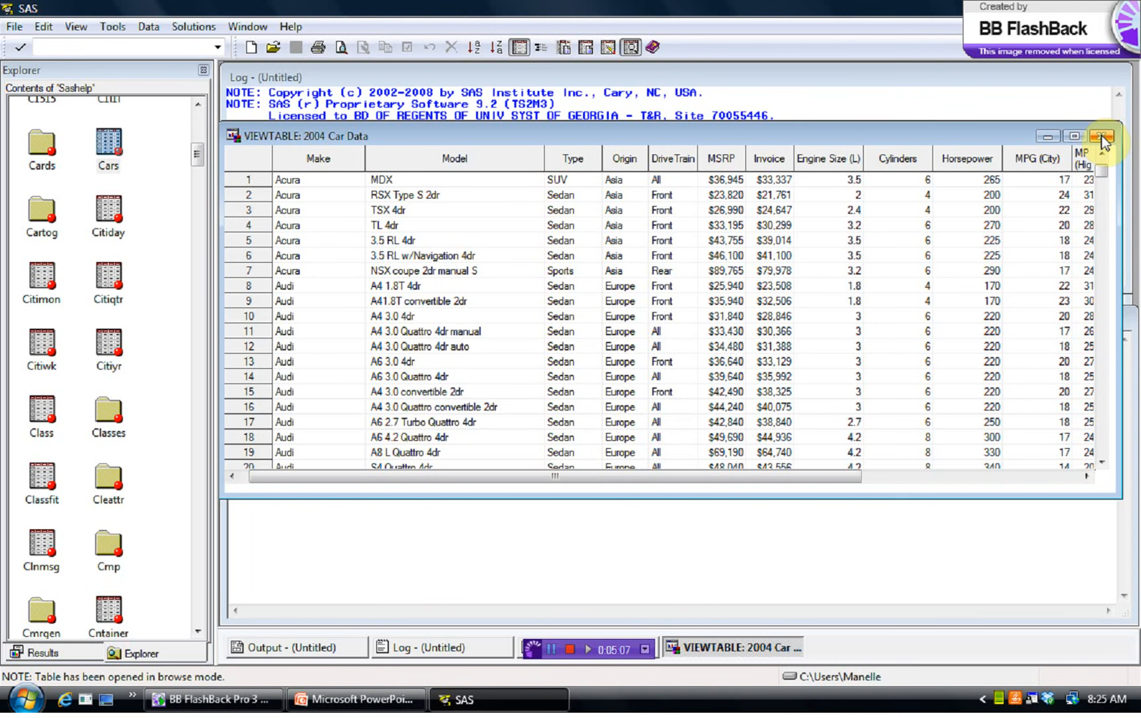
pyautogui.click(1123, 136)
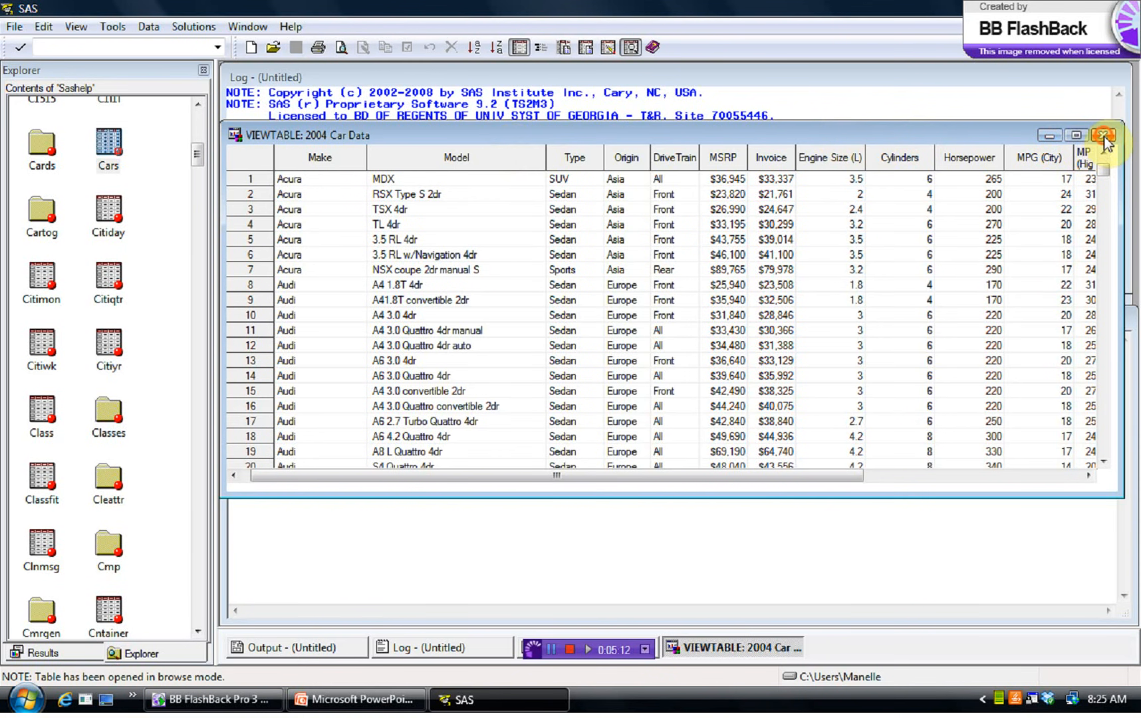
pyautogui.click(1106, 136)
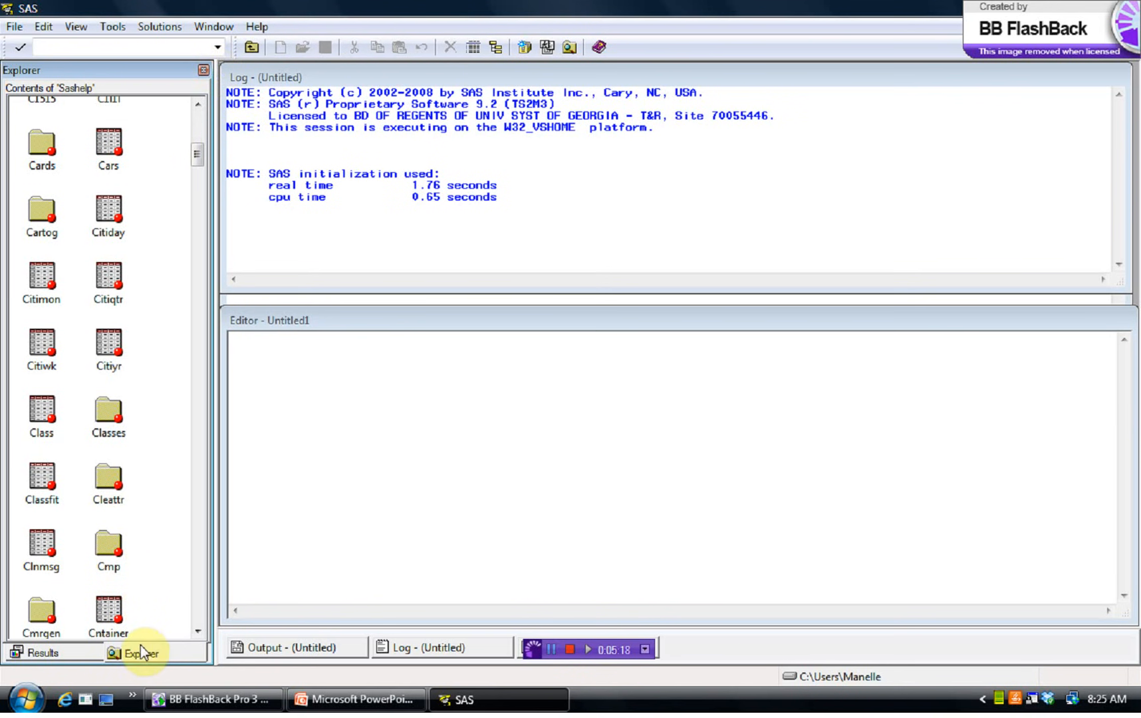
# - Return to the five active libraries list and activate the empty Editor window
pyautogui.click(251, 47)
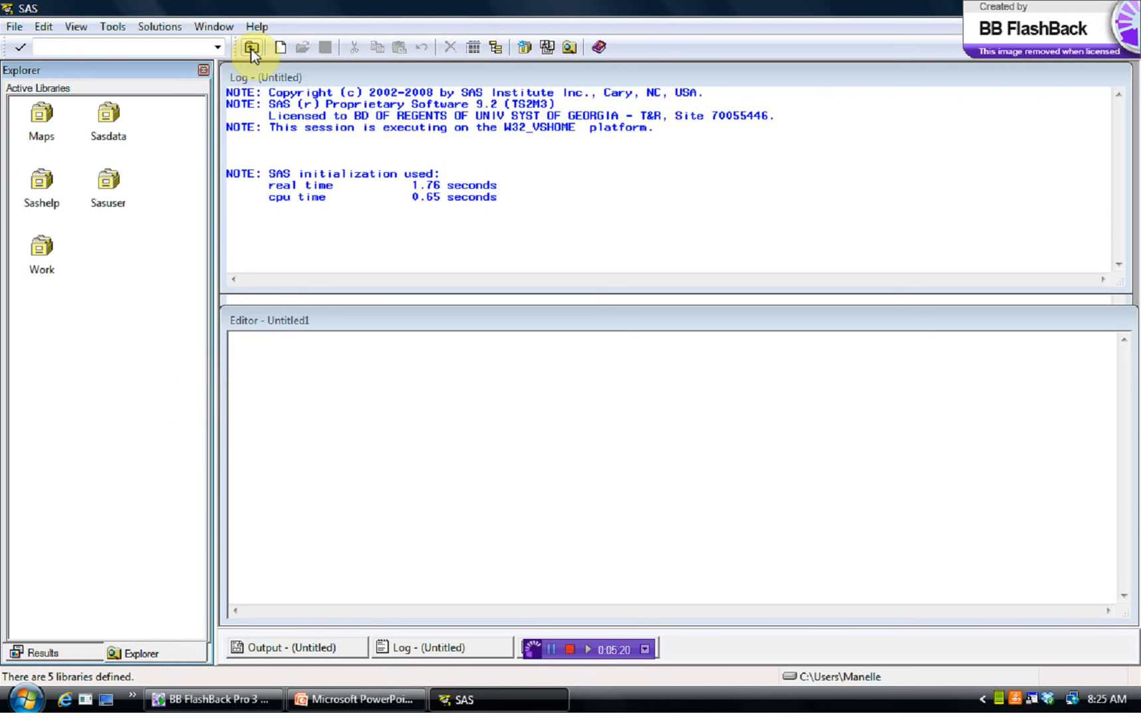
pyautogui.click(250, 46)
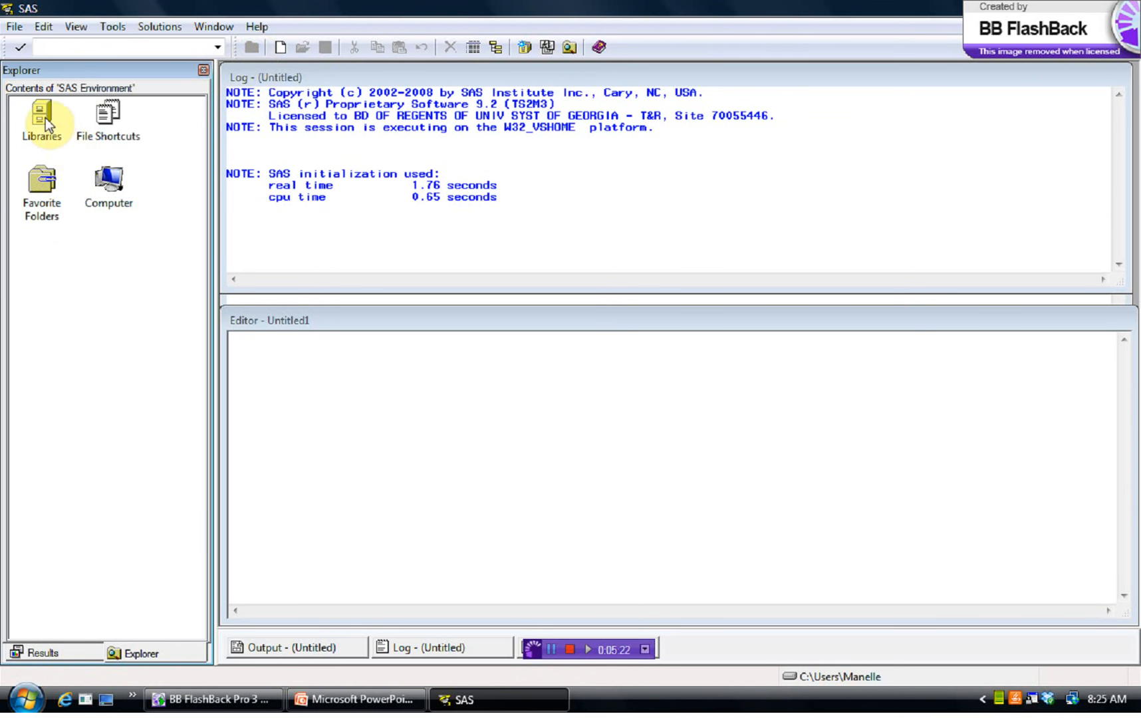
pyautogui.doubleClick(42, 116)
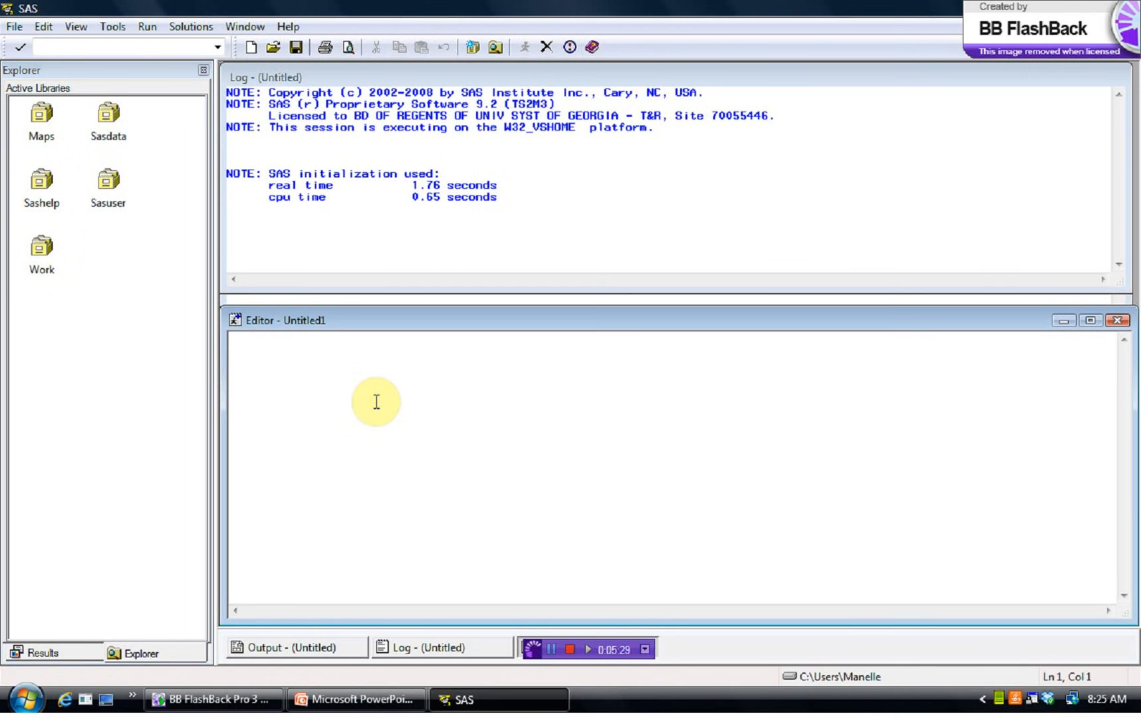
pyautogui.click(252, 339)
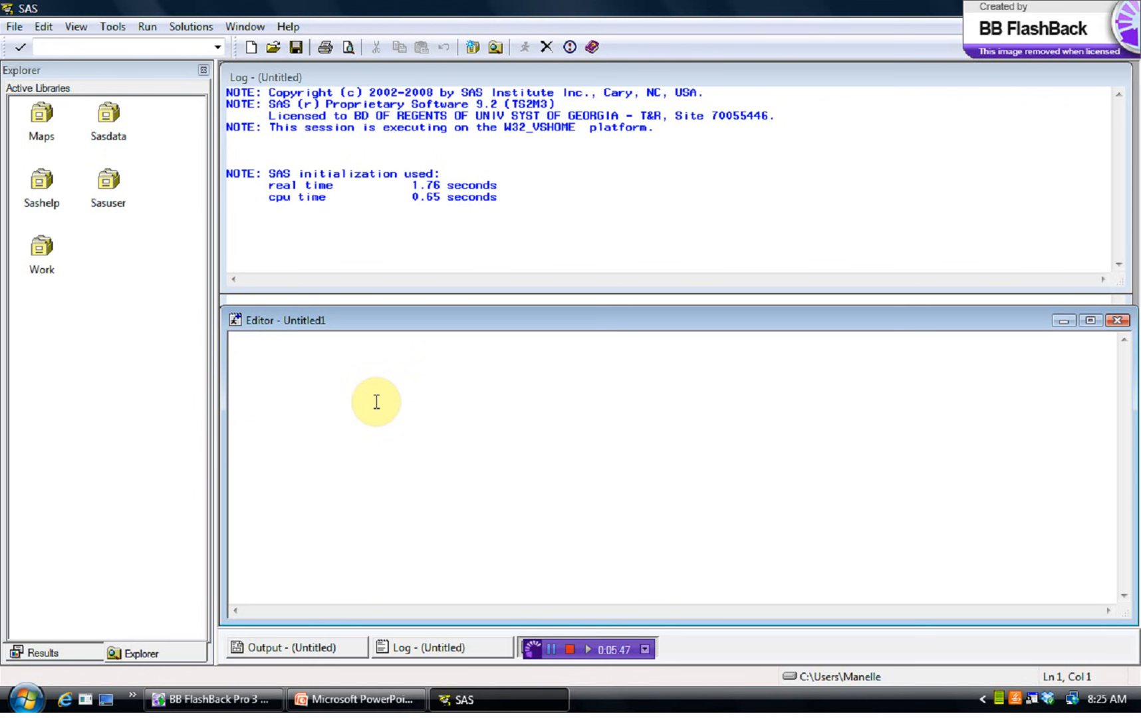
# - Type the DATA step header: data socks; input x y; datalines;
pyautogui.write('data')
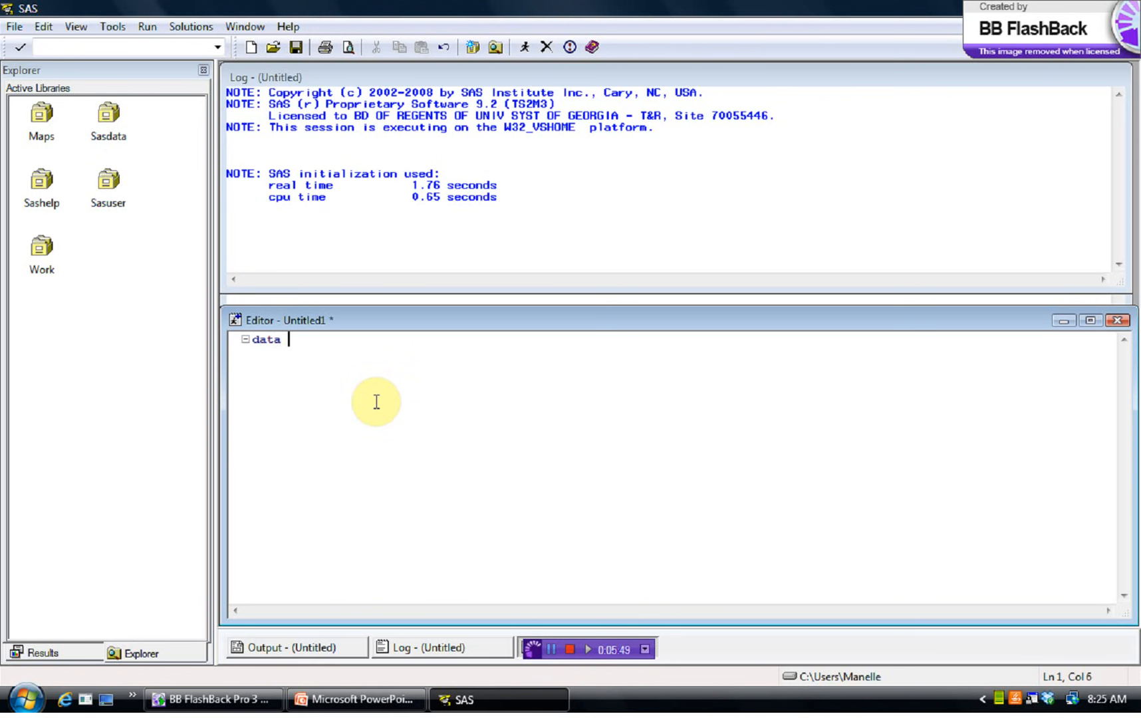
pyautogui.write('socks')
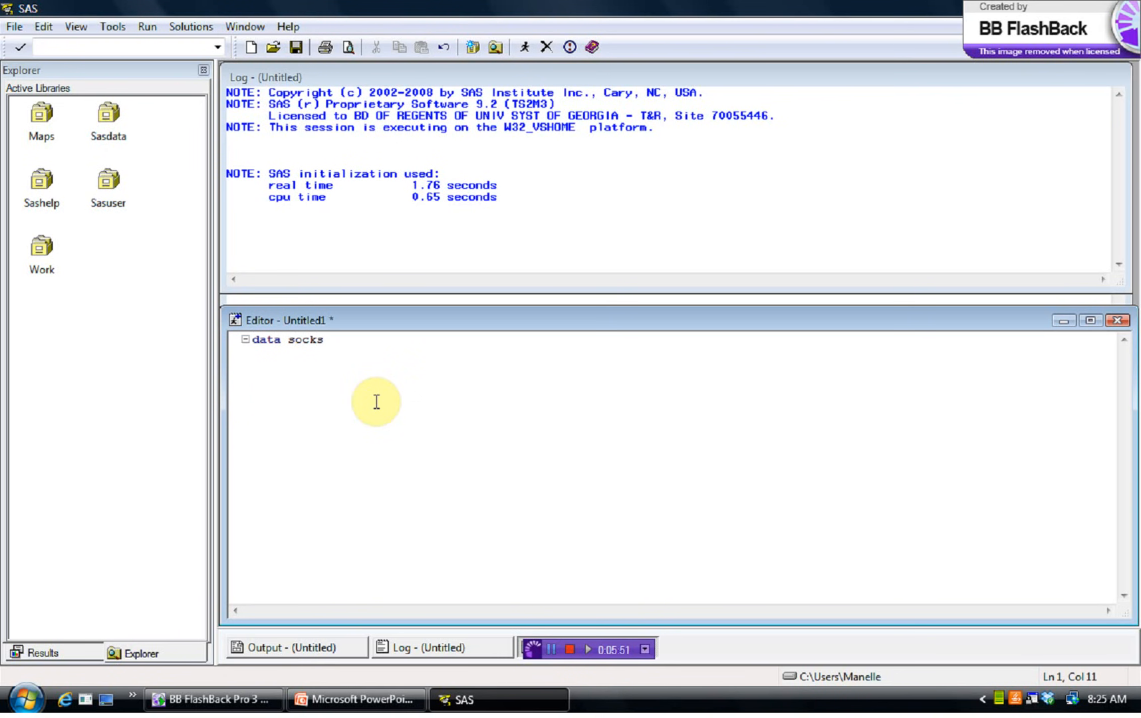
pyautogui.write(';')
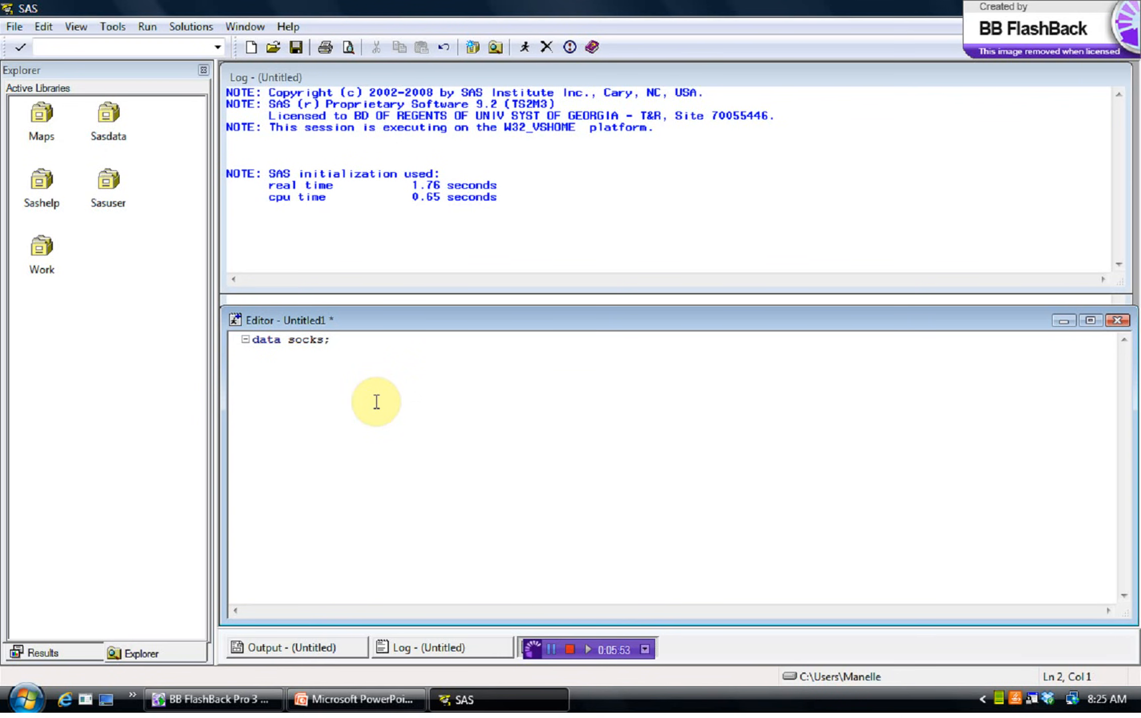
pyautogui.write('input')
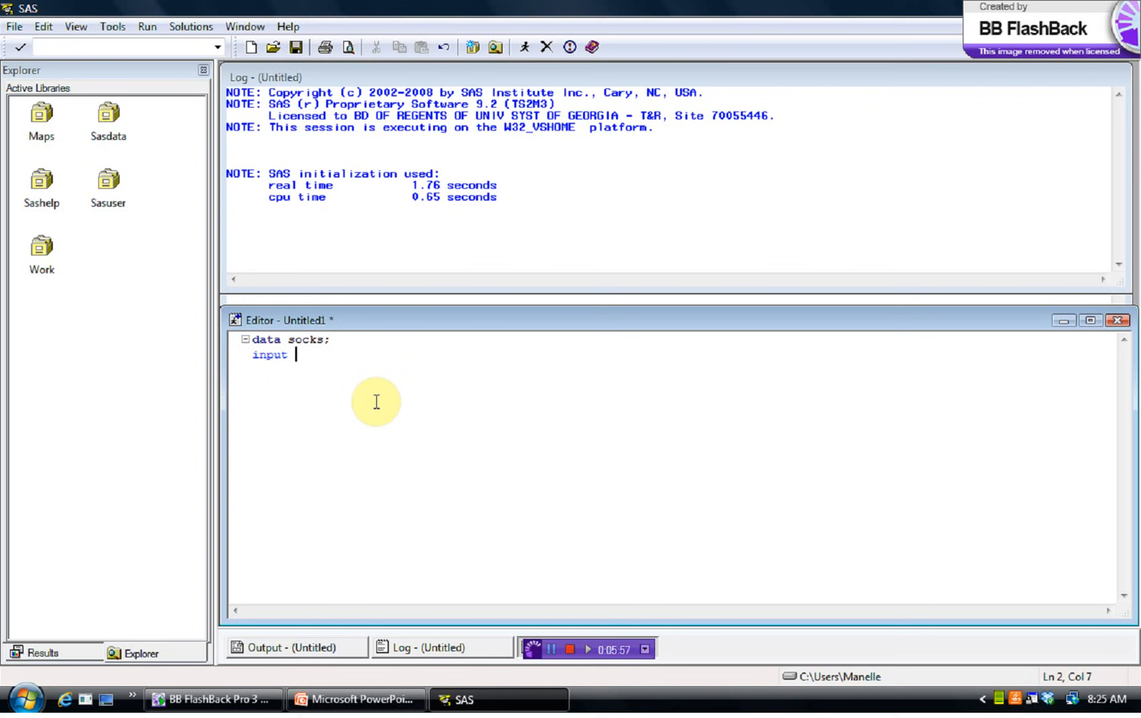
pyautogui.write('x y;')
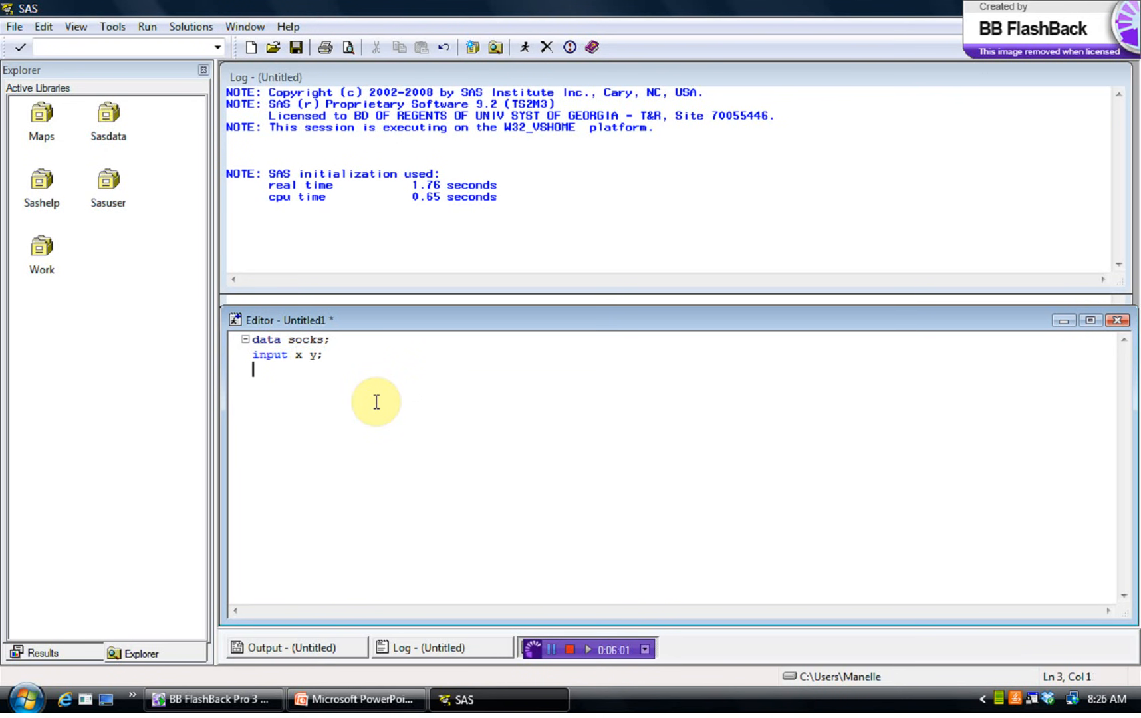
pyautogui.write('datalines')
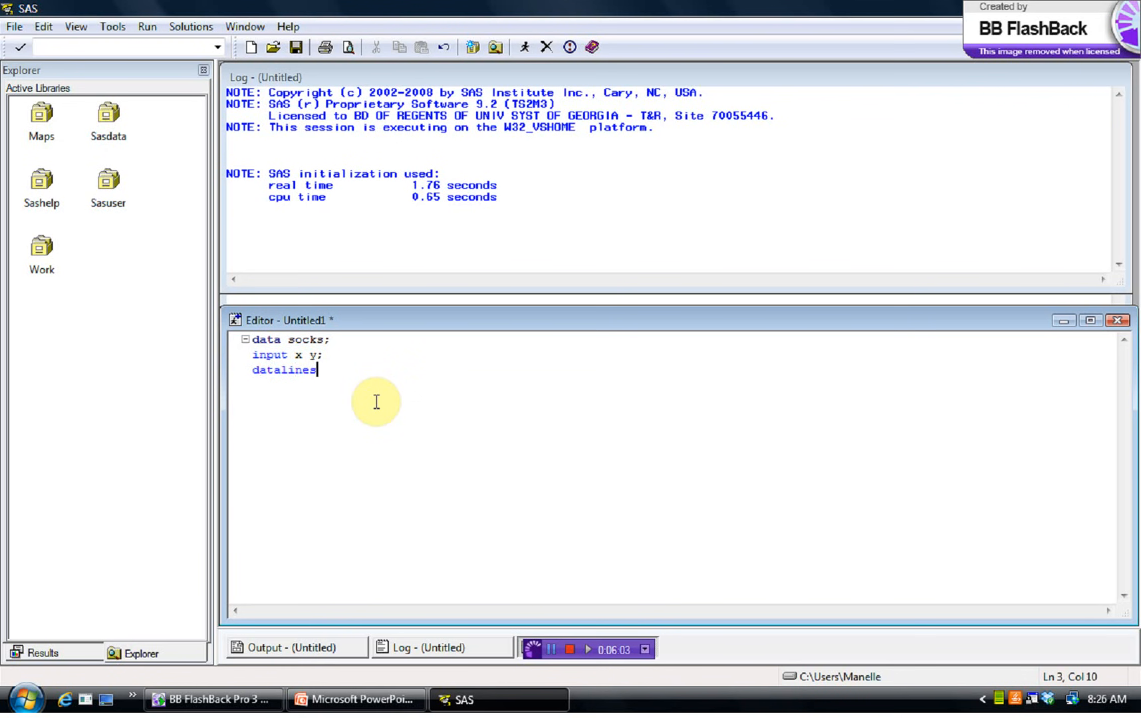
pyautogui.write(';')
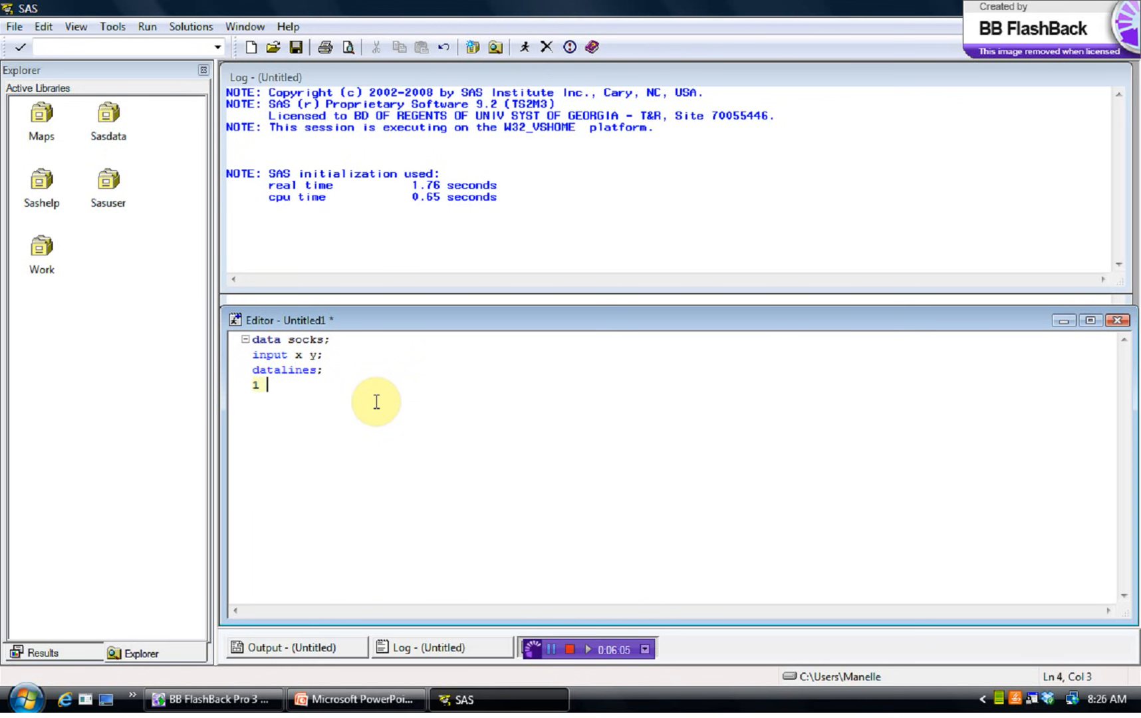
# - Enter data rows 1 2, 3 5, 6 6, a closing semicolon line, and run;
pyautogui.write('2')
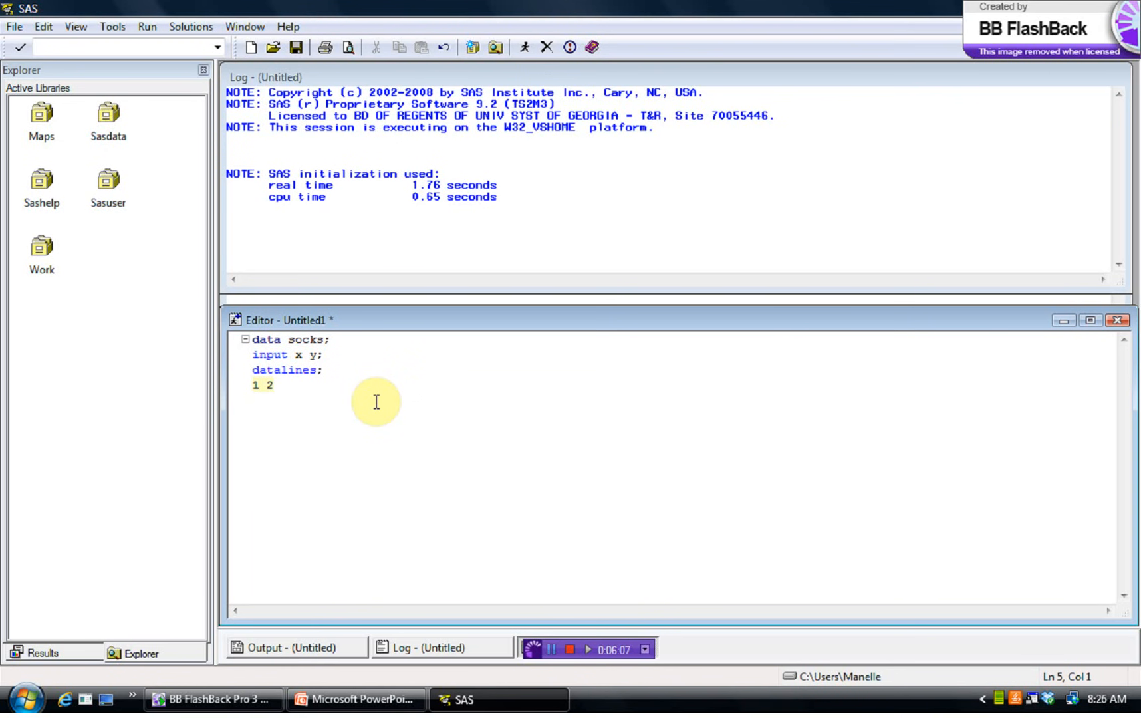
pyautogui.write('3 5')
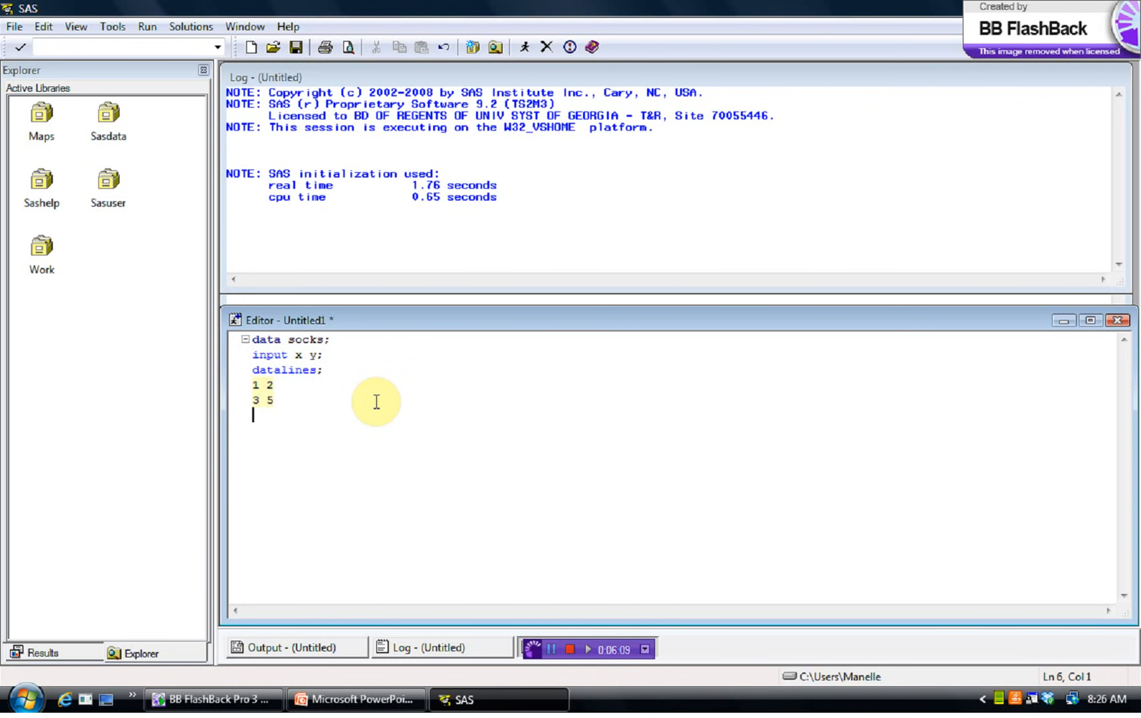
pyautogui.write('65')
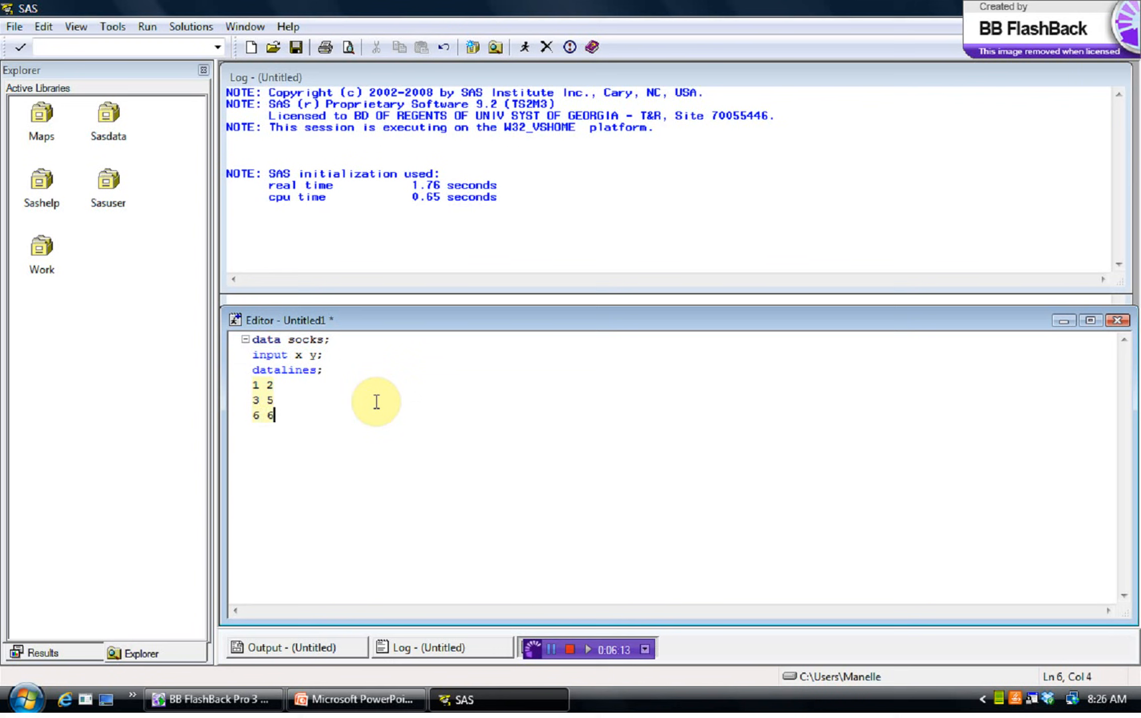
pyautogui.write(';')
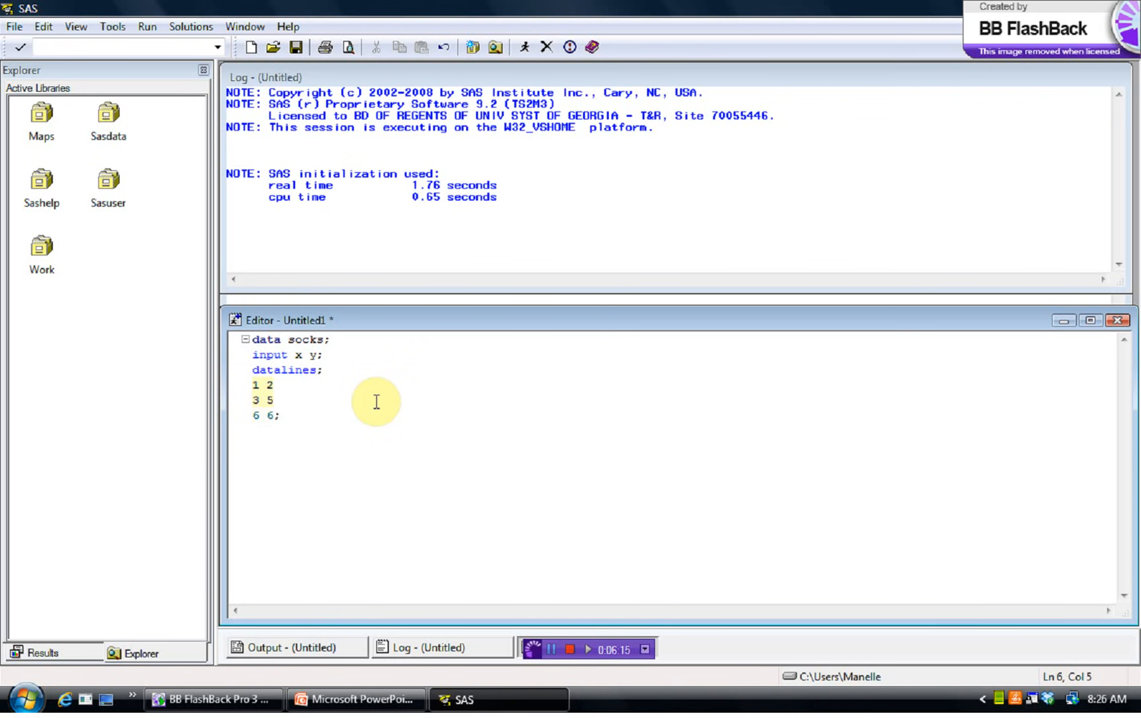
pyautogui.press('Backspace')
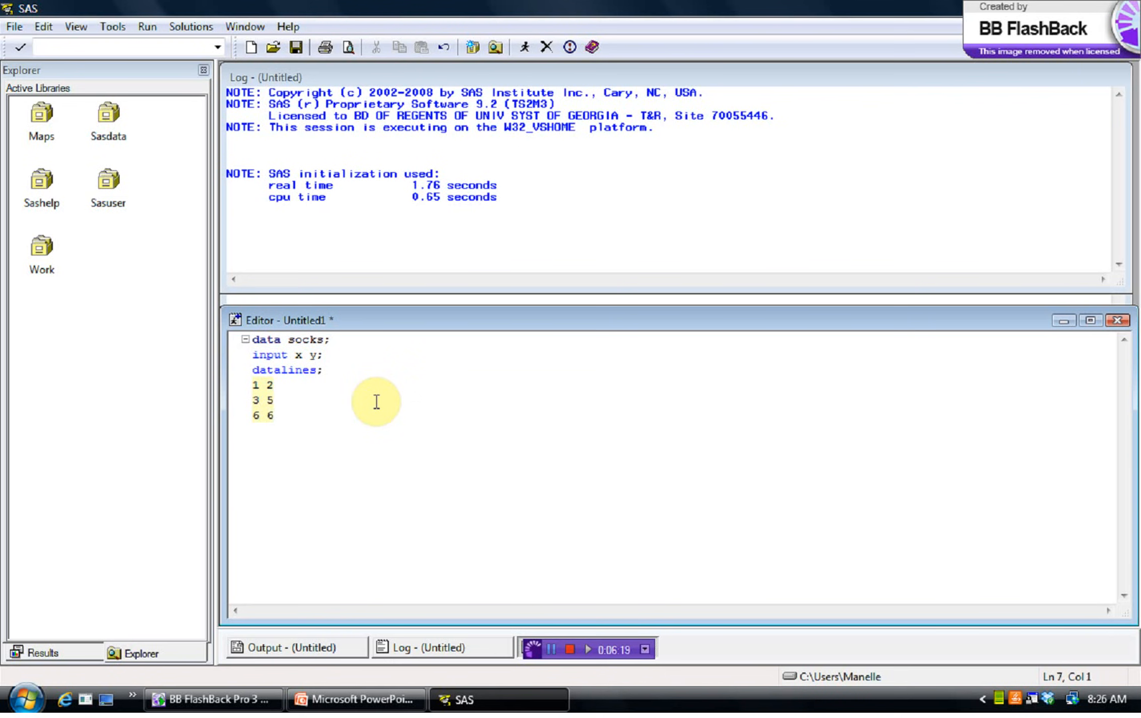
pyautogui.write(';')
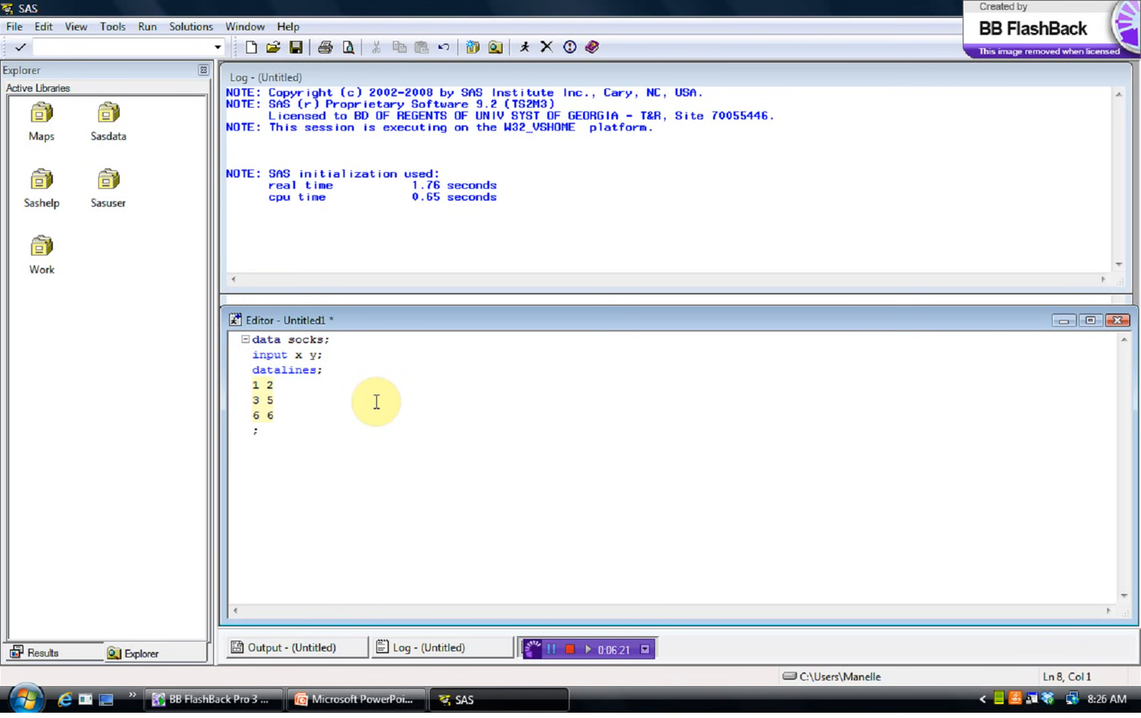
pyautogui.write('run')
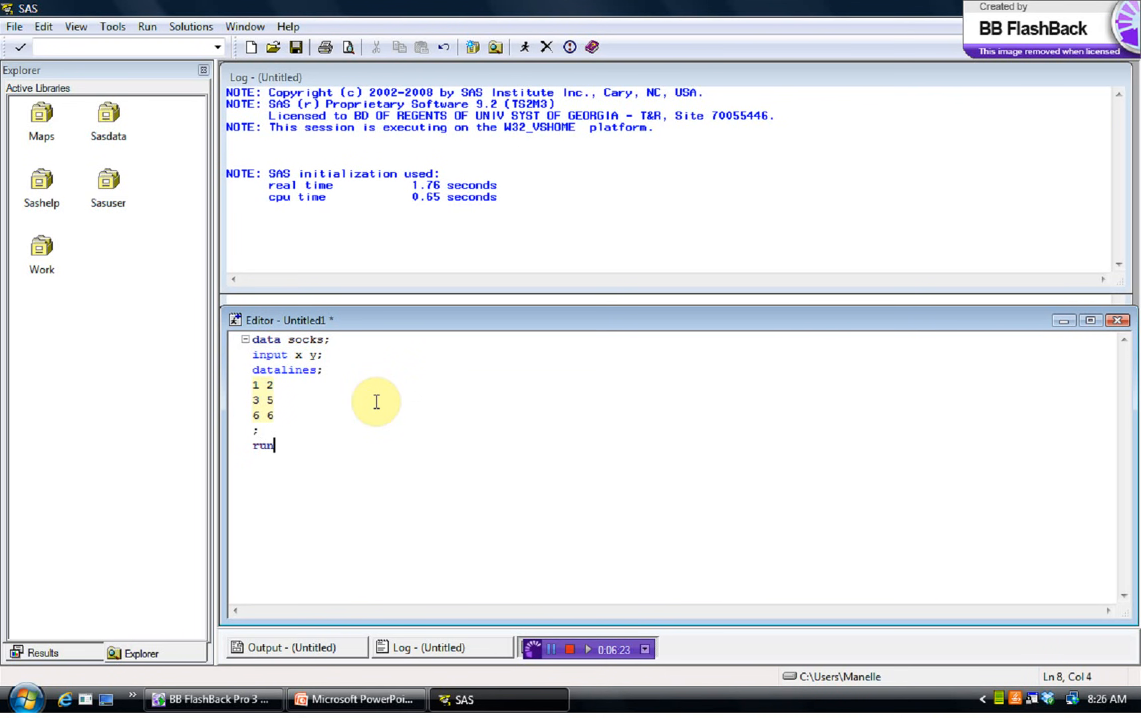
pyautogui.write(';')
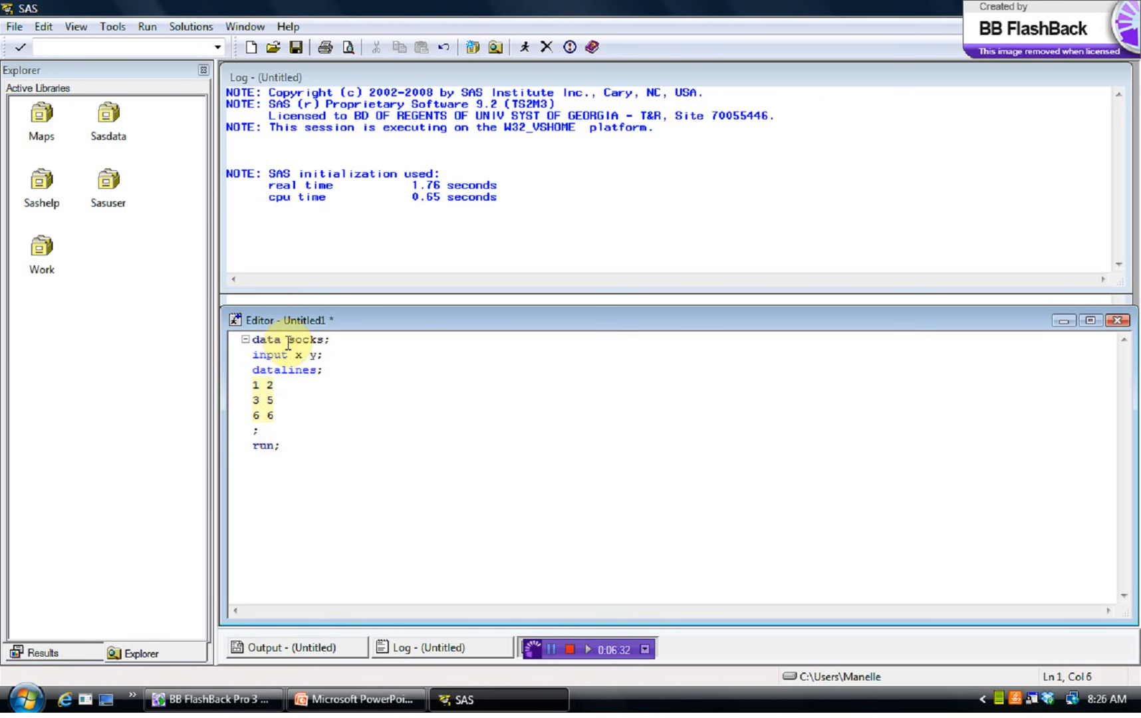
# - Type the library references sasdata. and work. in the editor
pyautogui.write('sasdatas')
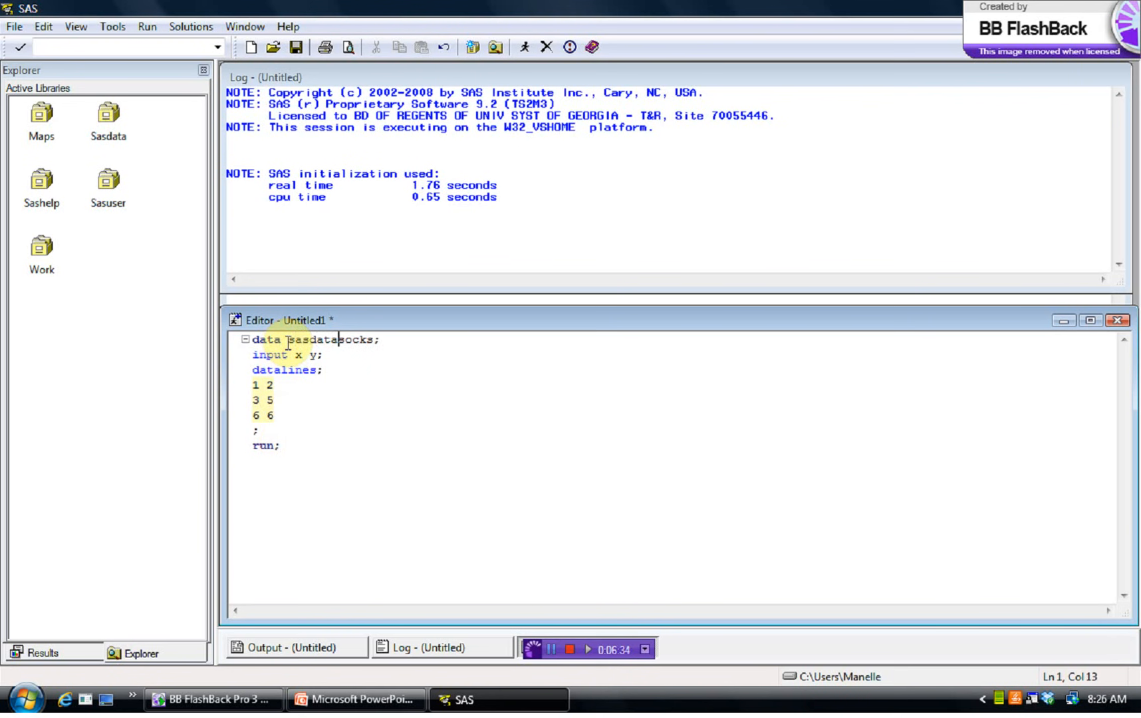
pyautogui.write('.')
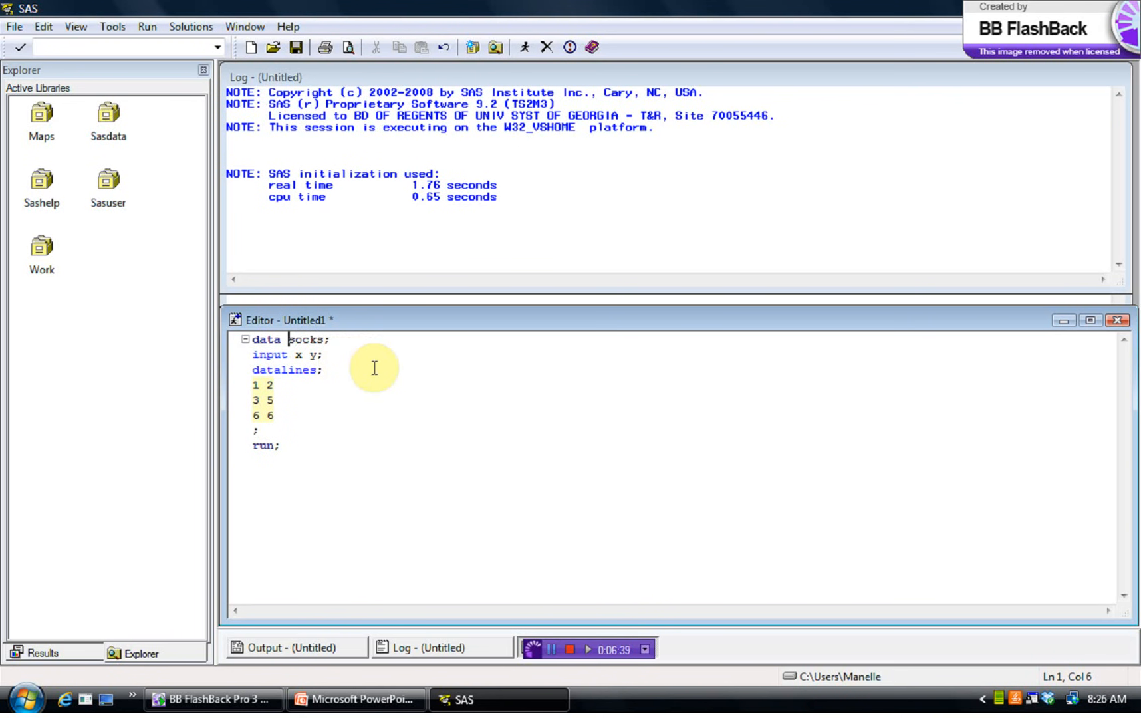
pyautogui.write('work.')
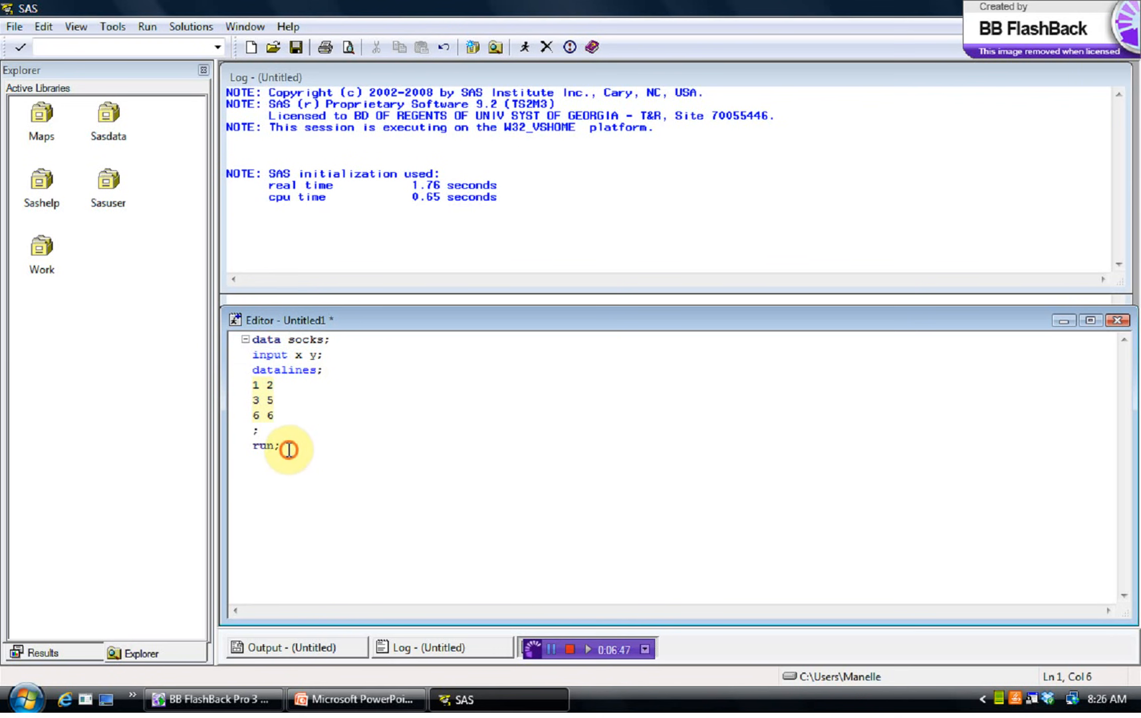
# - Select all the socks DATA step code and submit it, creating WORK.SOCKS with 3 observations
pyautogui.press('ctrl+a')
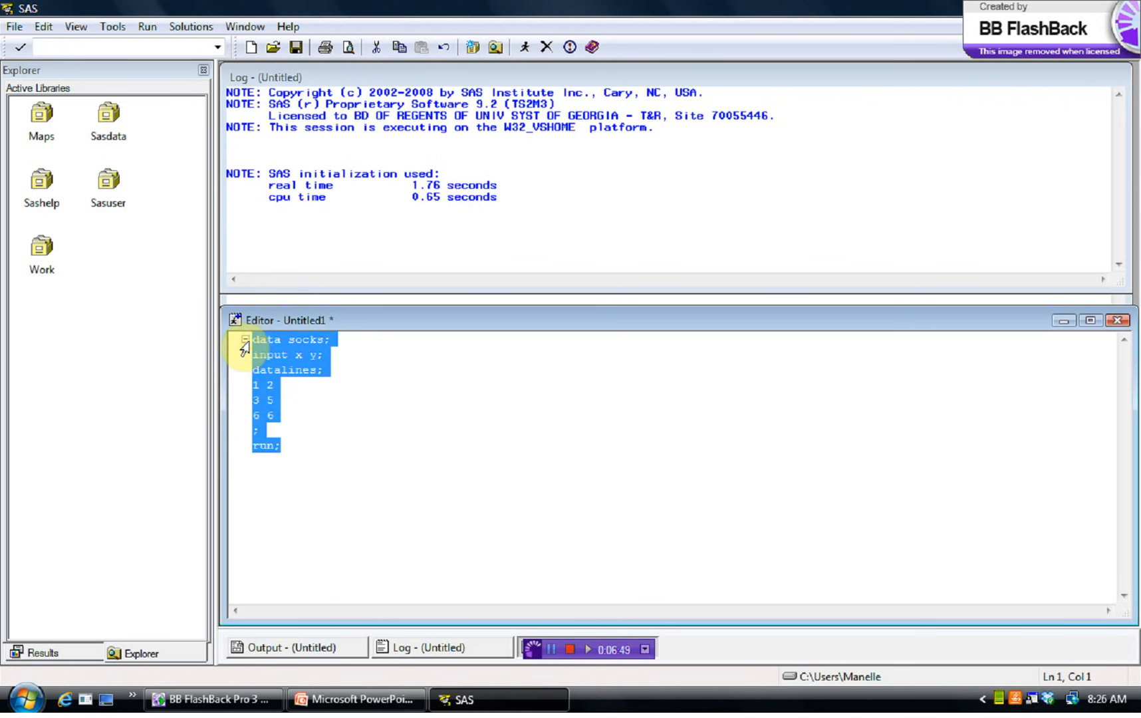
pyautogui.click(280, 446)
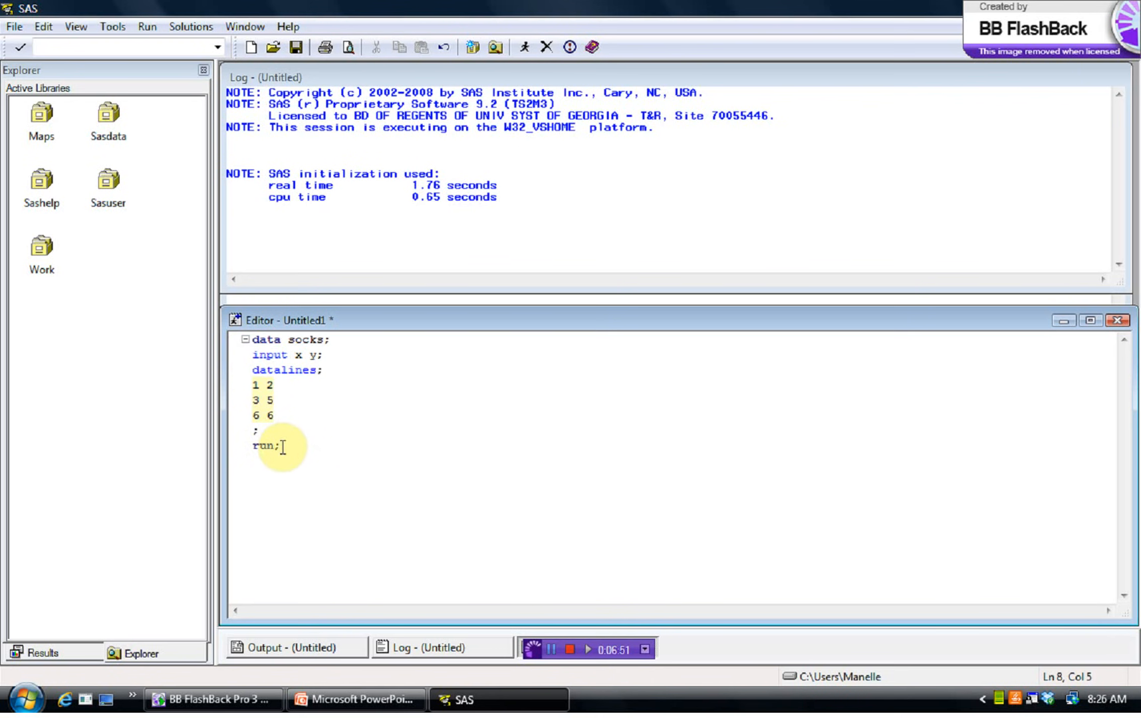
pyautogui.press('ctrl+a')
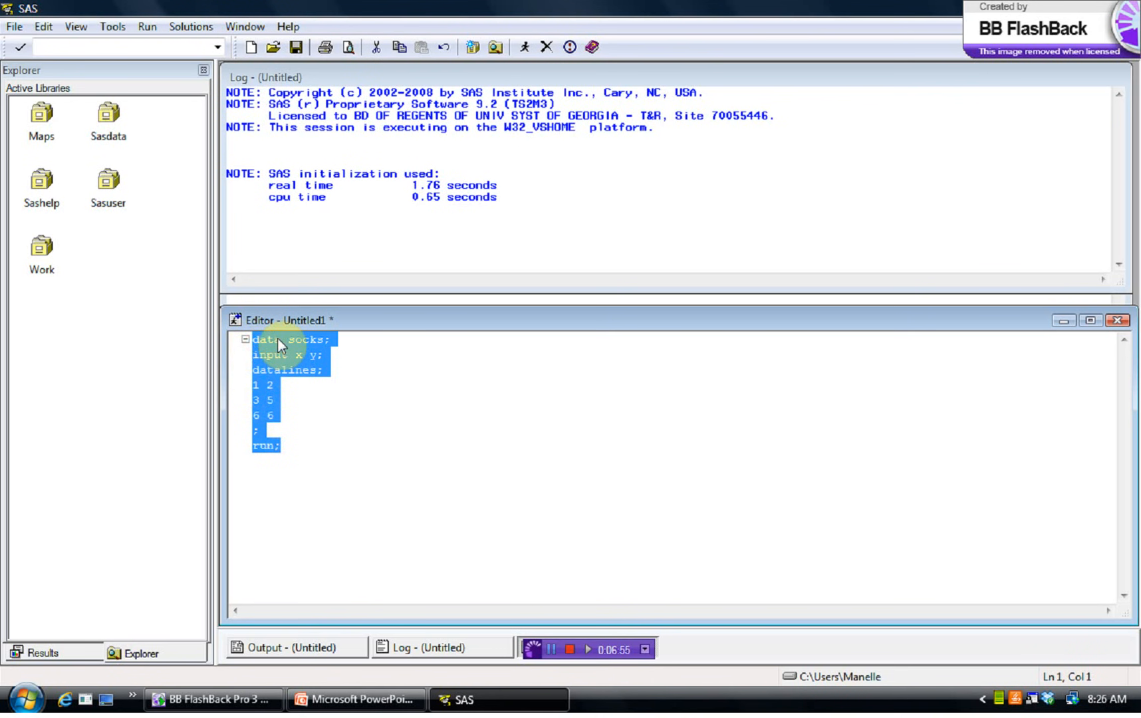
pyautogui.rightClick(280, 341)
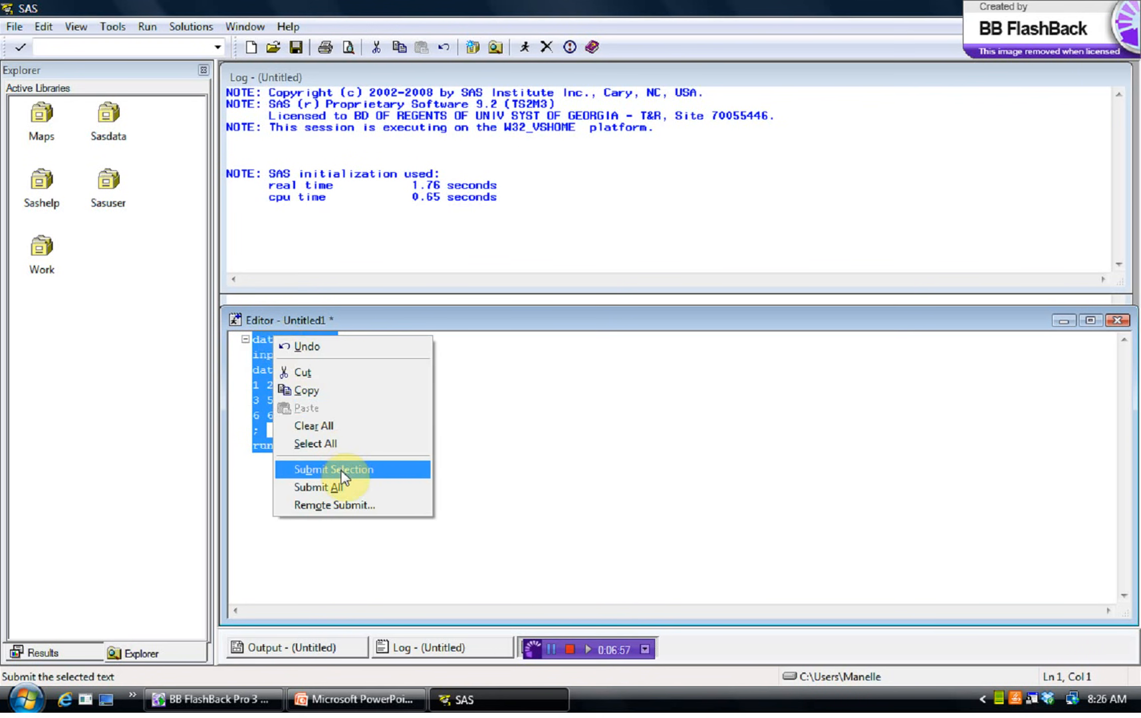
pyautogui.moveTo(547, 416)
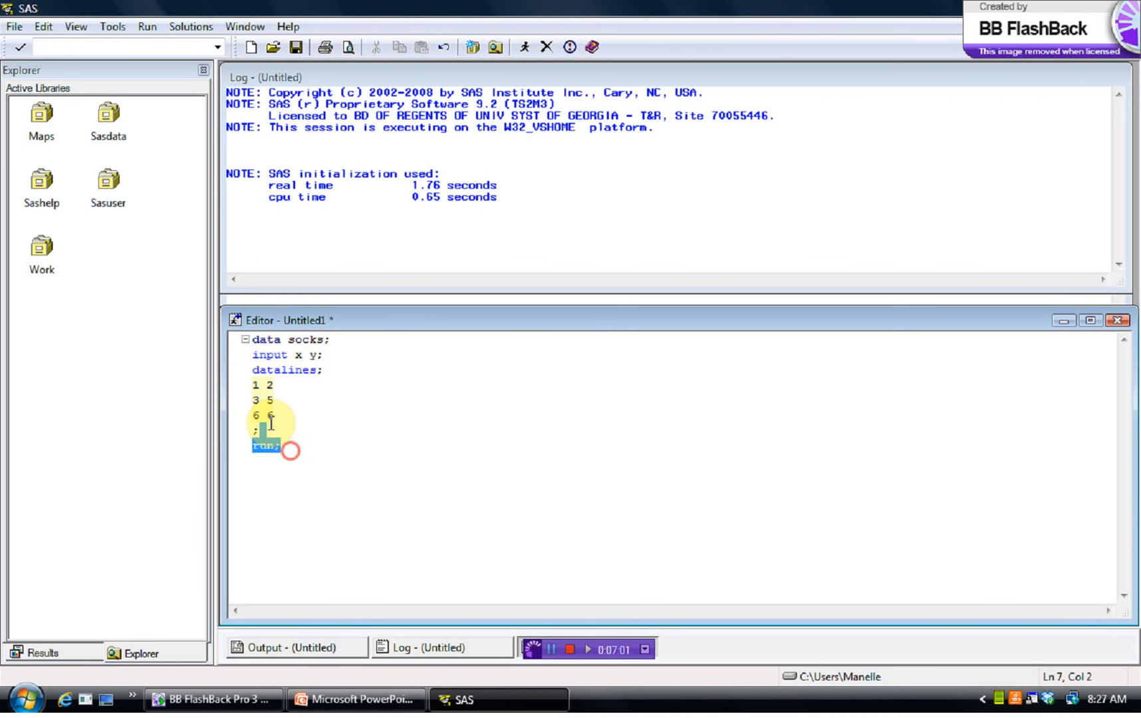
pyautogui.press('ctrl+a')
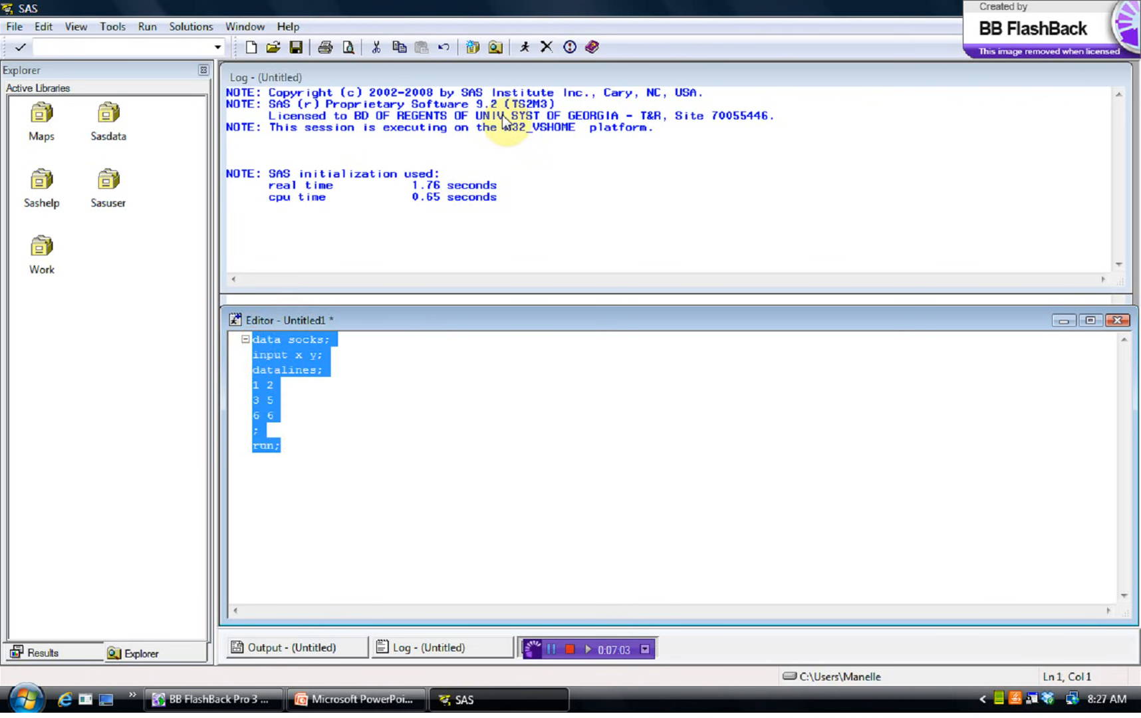
pyautogui.moveTo(525, 47)
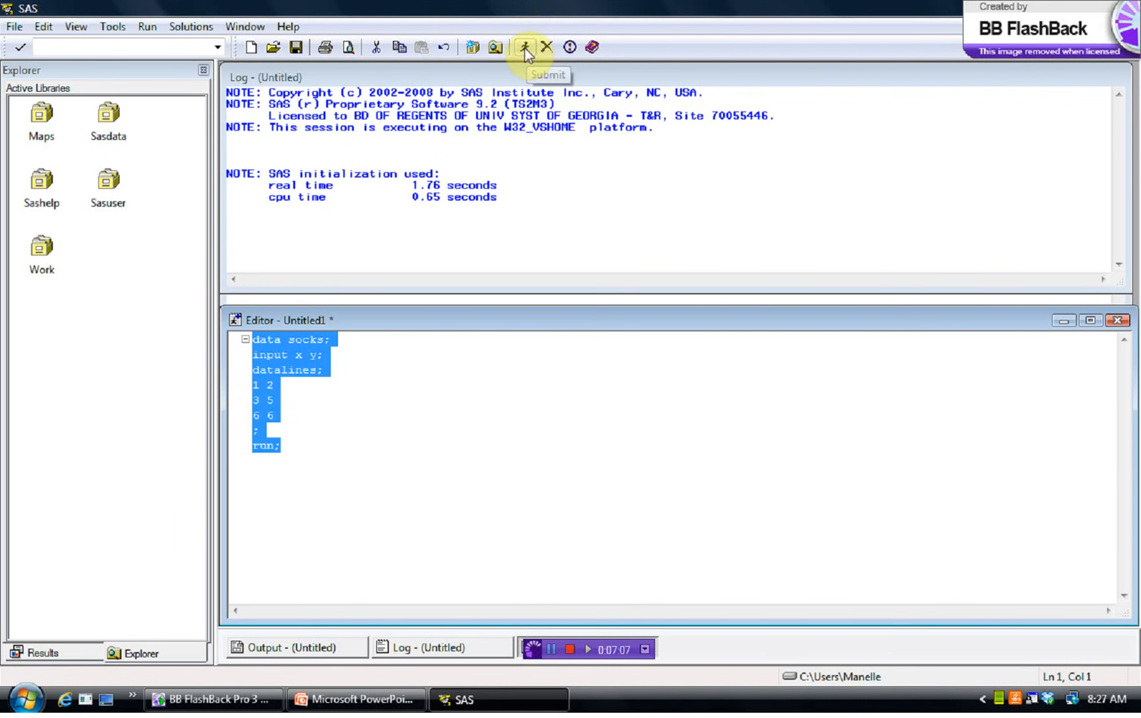
pyautogui.click(525, 46)
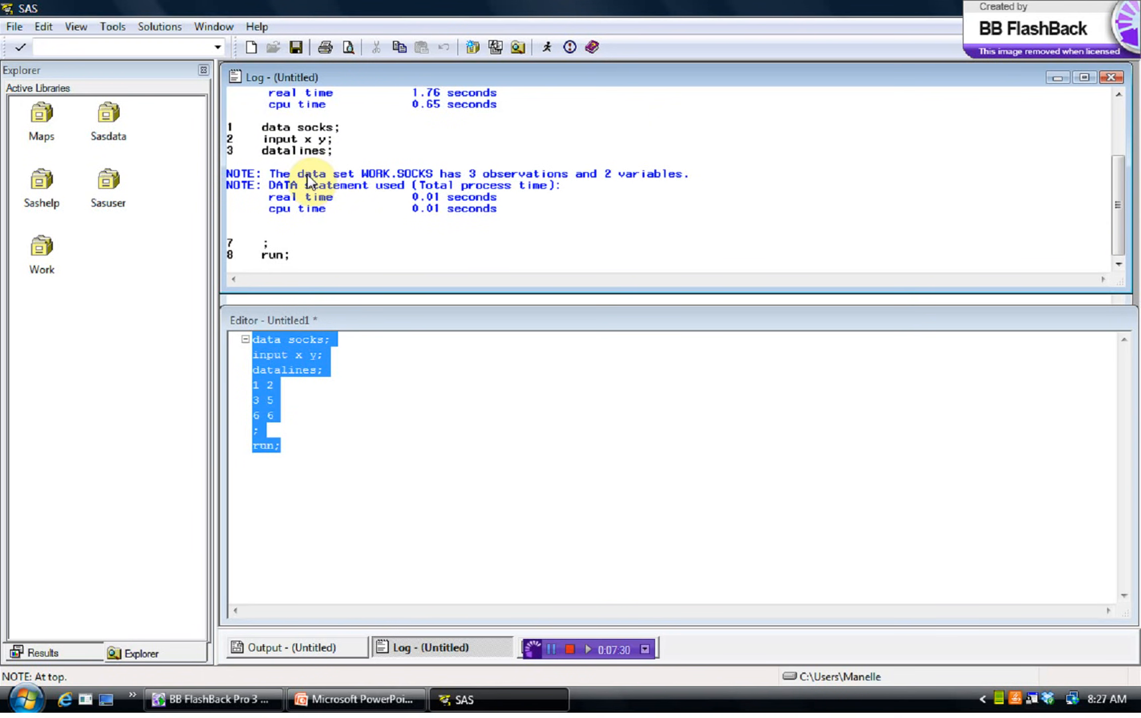
pyautogui.moveTo(428, 183)
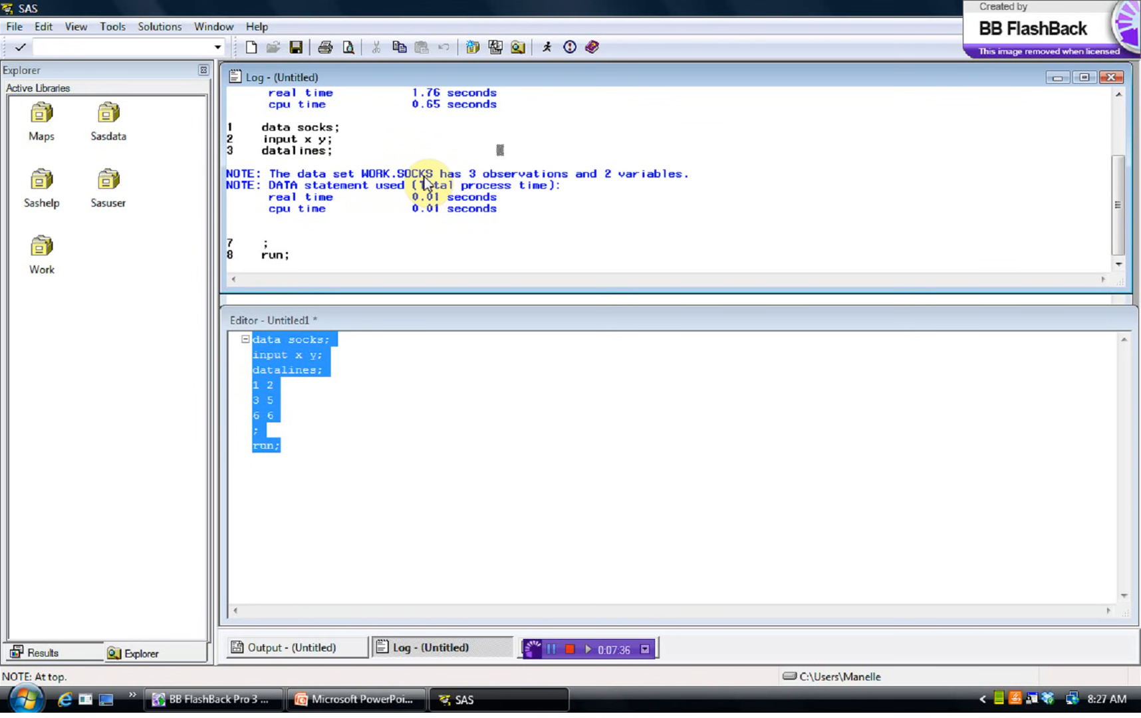
pyautogui.moveTo(385, 188)
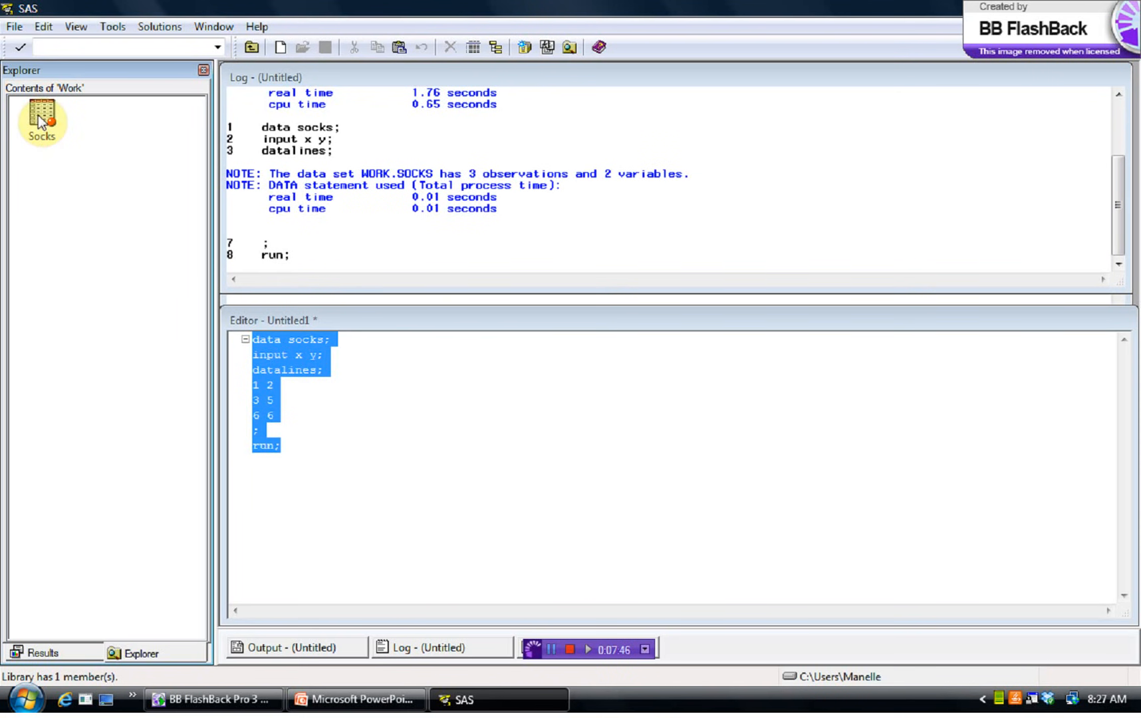
pyautogui.doubleClick(41, 117)
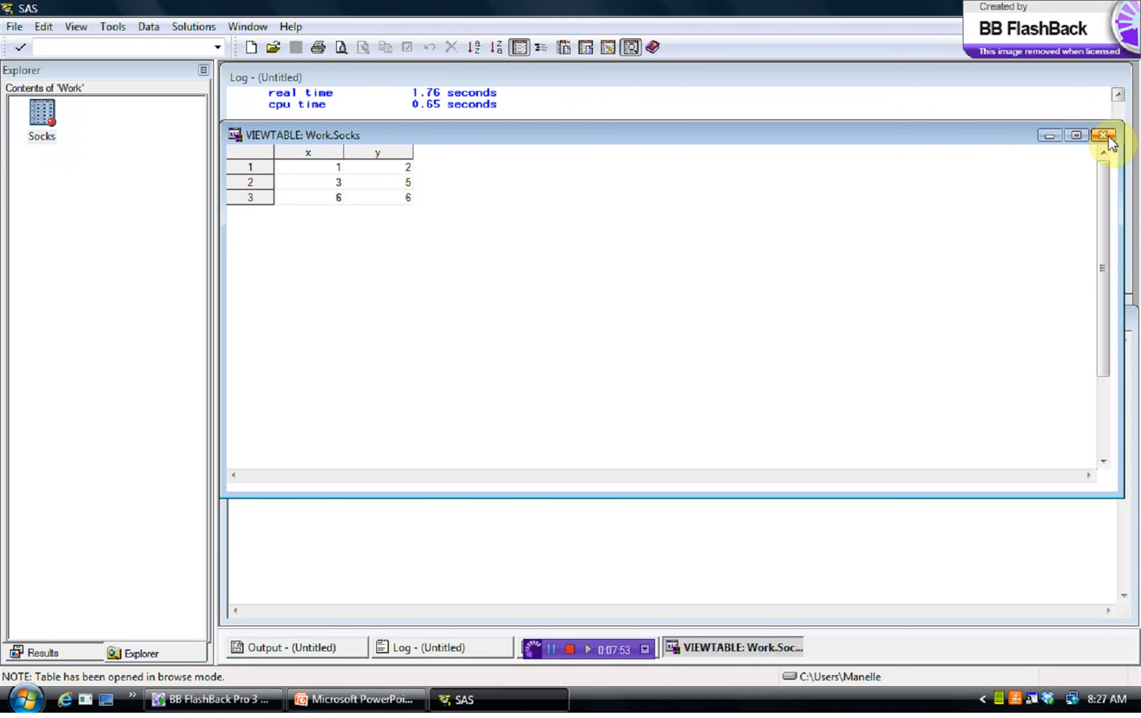
pyautogui.moveTo(1105, 136)
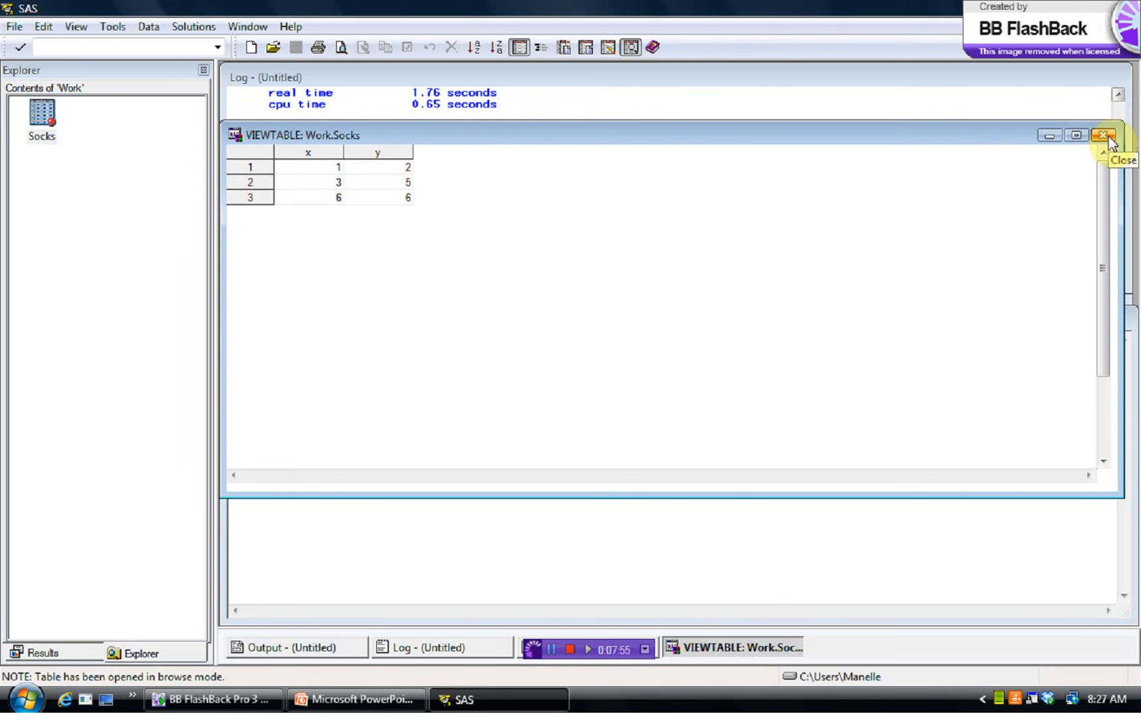
pyautogui.click(1104, 135)
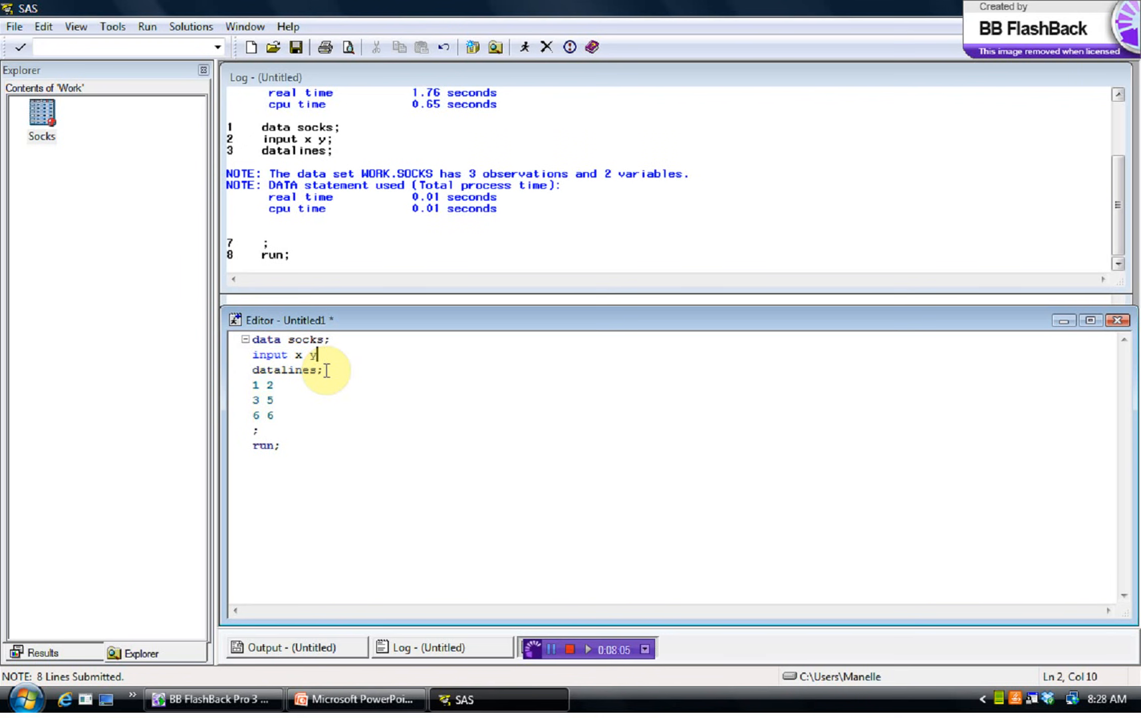
# - Replace the semicolon after 'input x y' with a comma and select the whole program
pyautogui.write(',')
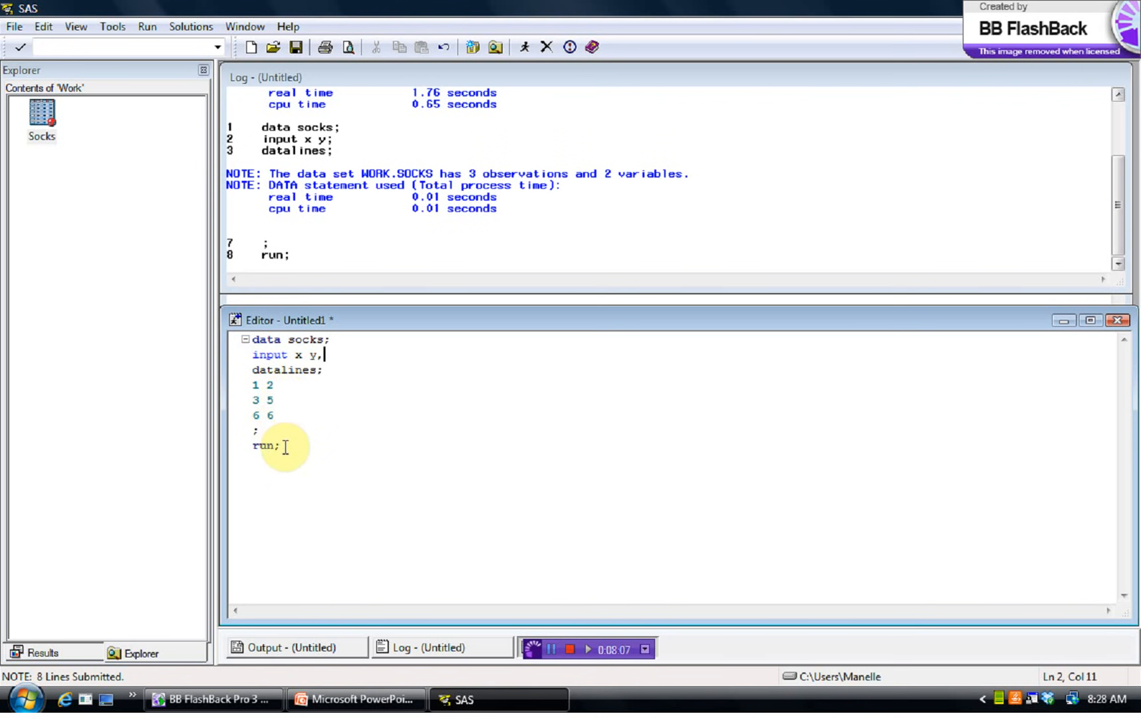
pyautogui.press('ctrl+a')
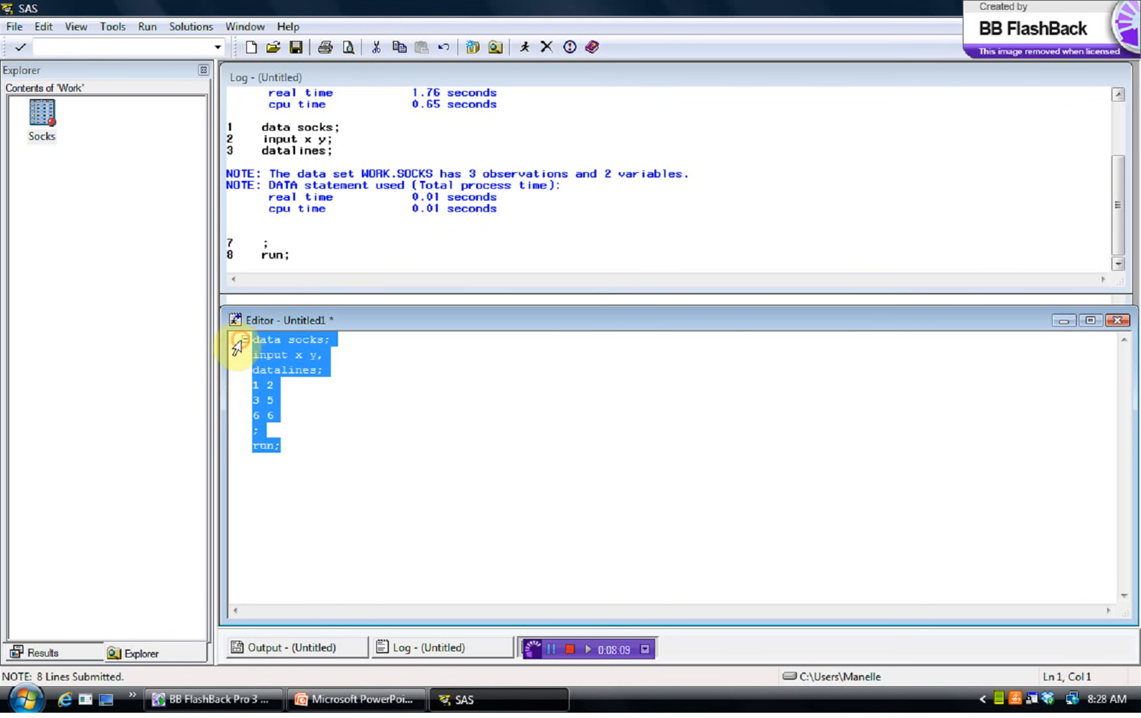
pyautogui.moveTo(525, 47)
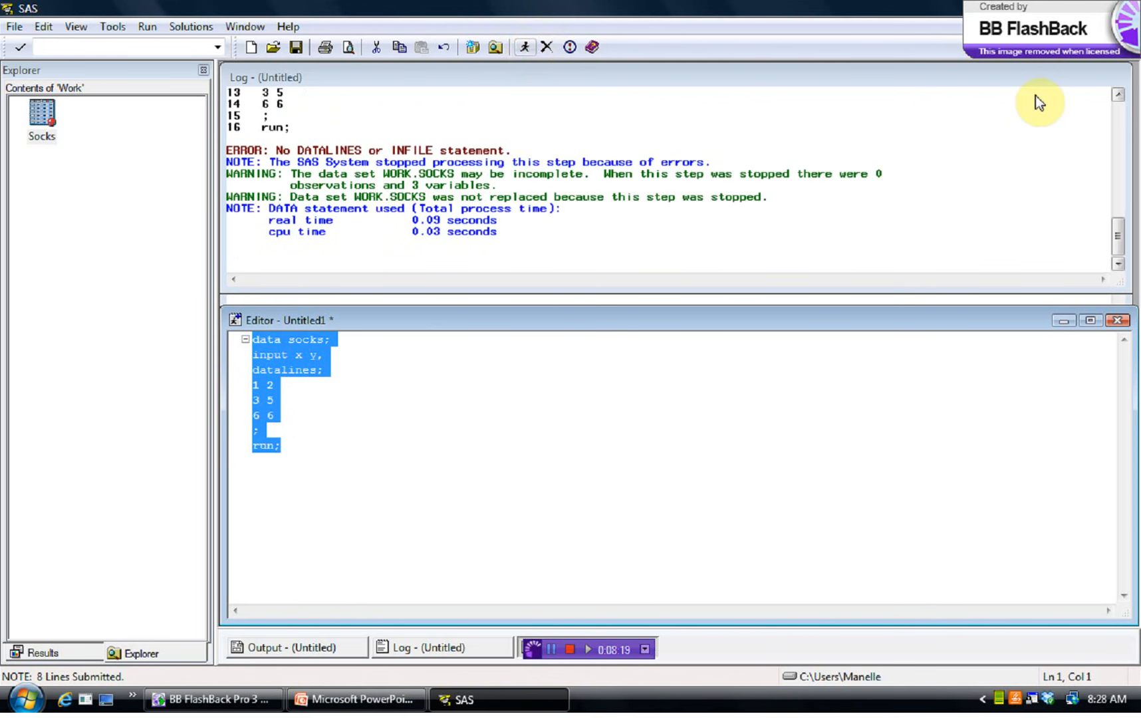
# - Activate the Log window and scroll to the ERROR 22-322 messages about the input statement
pyautogui.click(1119, 95)
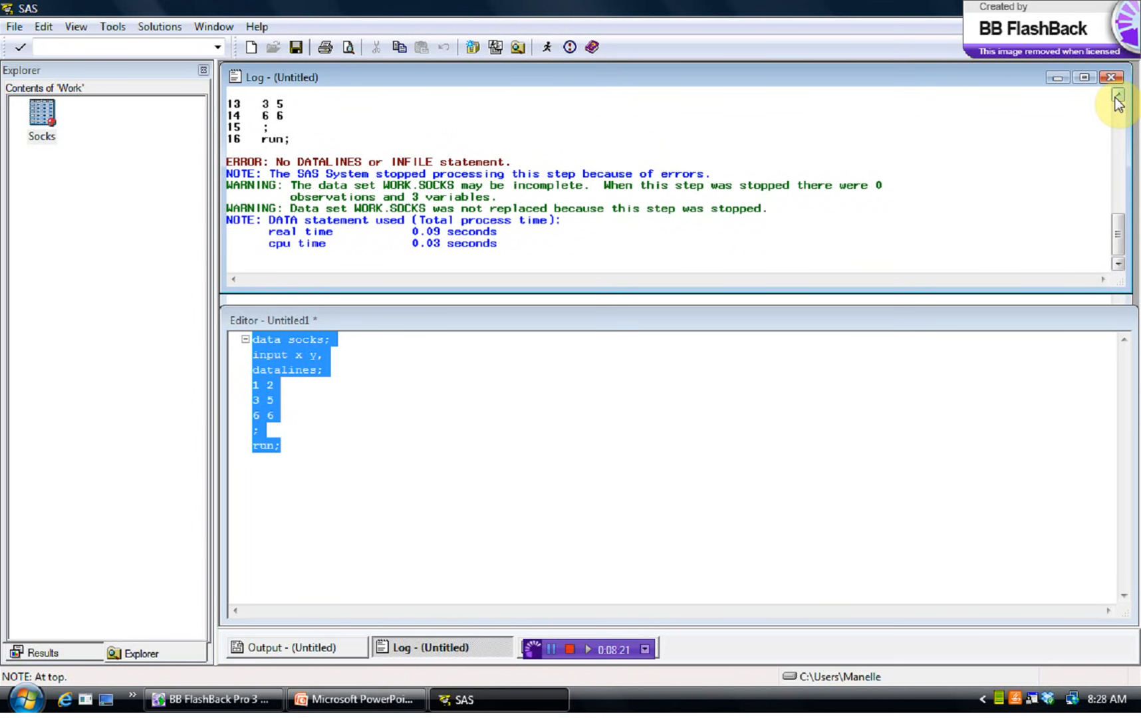
pyautogui.moveTo(1121, 169)
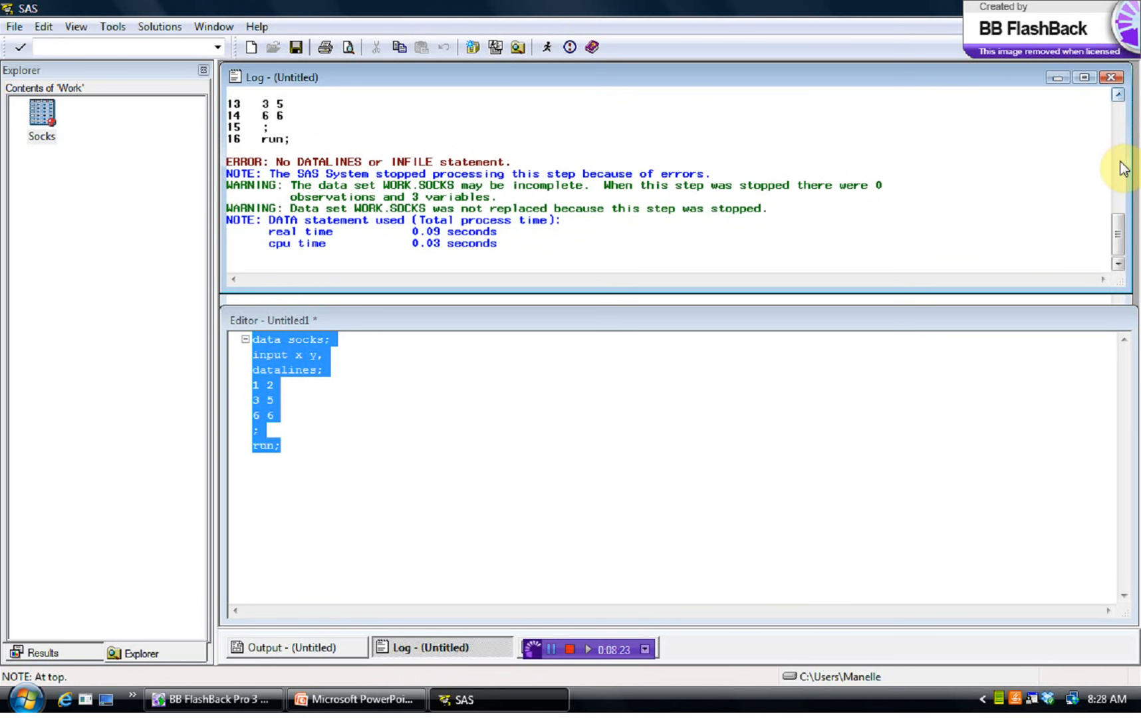
pyautogui.moveTo(1126, 199)
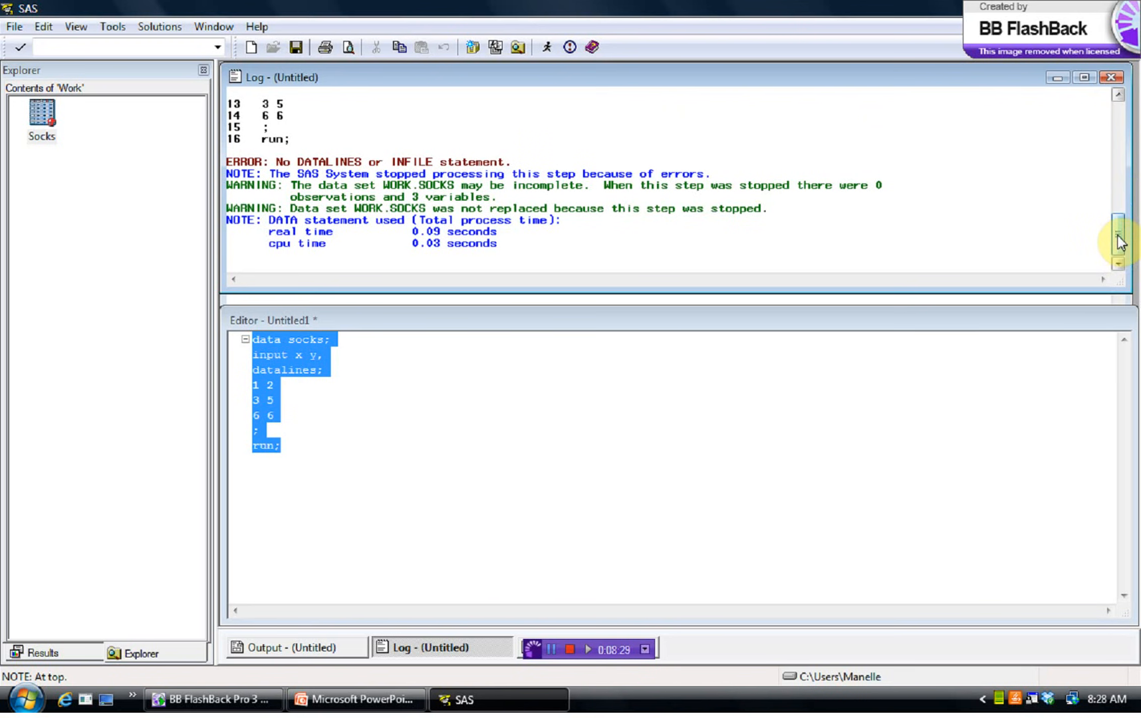
pyautogui.scroll(3)
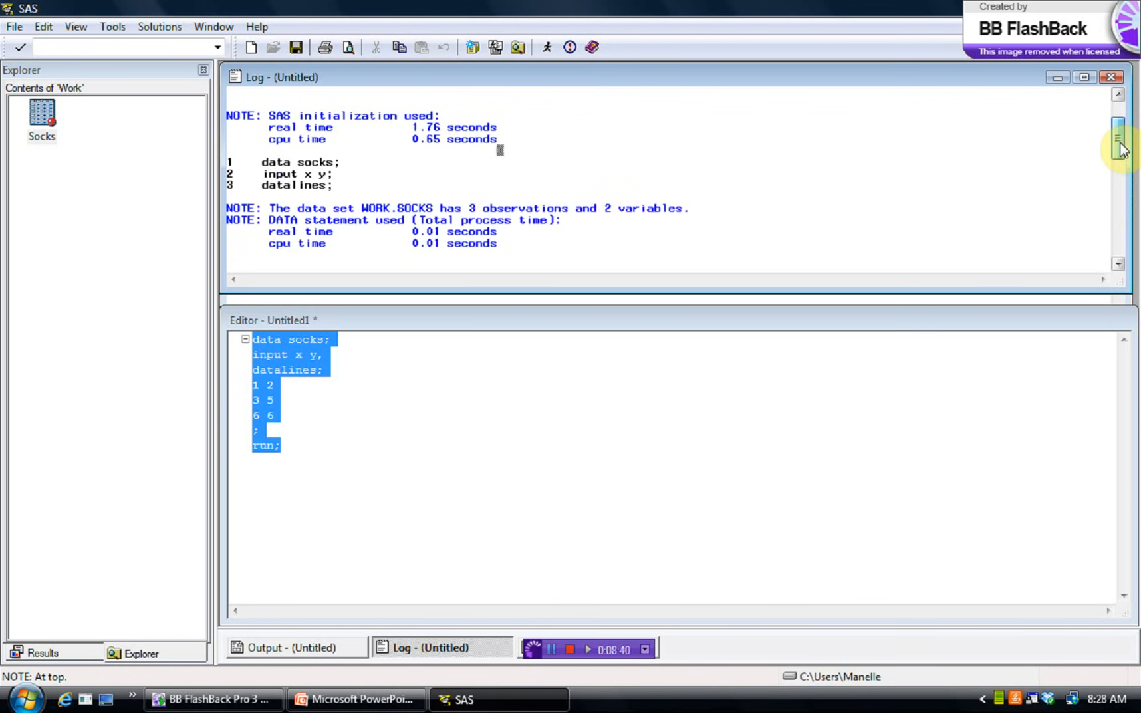
pyautogui.scroll(-3)
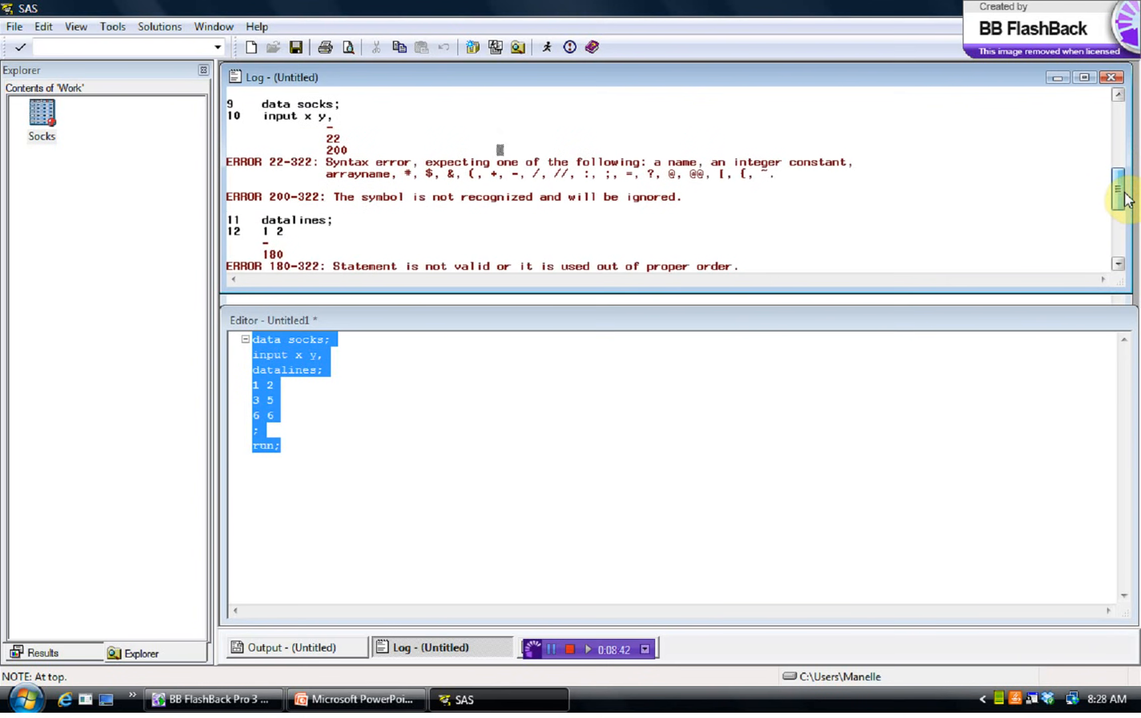
pyautogui.scroll(-3)
pyautogui.write(';')
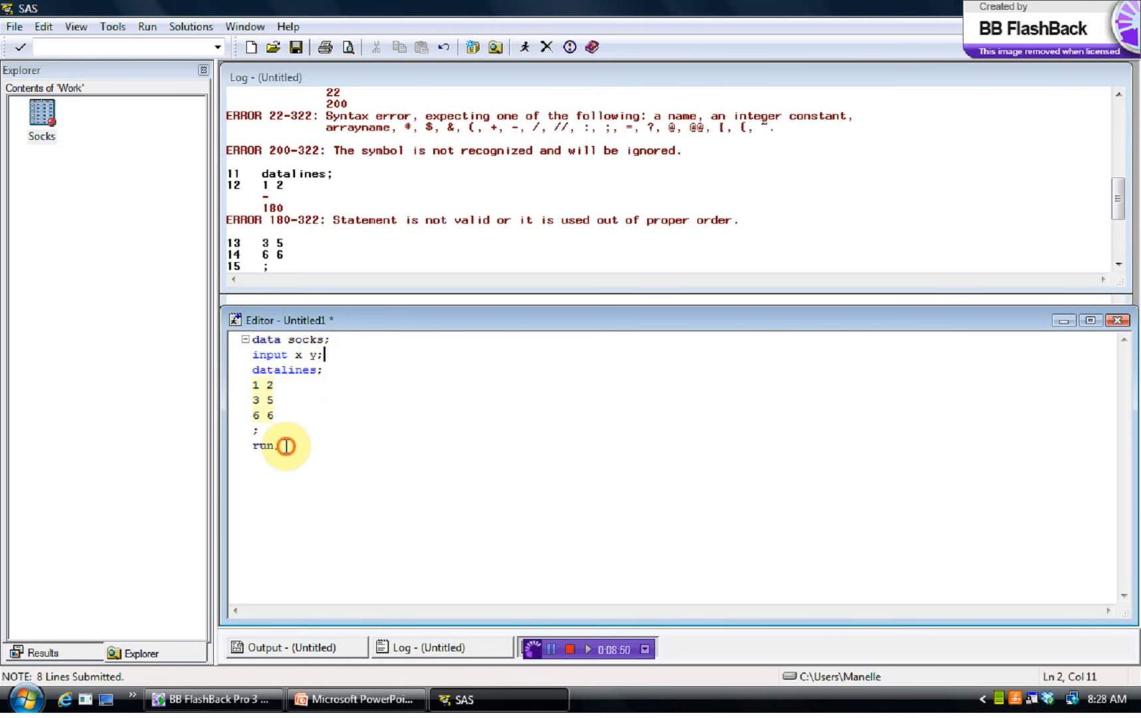
# - Restore 'input x y;', rename to socks2 with rows 1 2 and 3 5, and submit
pyautogui.rightClick(284, 445)
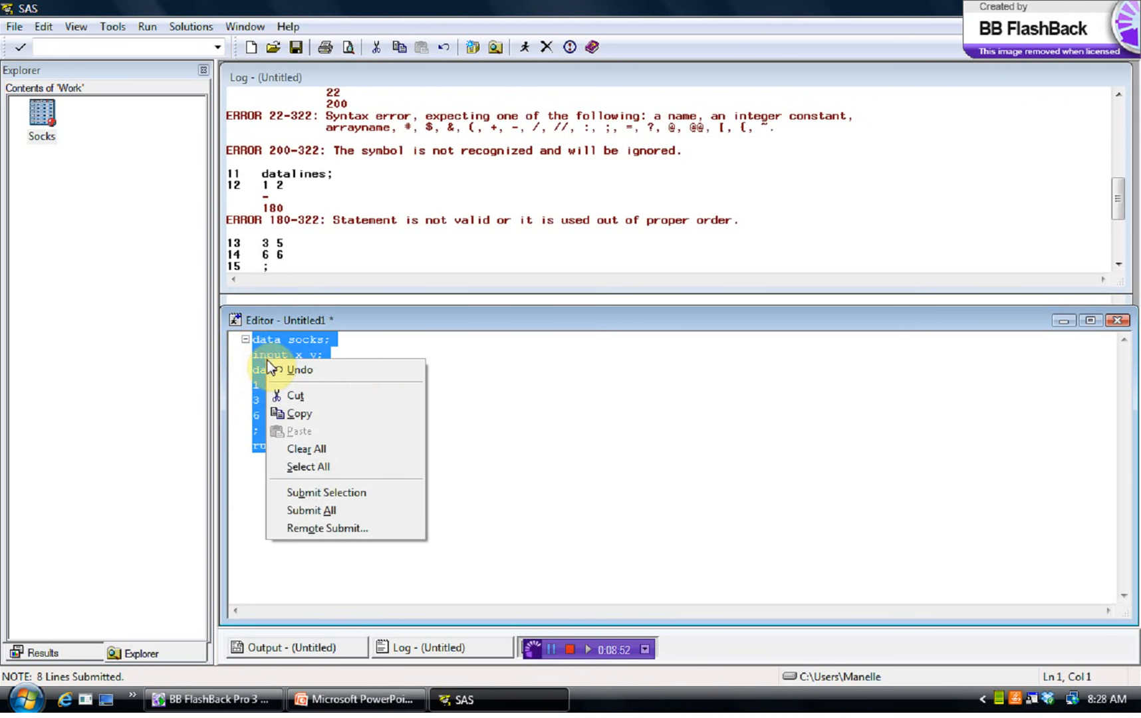
pyautogui.click(320, 339)
pyautogui.write('2')
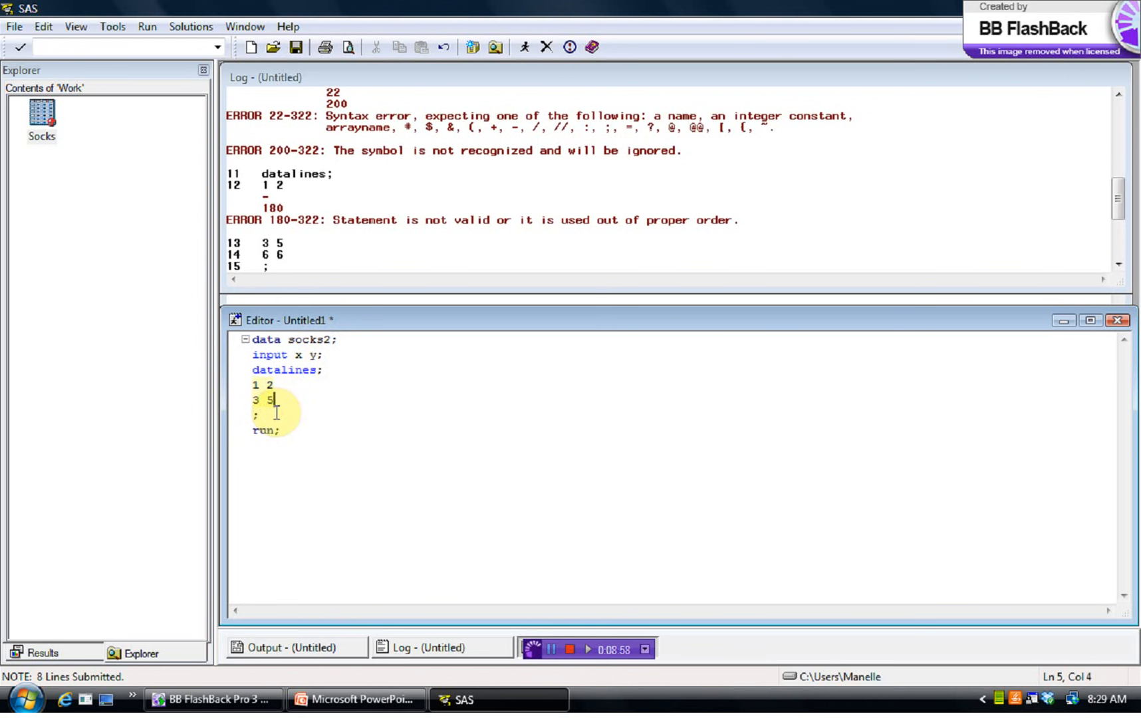
pyautogui.press('ctrl+a')
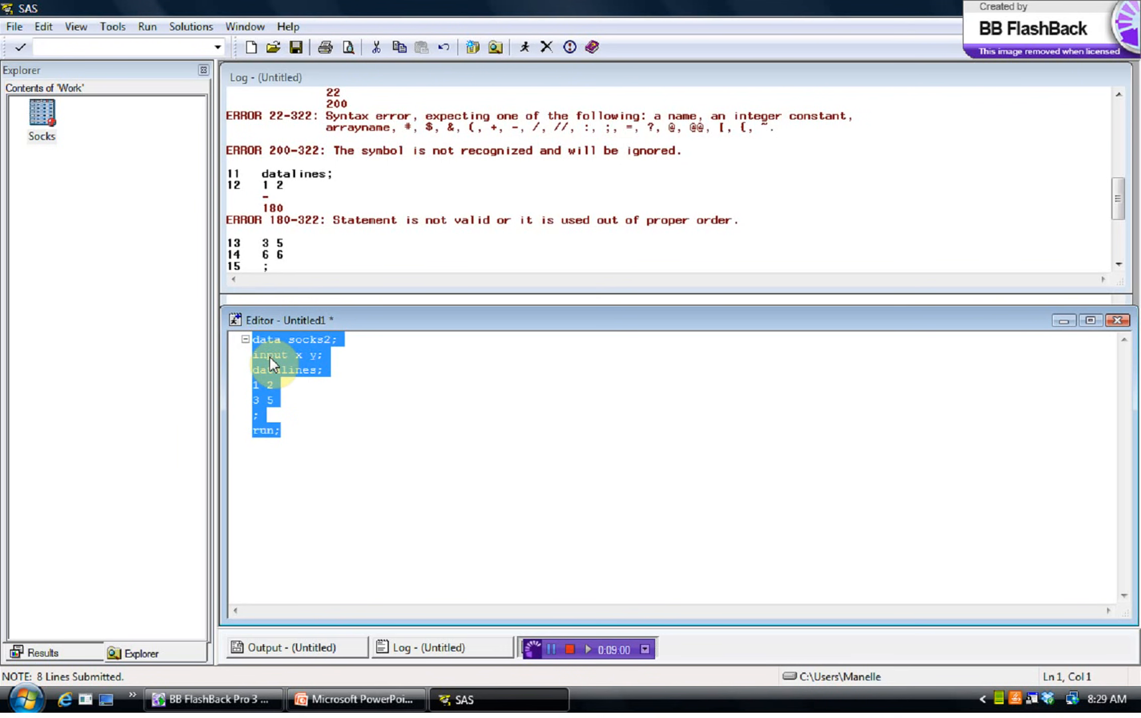
pyautogui.rightClick(273, 363)
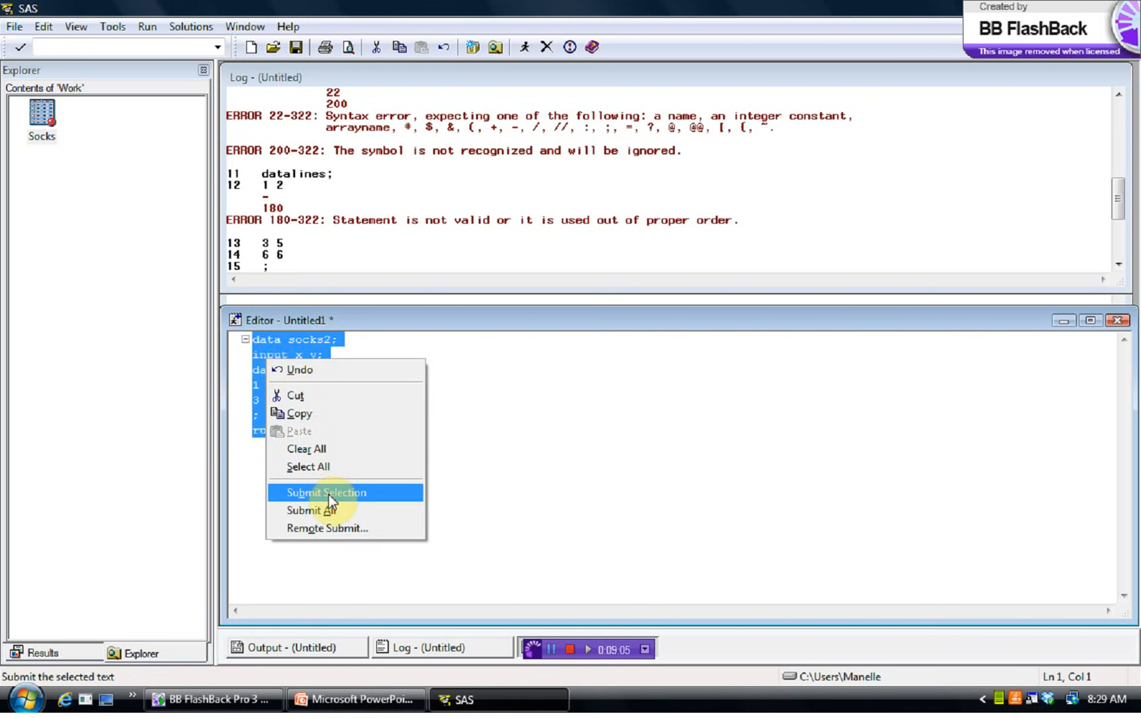
pyautogui.click(325, 492)
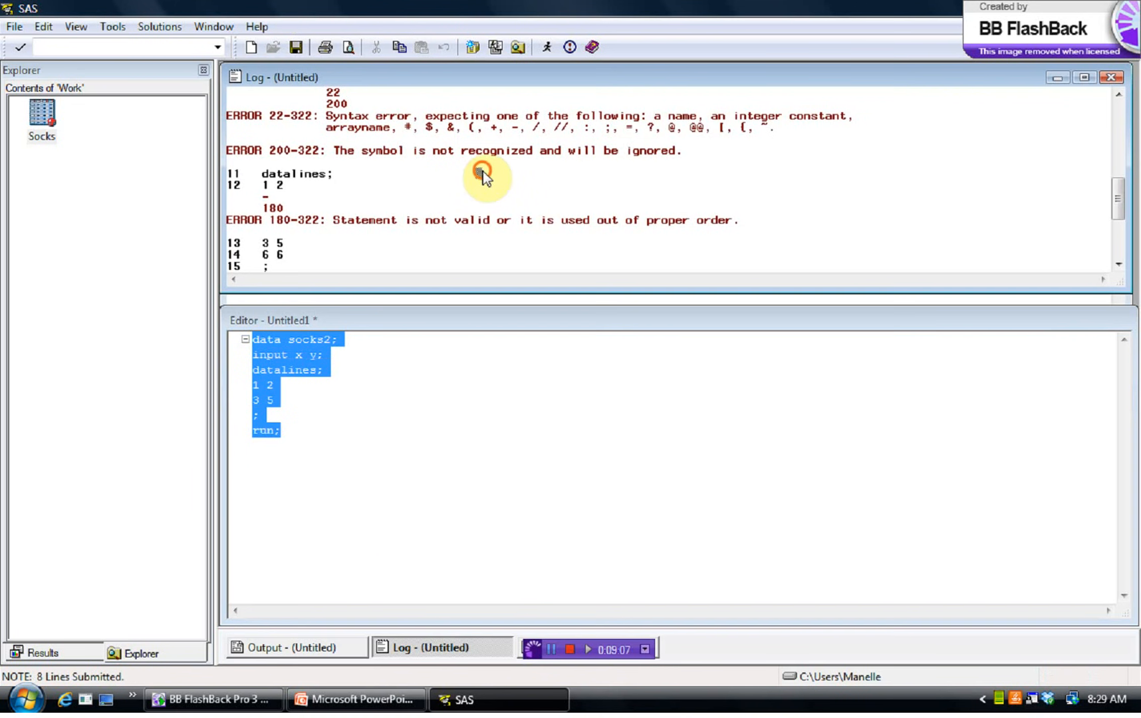
pyautogui.moveTo(869, 188)
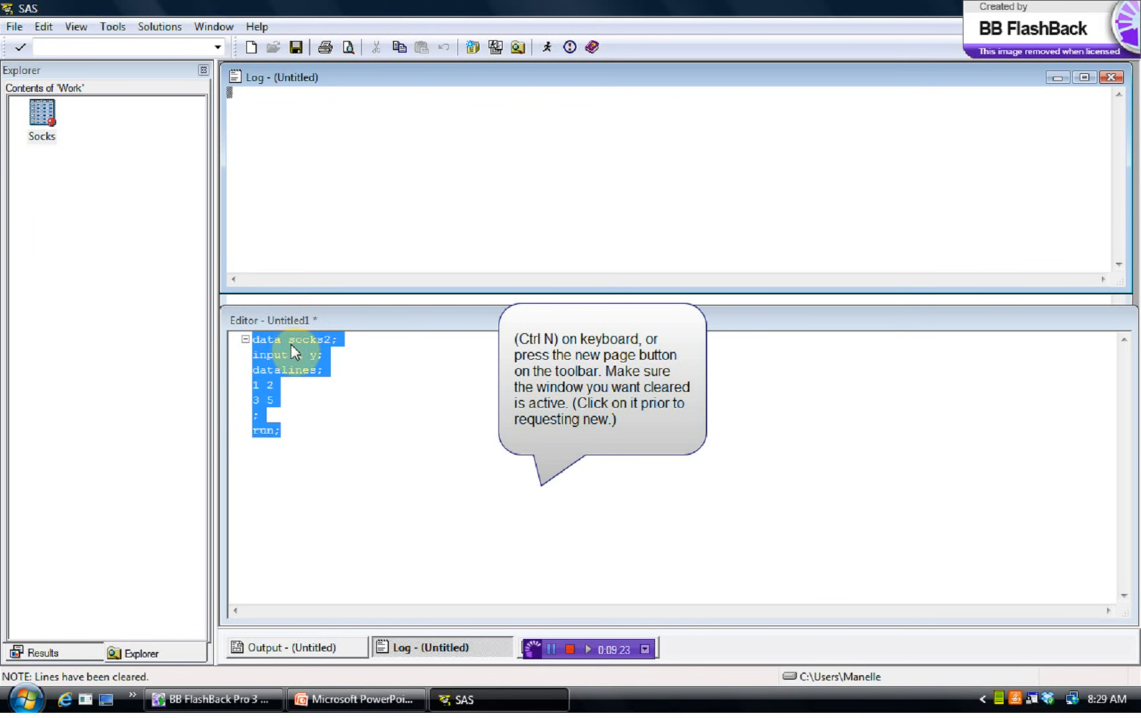
# - Resubmit the socks2 code via Submit Selection, creating WORK.SOCKS2 with 2 observations and 2 variables
pyautogui.rightClick(291, 352)
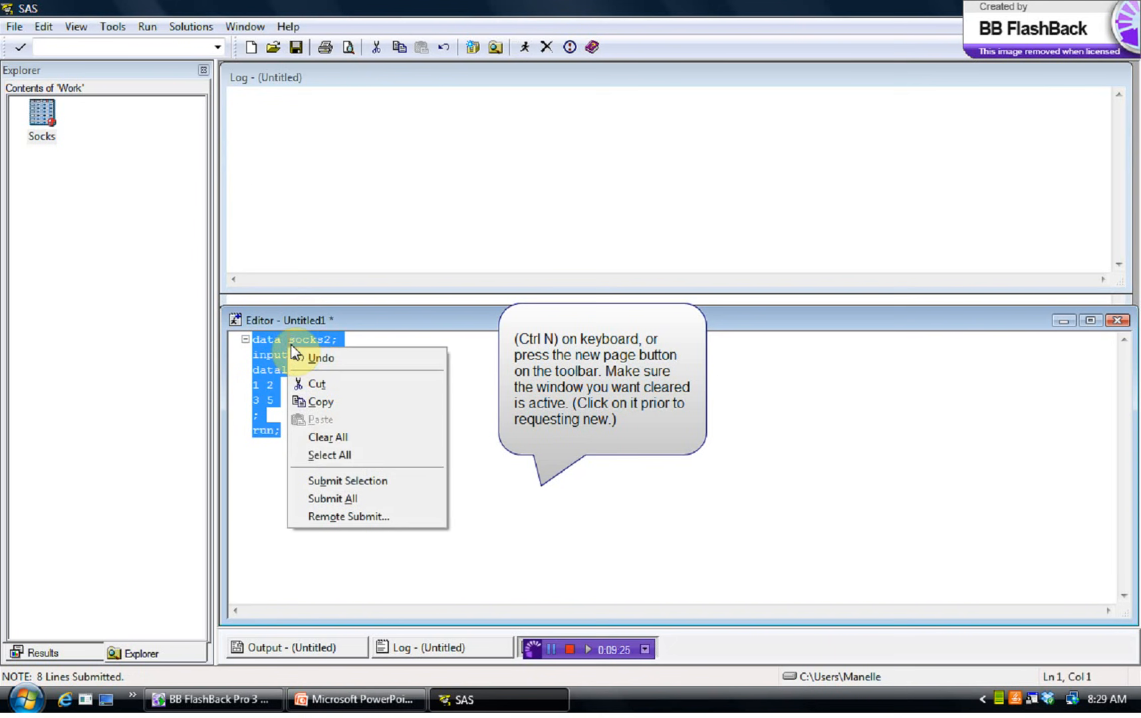
pyautogui.click(331, 499)
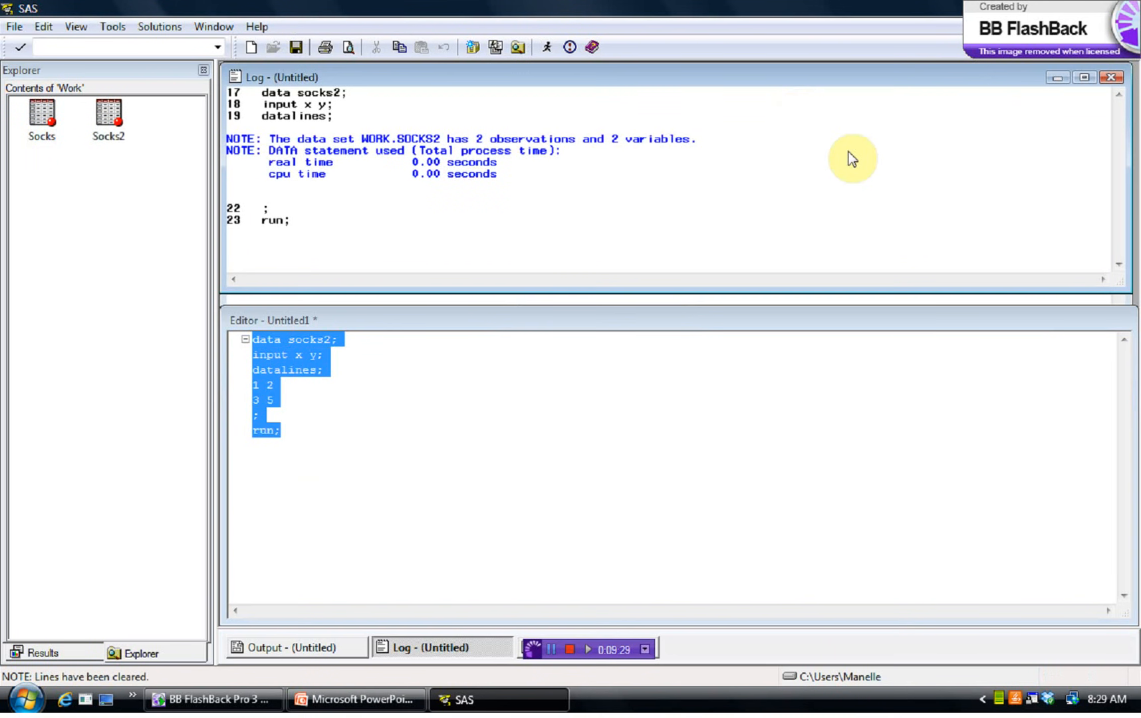
pyautogui.moveTo(530, 214)
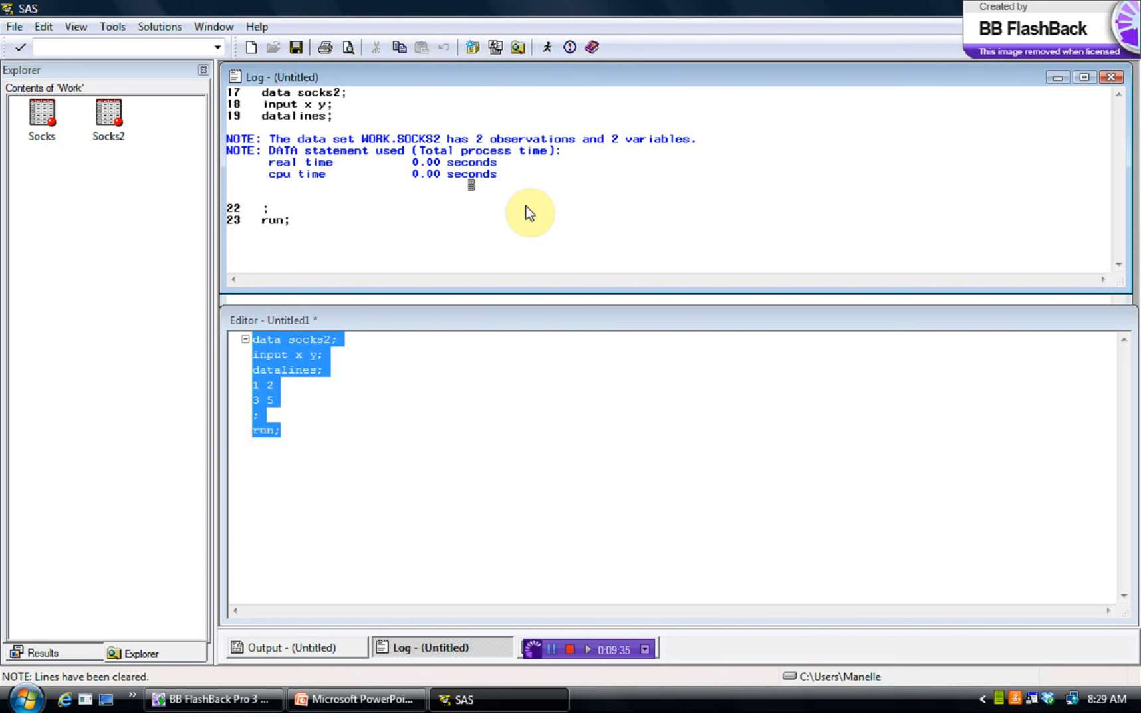
pyautogui.click(108, 117)
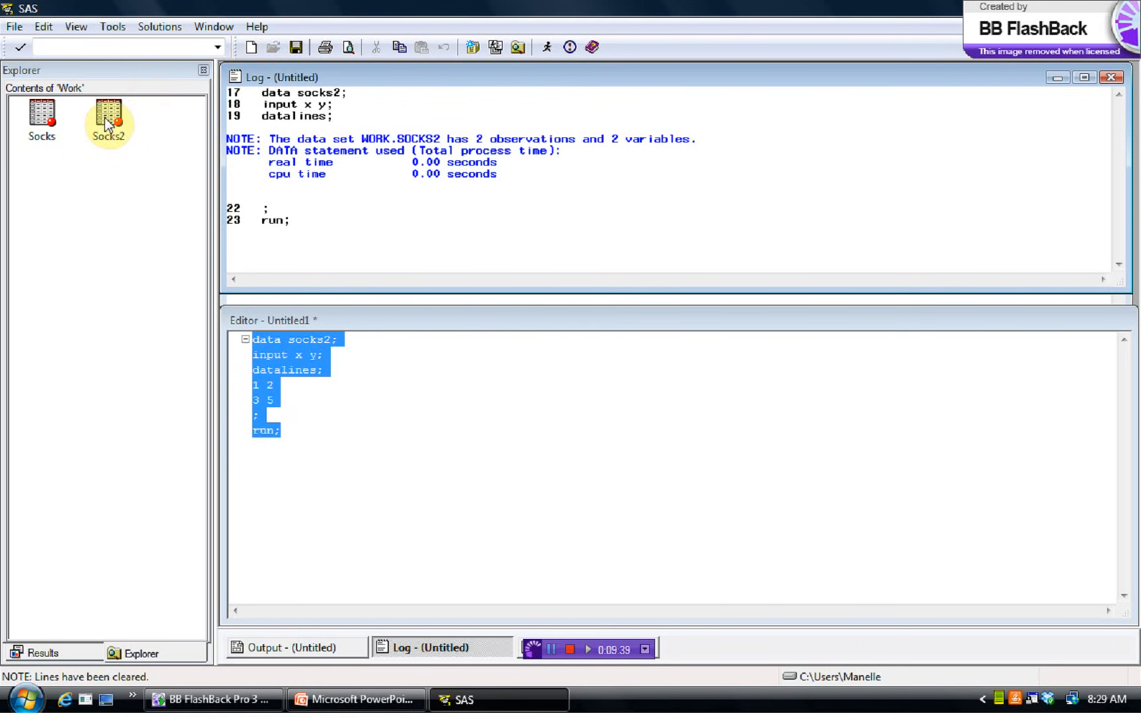
pyautogui.doubleClick(108, 117)
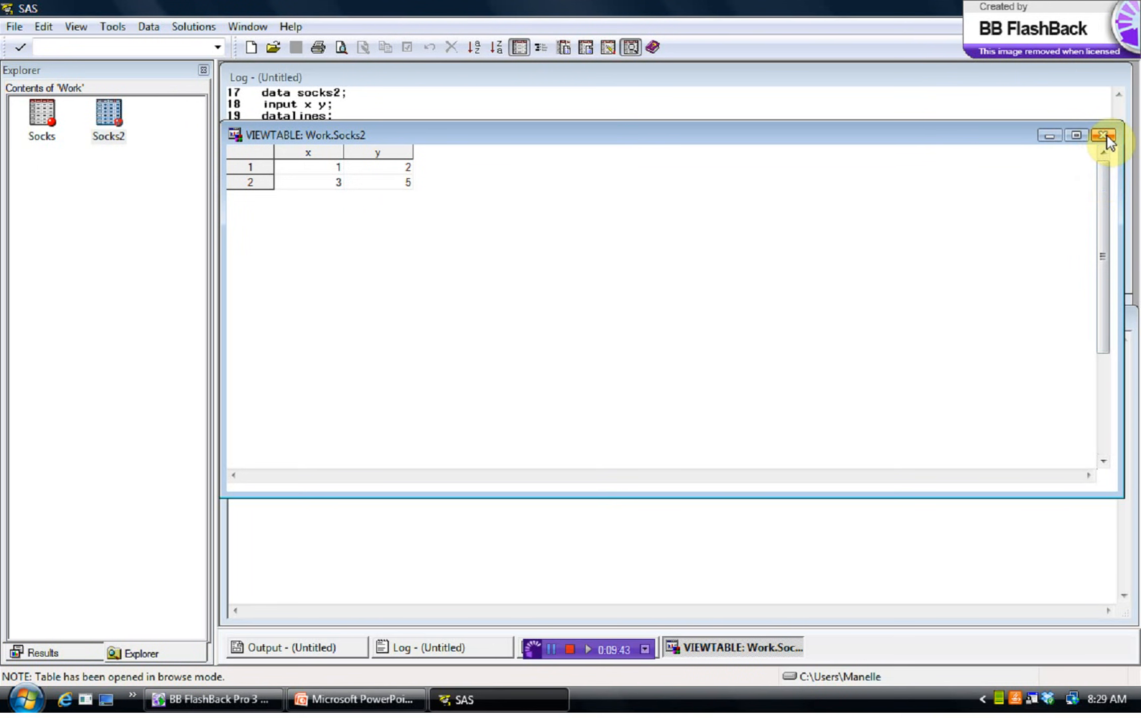
pyautogui.moveTo(1104, 136)
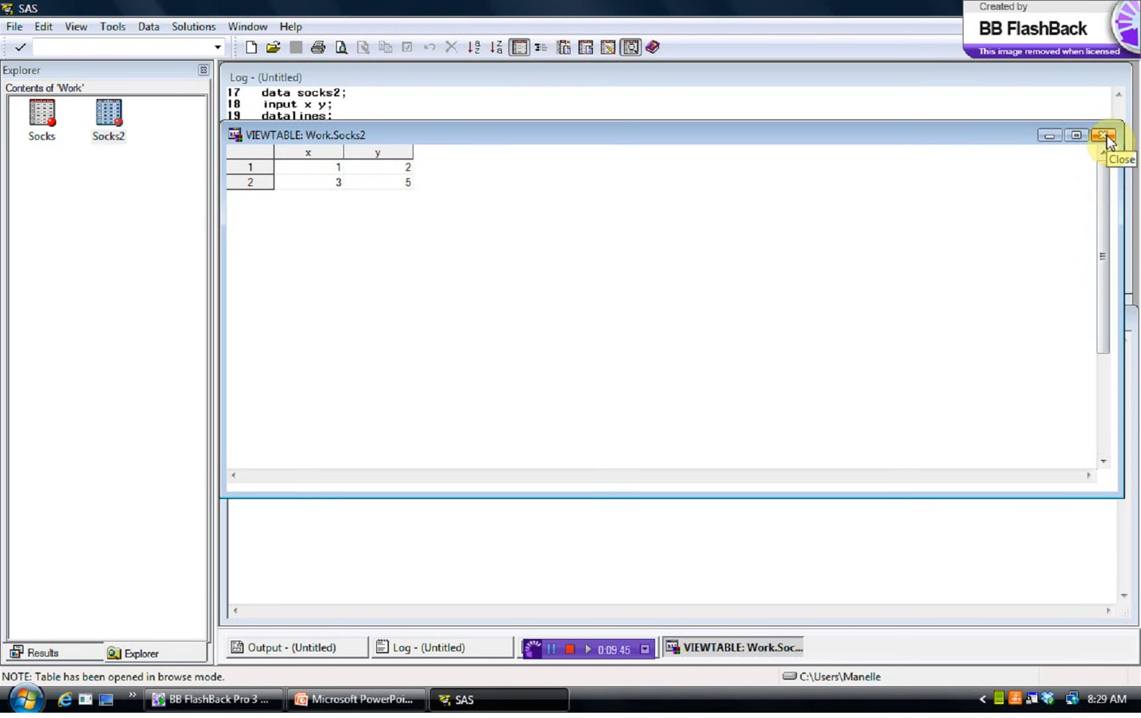
pyautogui.click(1104, 136)
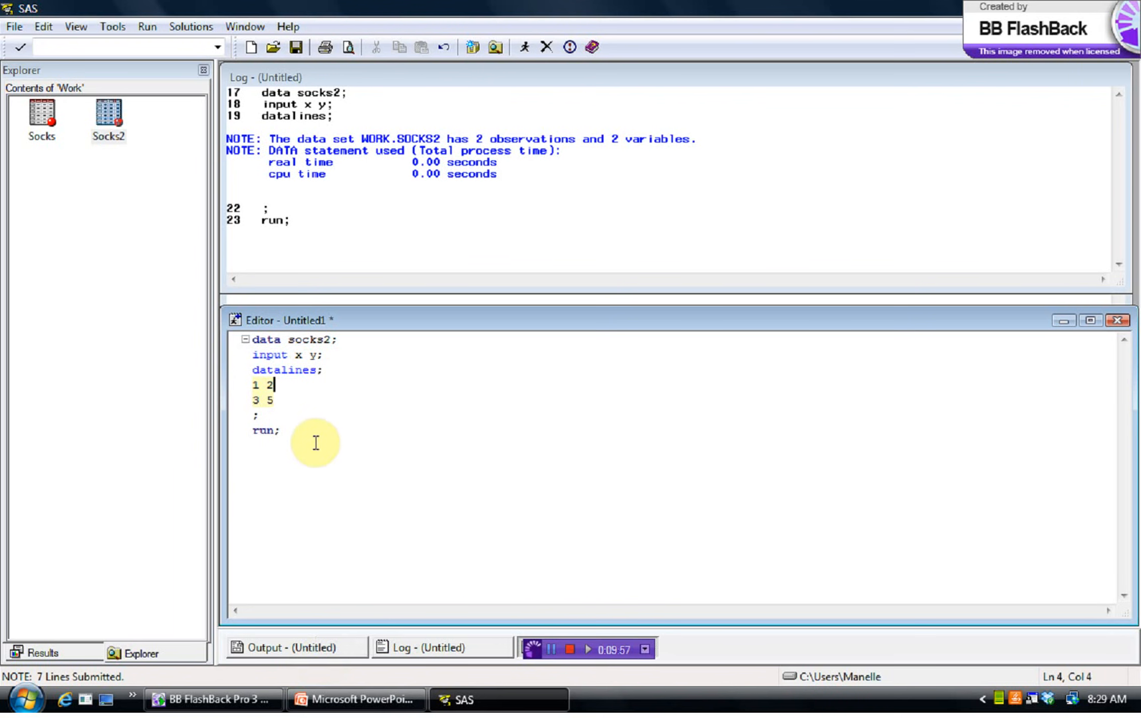
pyautogui.click(280, 430)
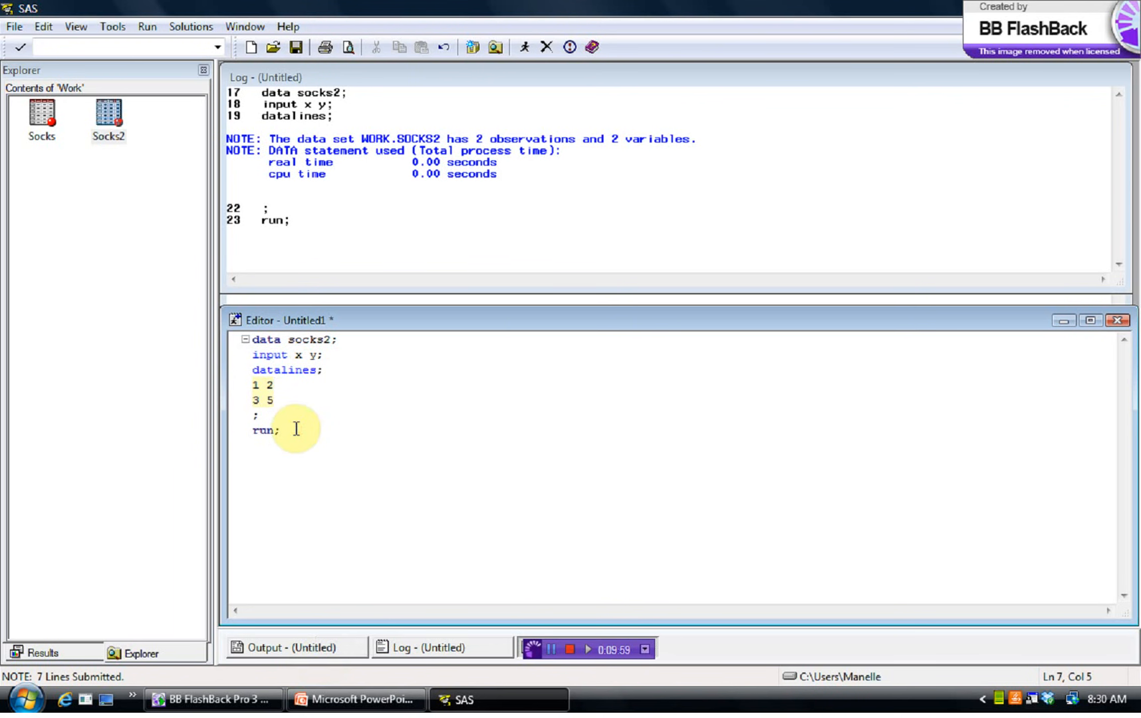